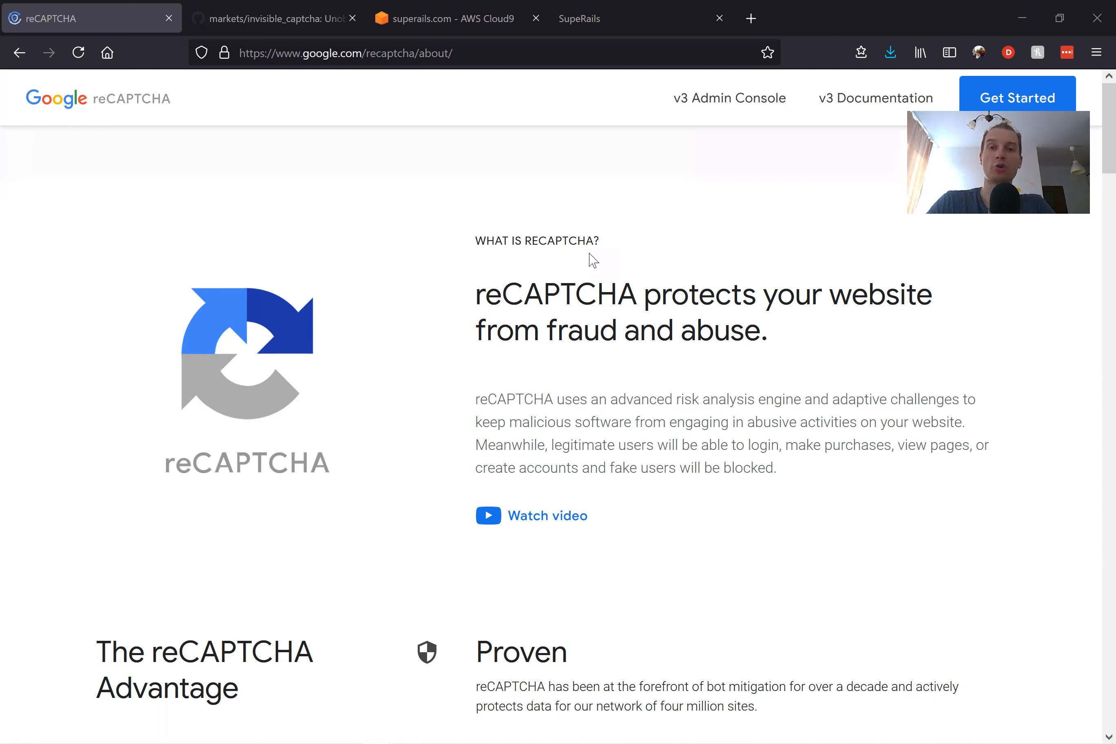
Switch to the invisible_captcha GitHub repository and read down its README
left_click(274, 18)
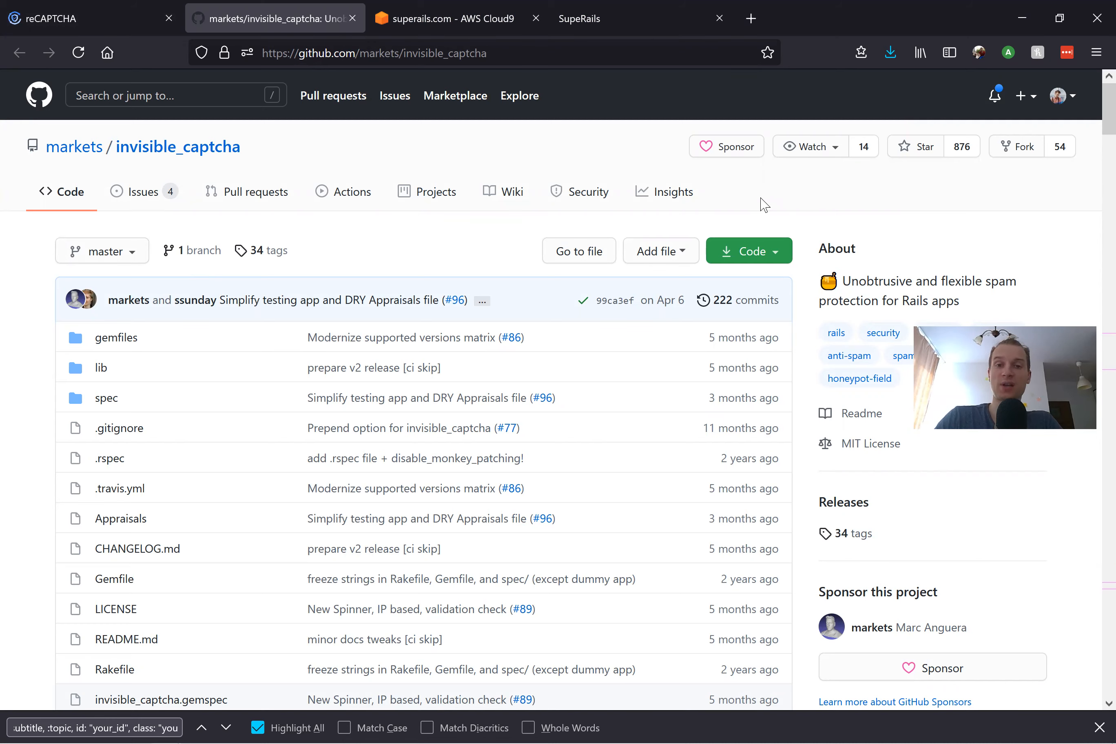
scroll("down", 3)
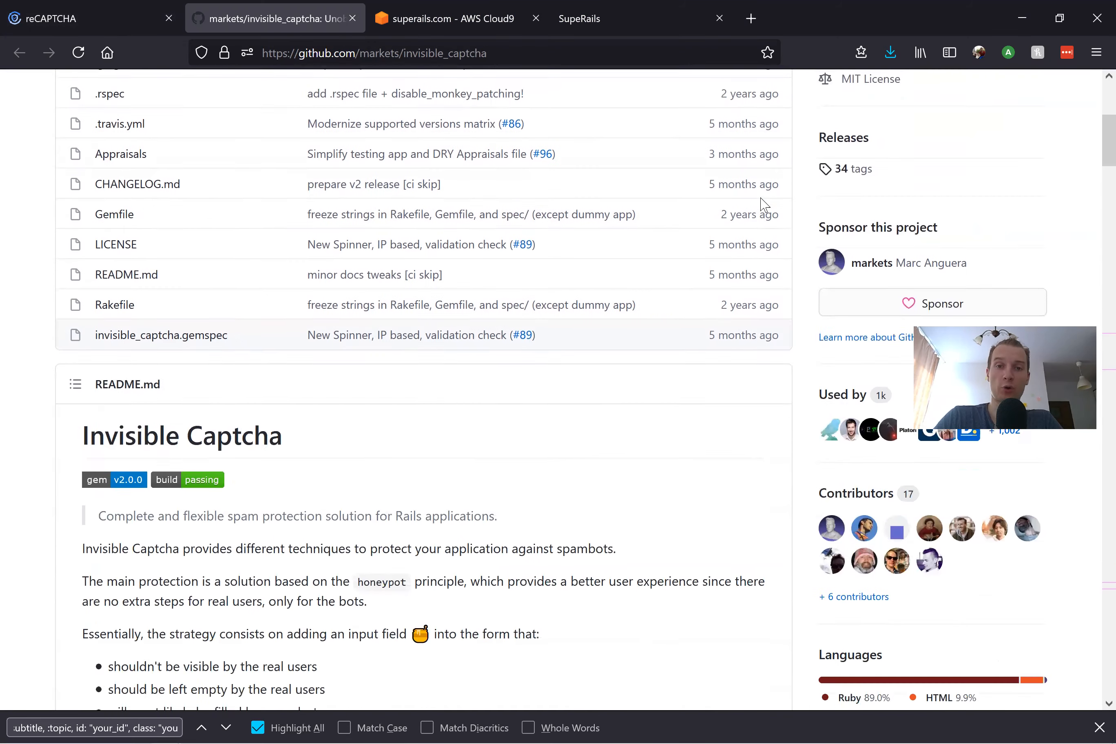
scroll("down", 3)
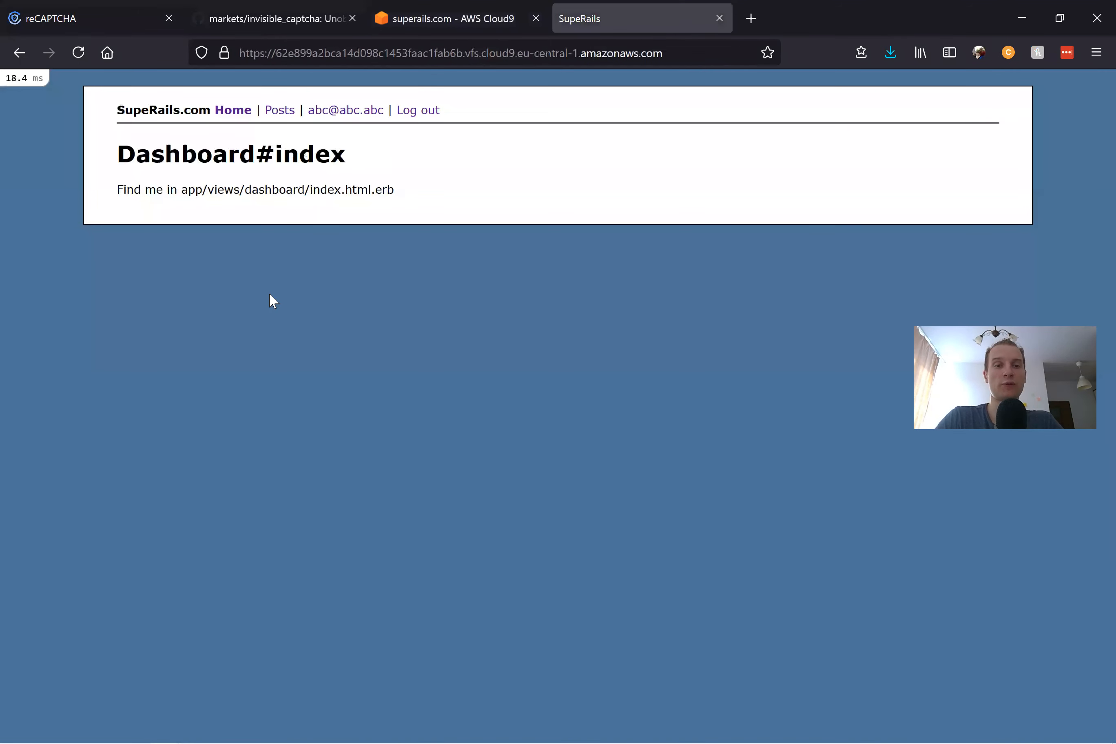
Visit the SupeRails posts list and empty New Post form, then the readme's Installation section
left_click(279, 109)
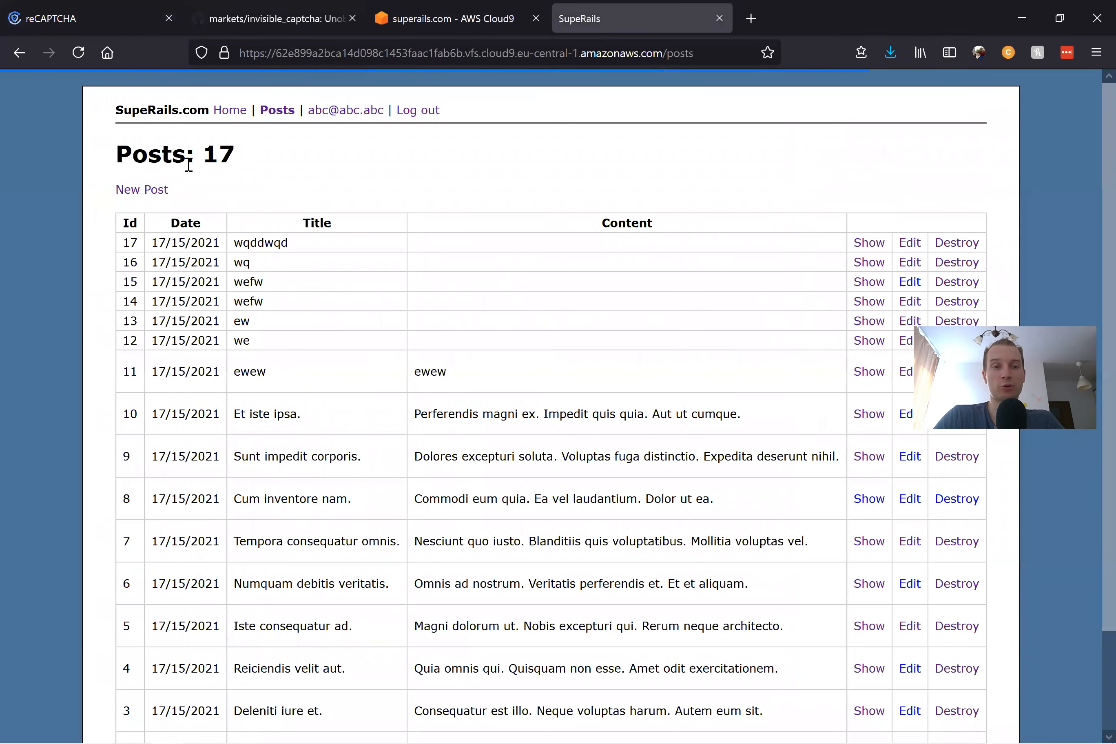
left_click(141, 190)
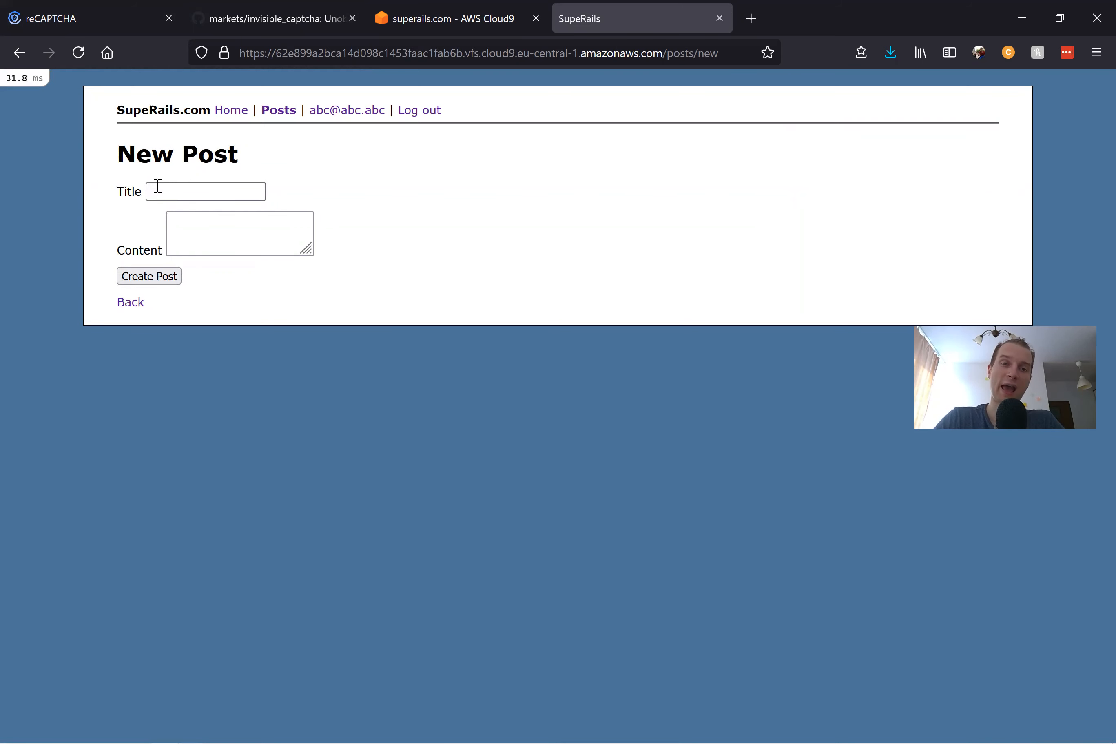
mouse_move(274, 18)
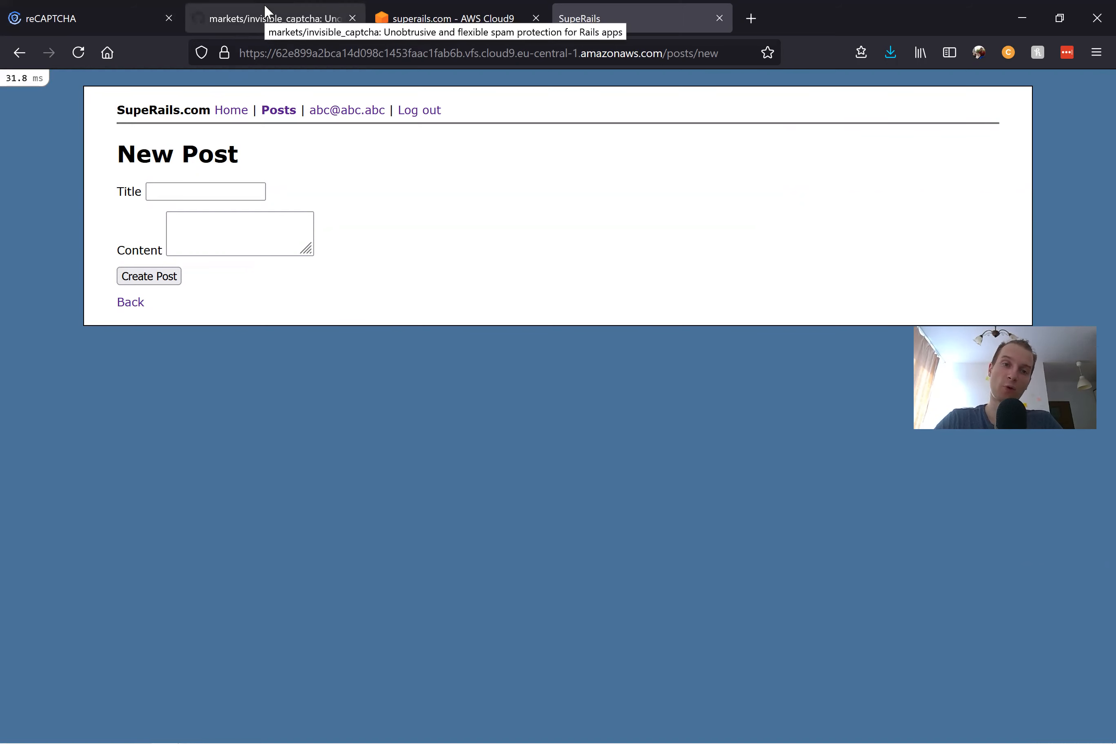
left_click(274, 18)
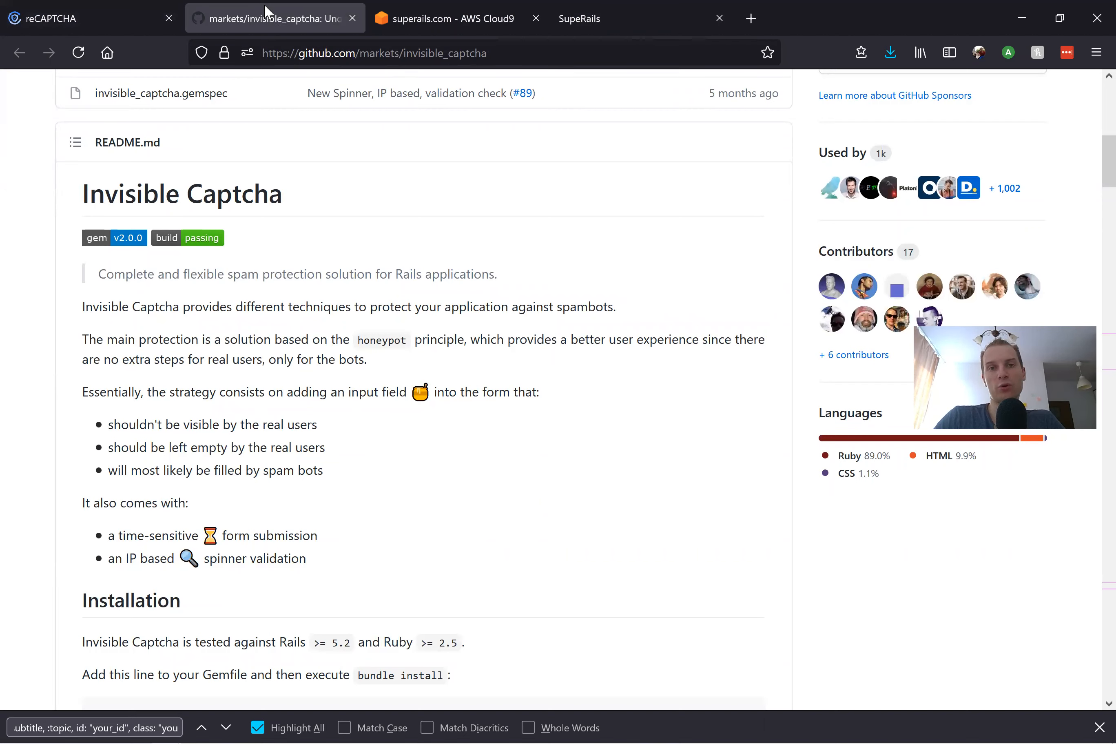
mouse_move(373, 158)
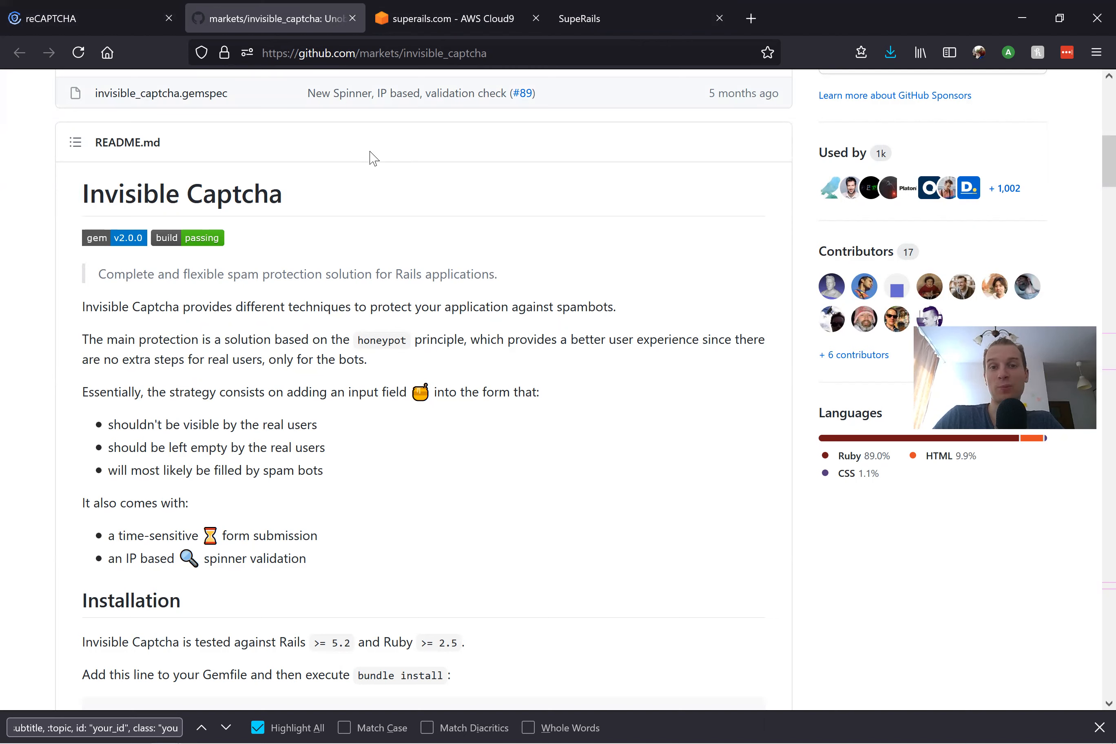
mouse_move(493, 110)
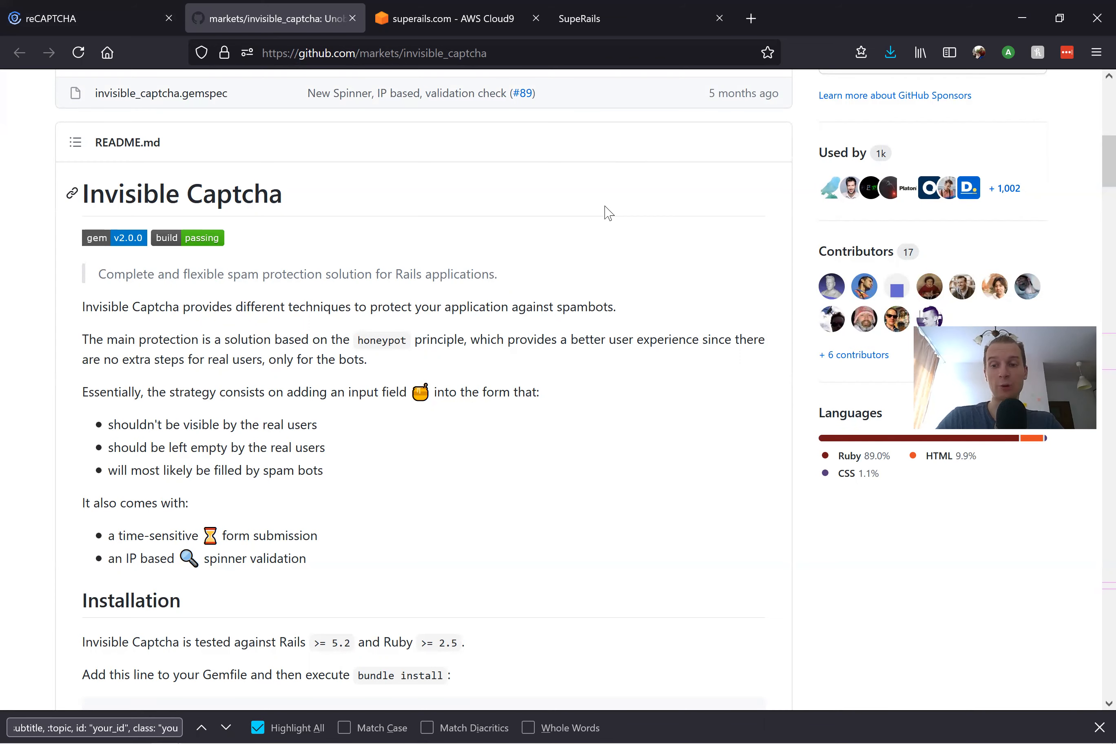
scroll("down", 3)
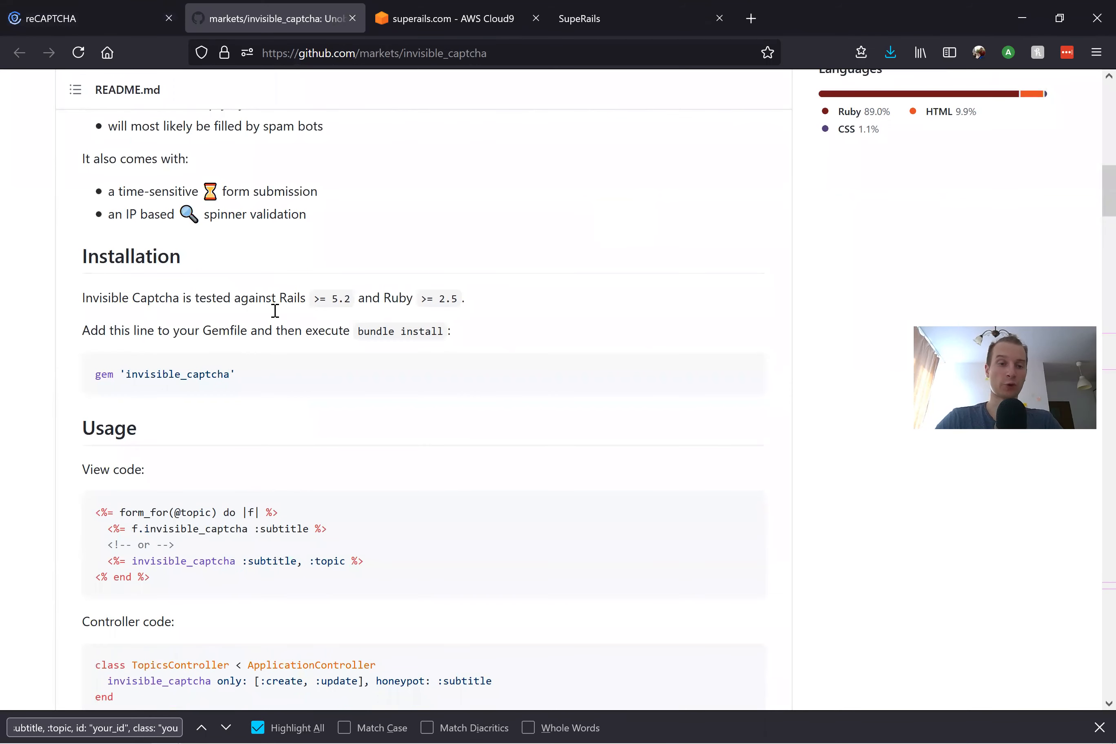
Add gem 'invisible_captcha' to the Gemfile and bundle install in the Cloud9 workspace
left_click(460, 18)
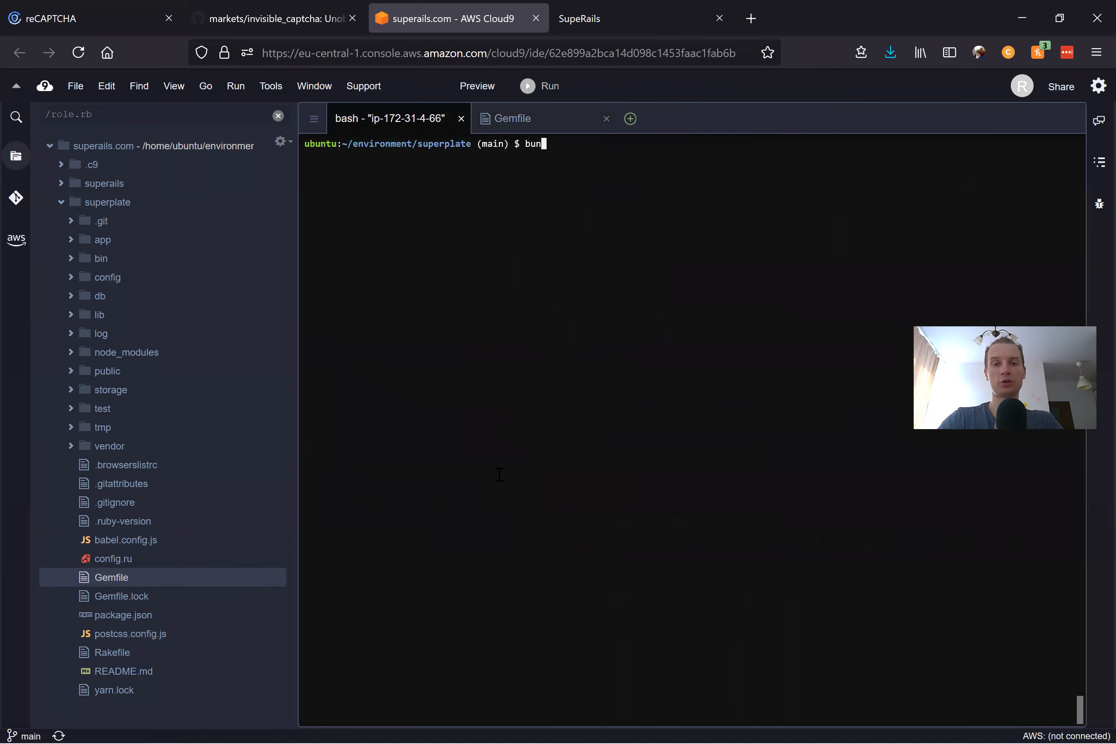
left_click(274, 18)
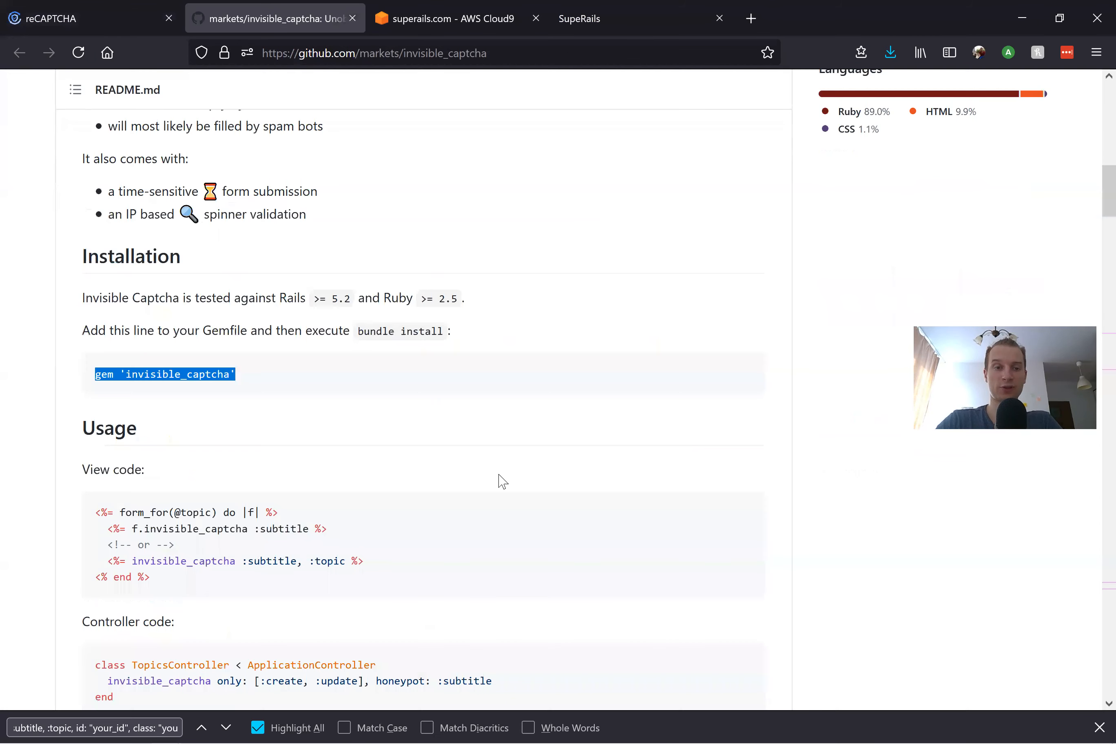
scroll("down", 3)
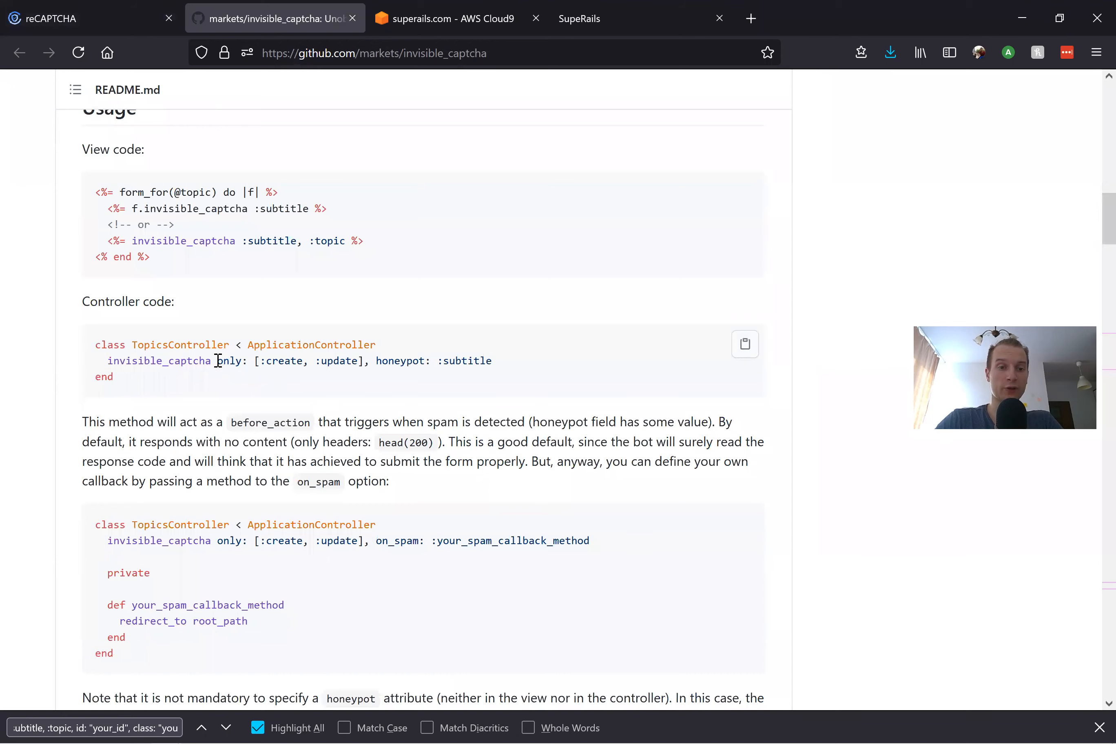
scroll("down", 3)
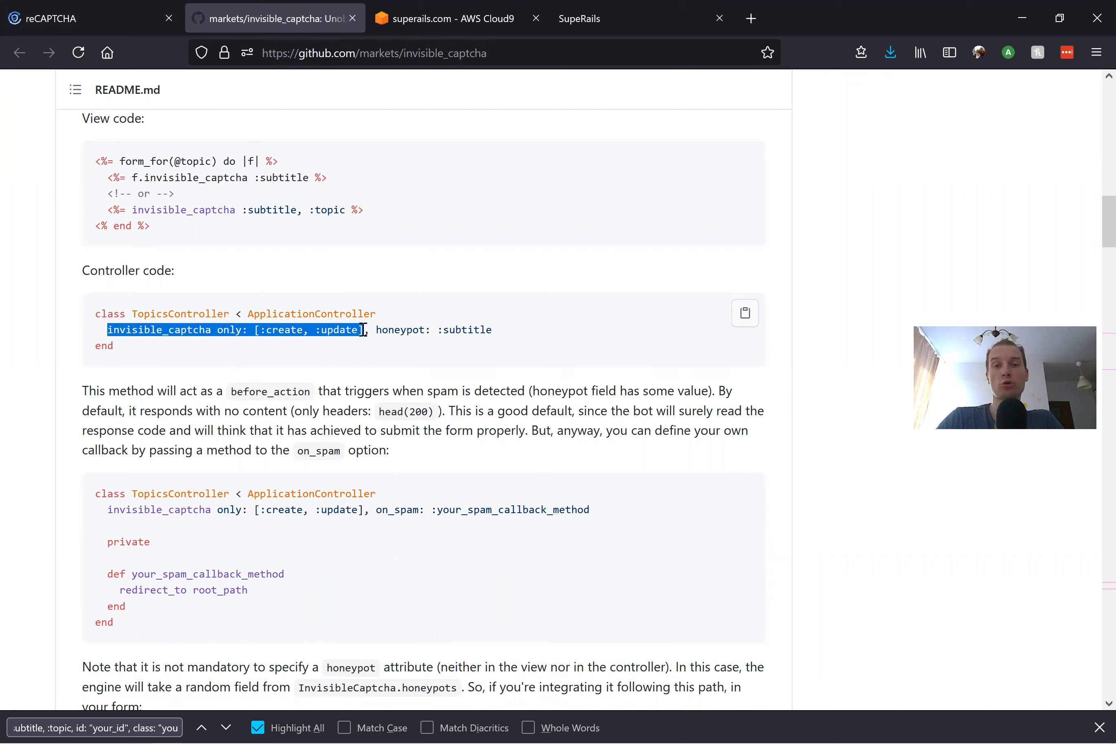
left_click(460, 18)
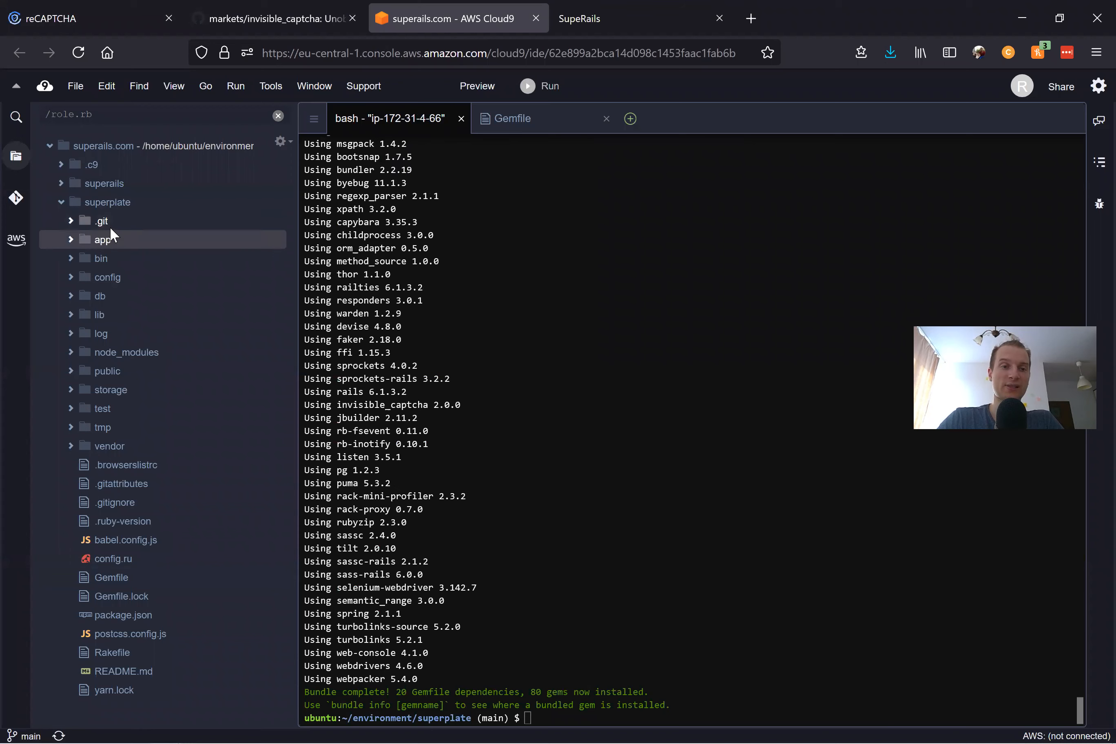
Declare invisible_captcha only: [:create, :update] in posts_controller.rb
left_click(103, 238)
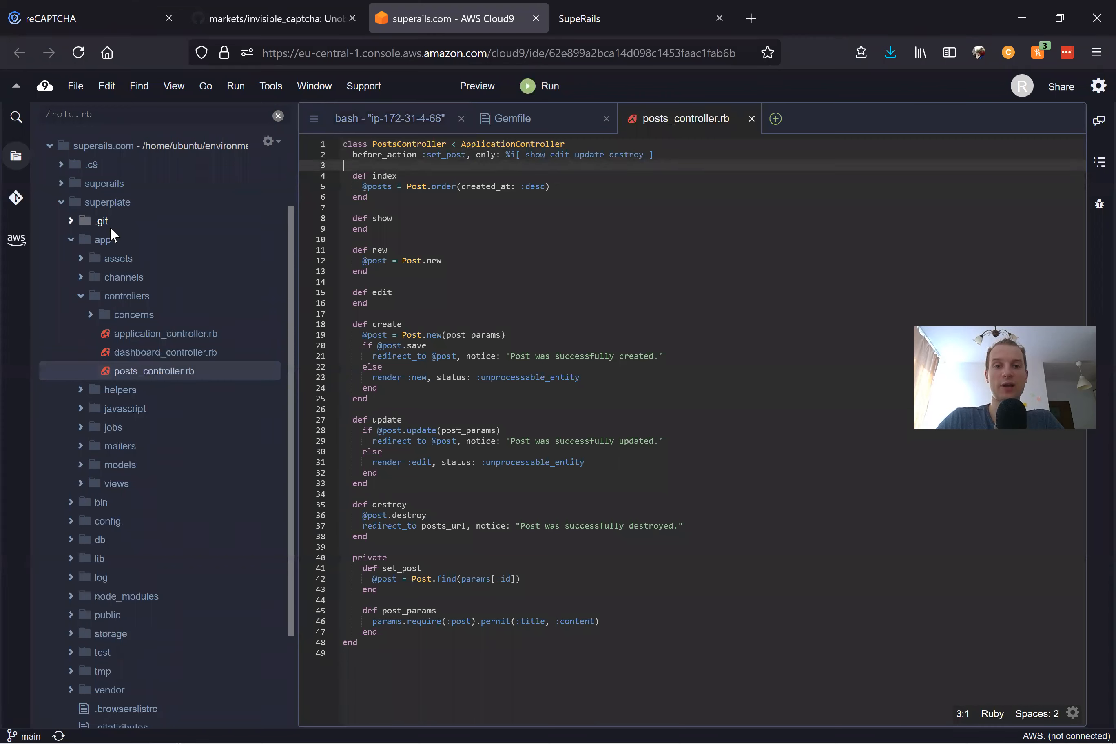
type("invisible_captcha only: [:create, :update]")
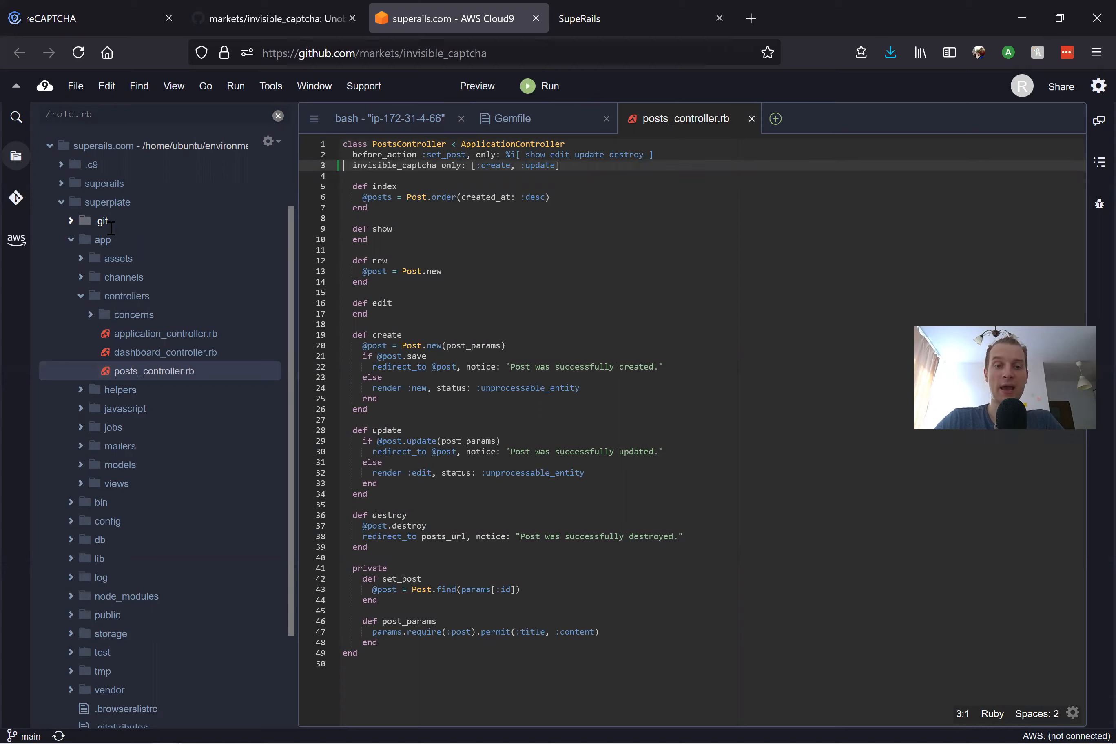
Copy the readme's <%= invisible_captcha %> snippet into the posts _form.html.erb
left_click(275, 18)
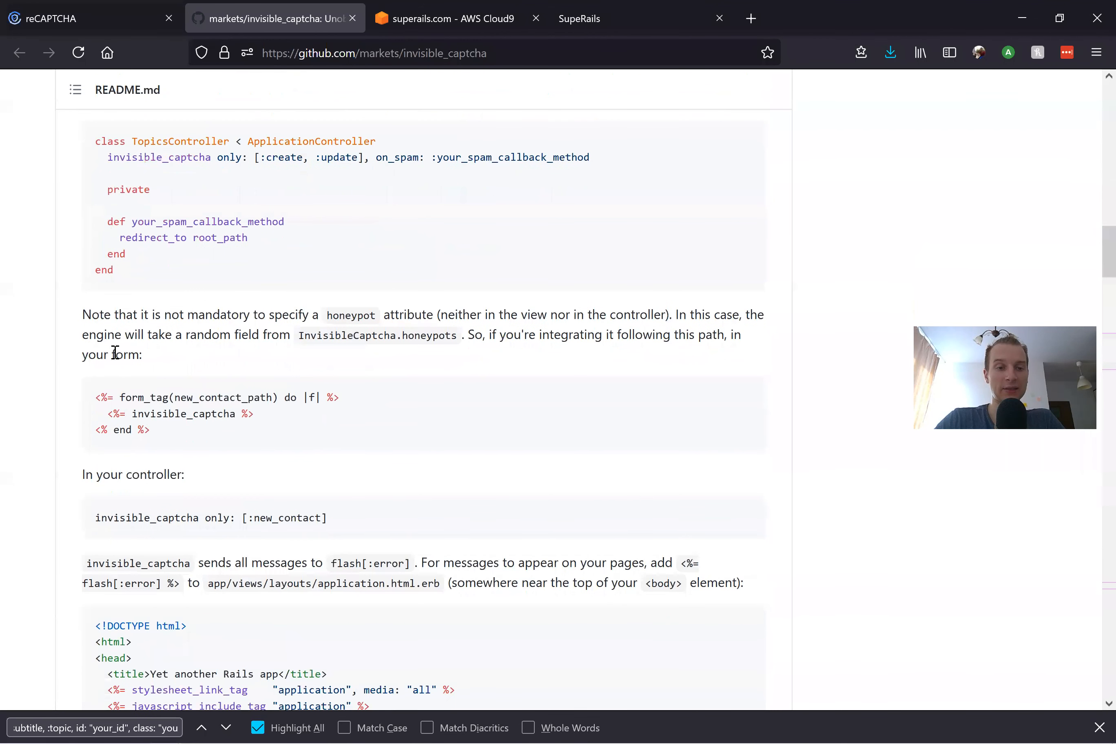
double_click(183, 414)
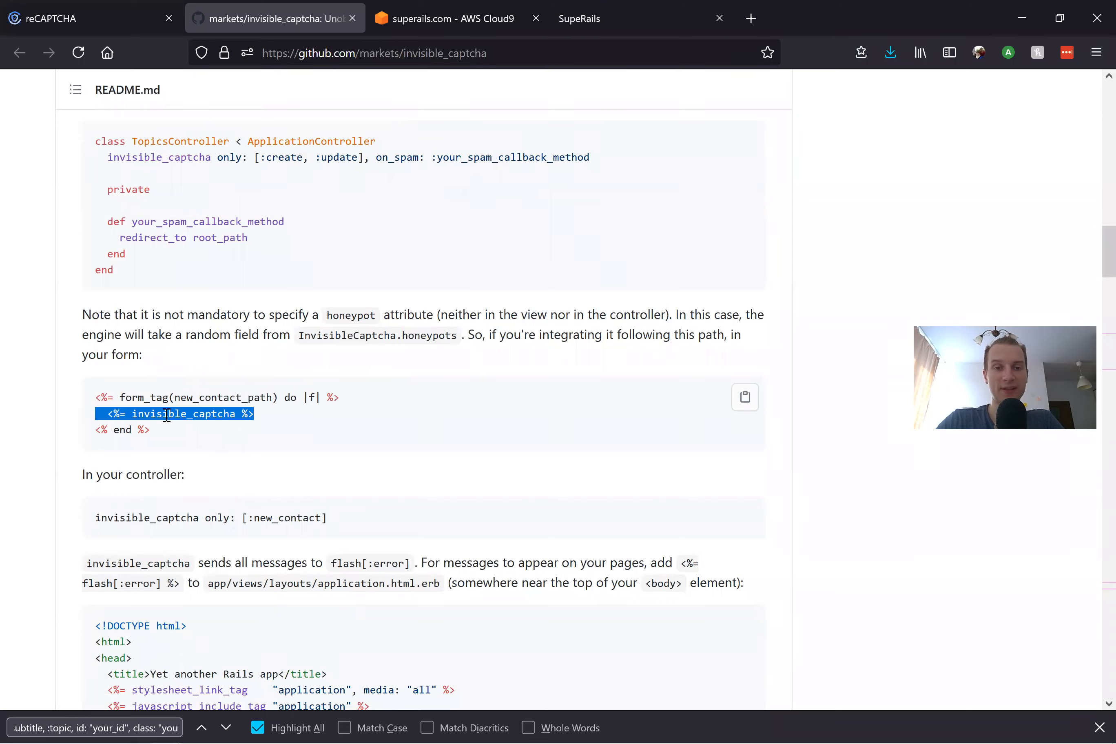
left_click(455, 18)
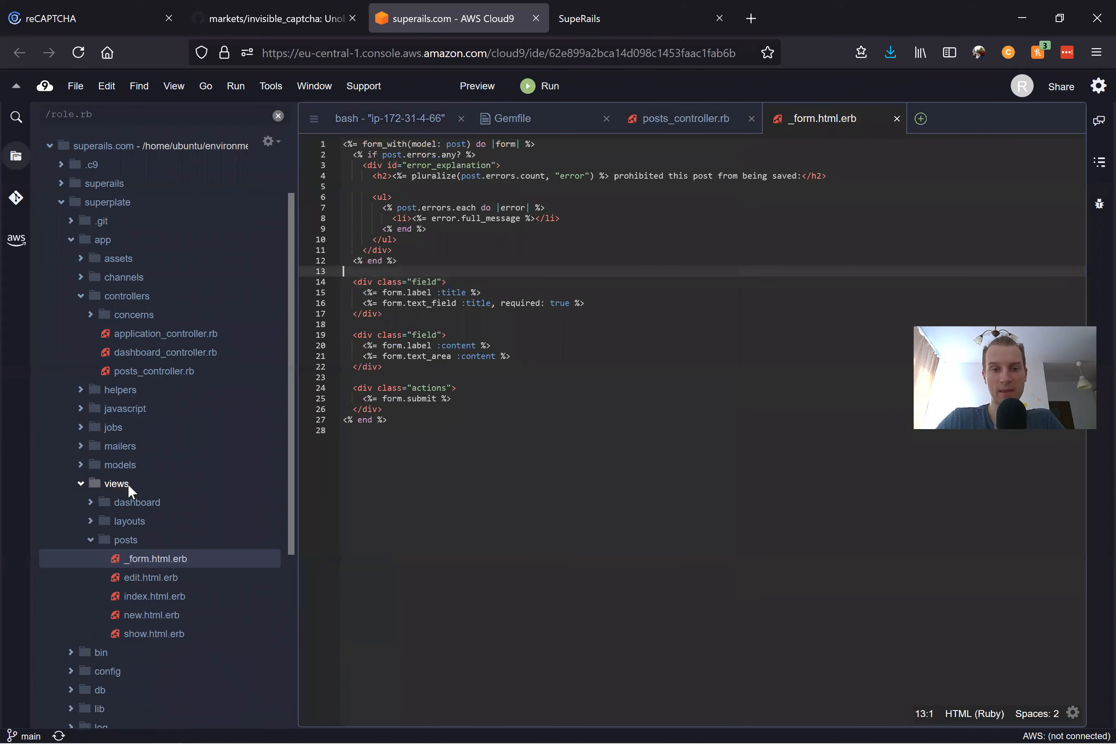
type("<%= invisible_captcha %>")
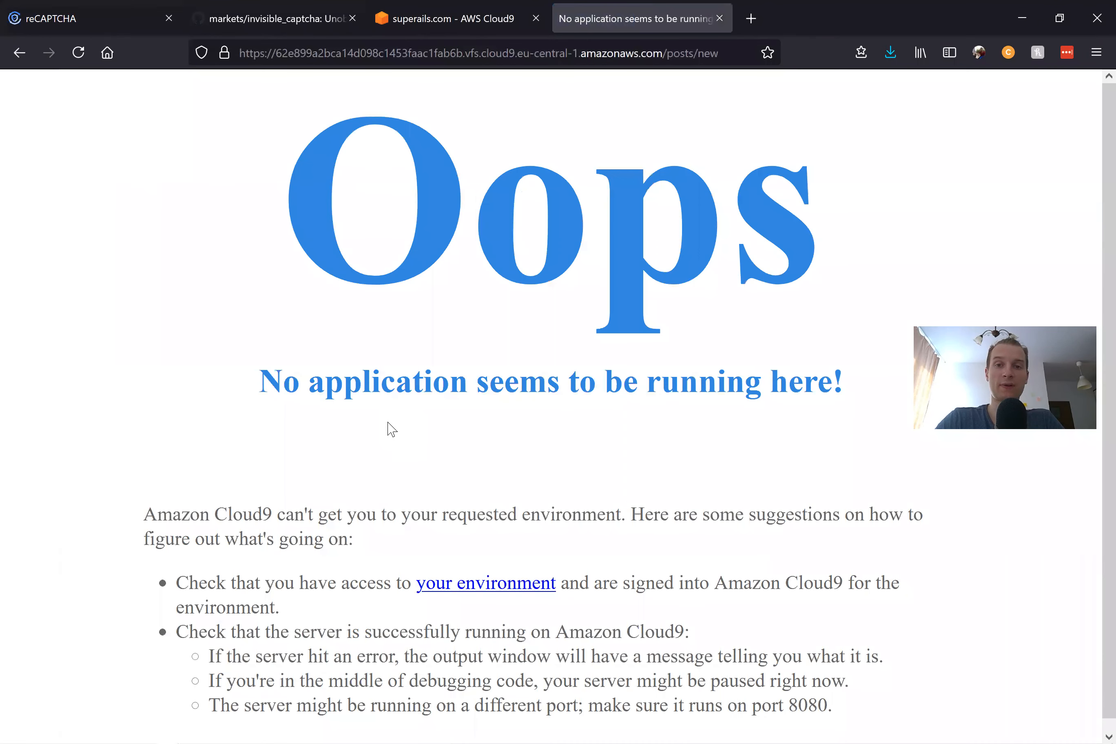
Start the rails server and submit the filled New Post form
left_click(444, 18)
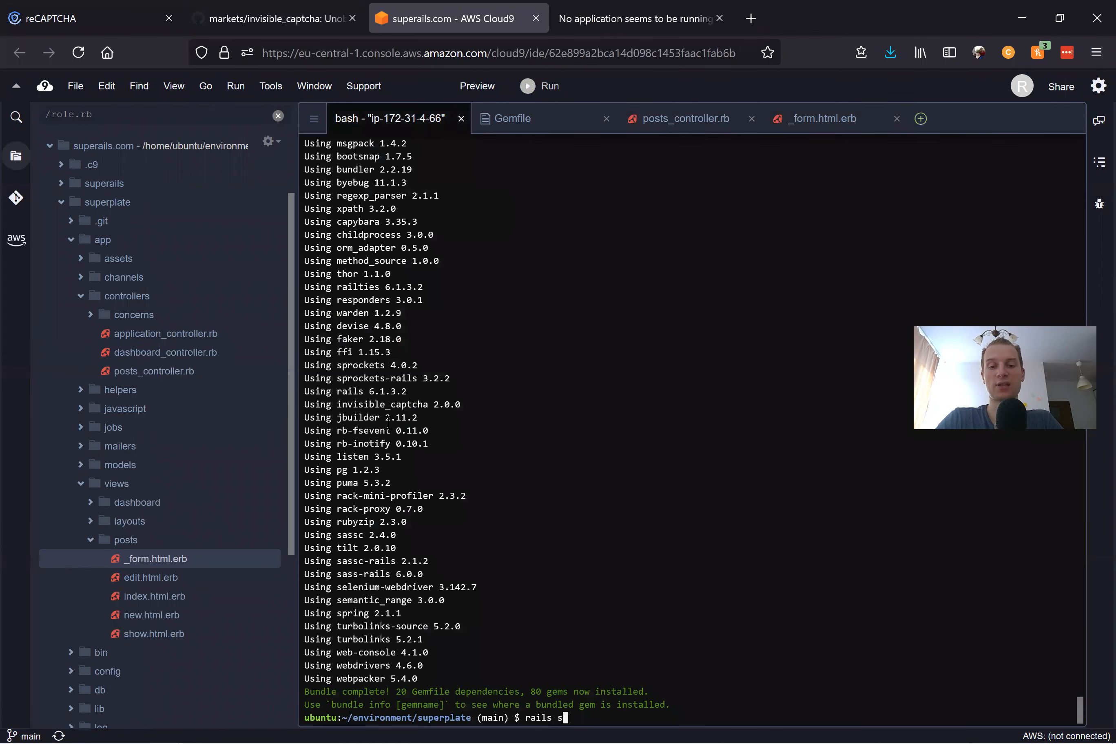
key("Return")
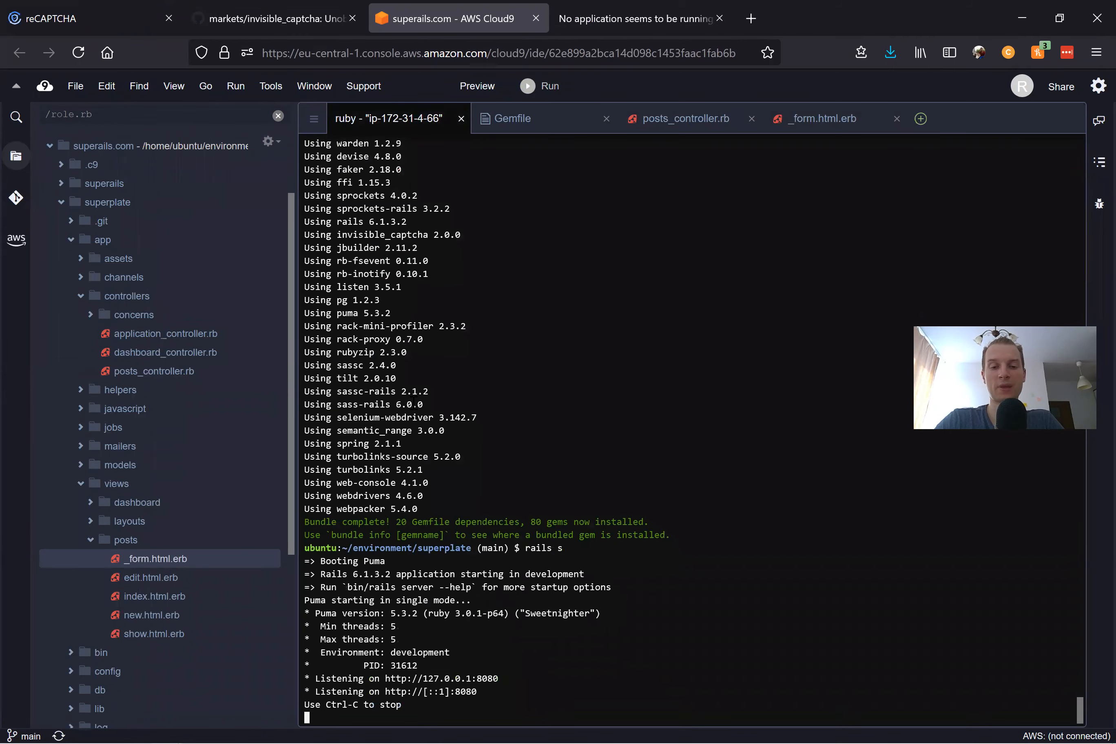
left_click(637, 18)
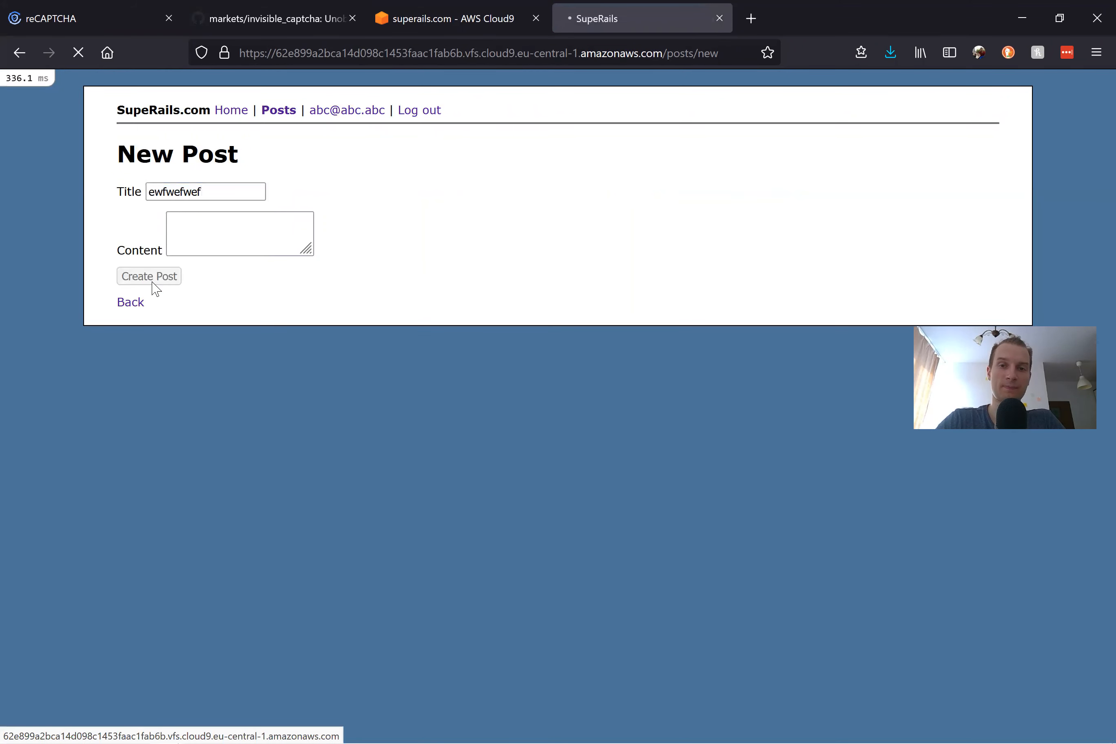
left_click(148, 276)
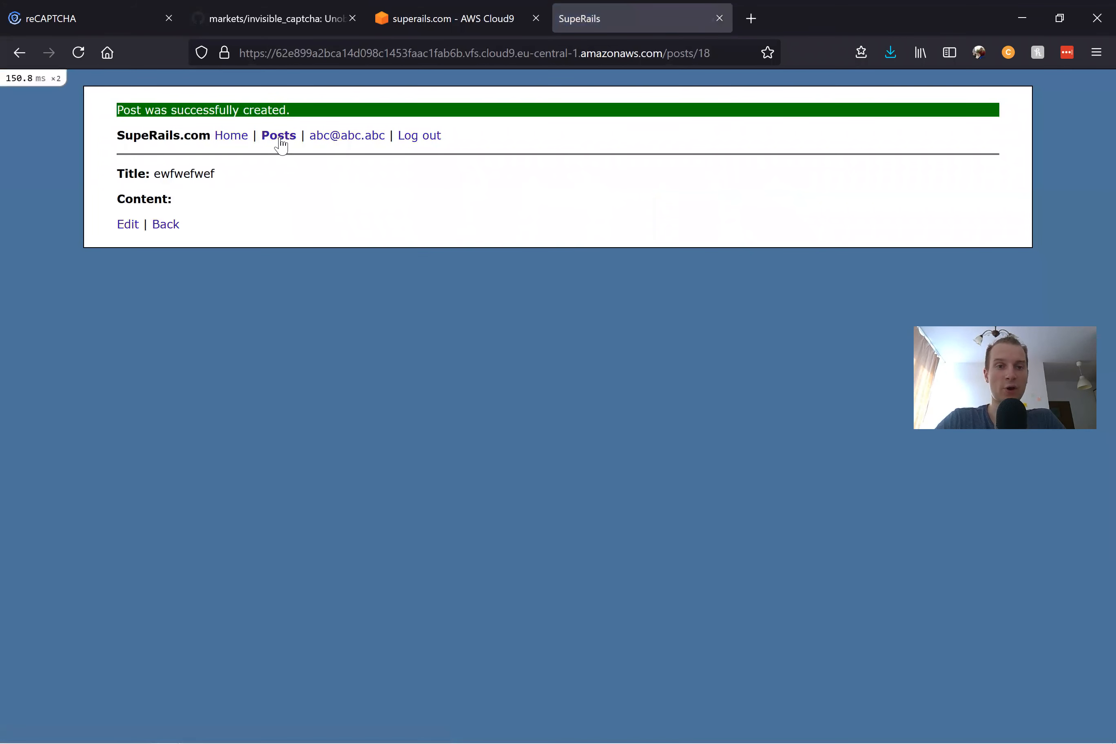
Submit another new post immediately to get 'Sorry, that was too quick! Please resubmit.'
left_click(278, 135)
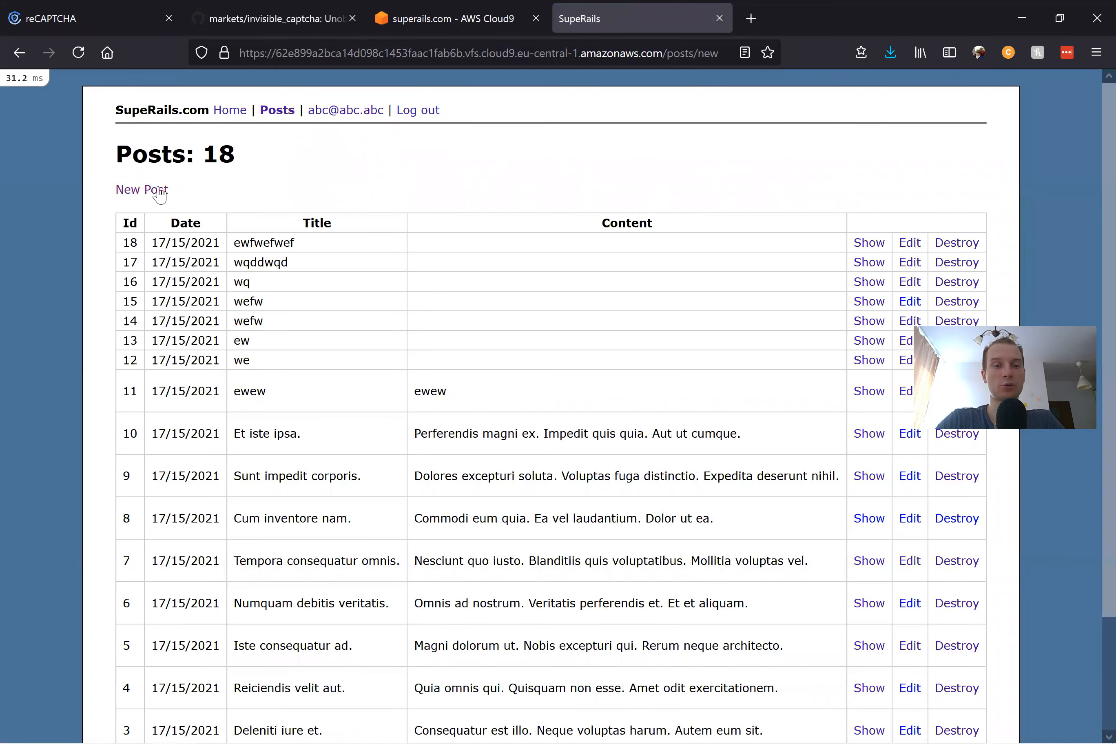
left_click(141, 191)
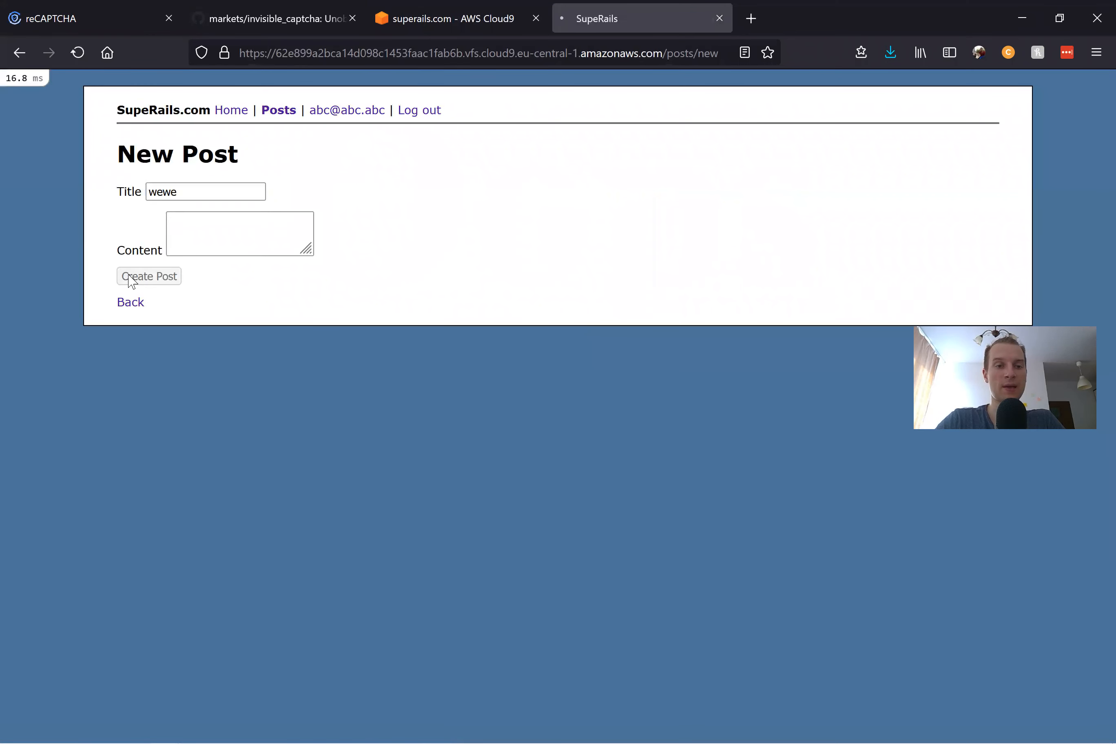
left_click(149, 276)
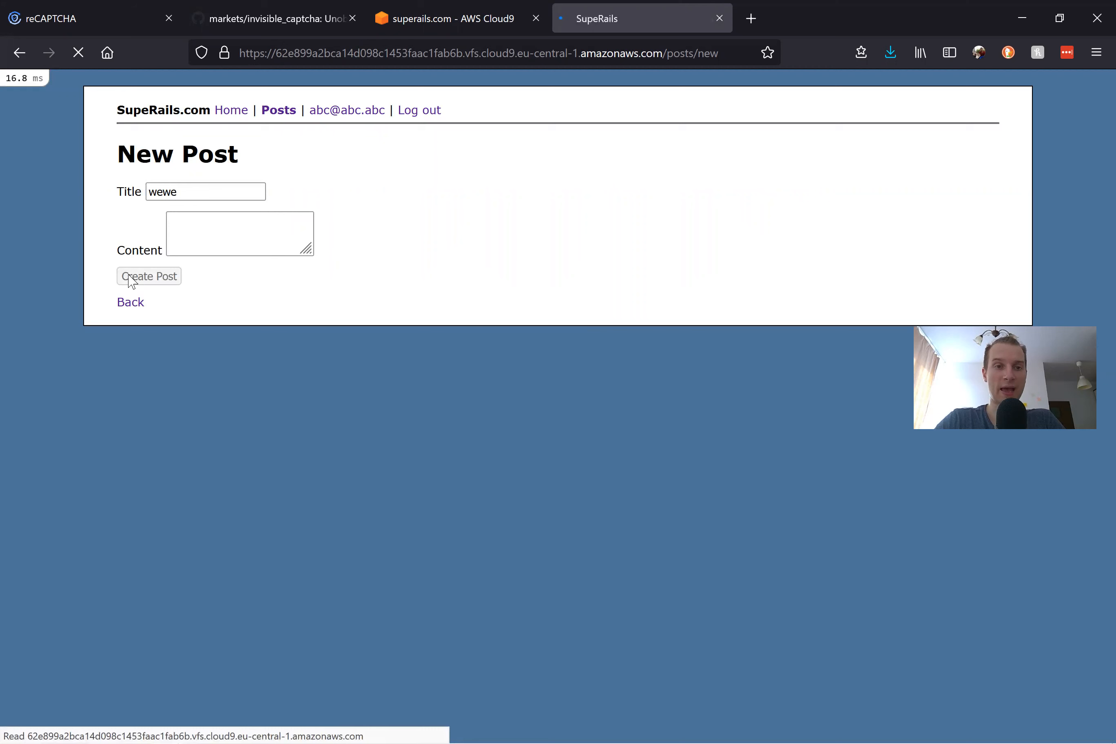
left_click(149, 276)
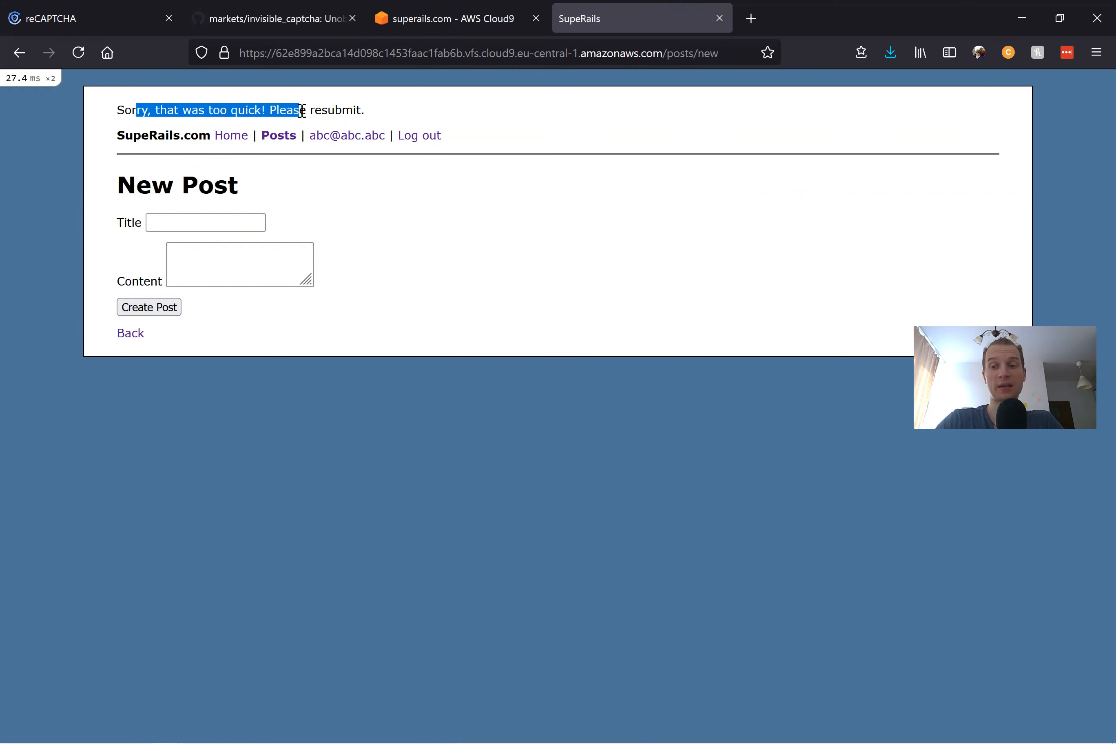
mouse_move(302, 116)
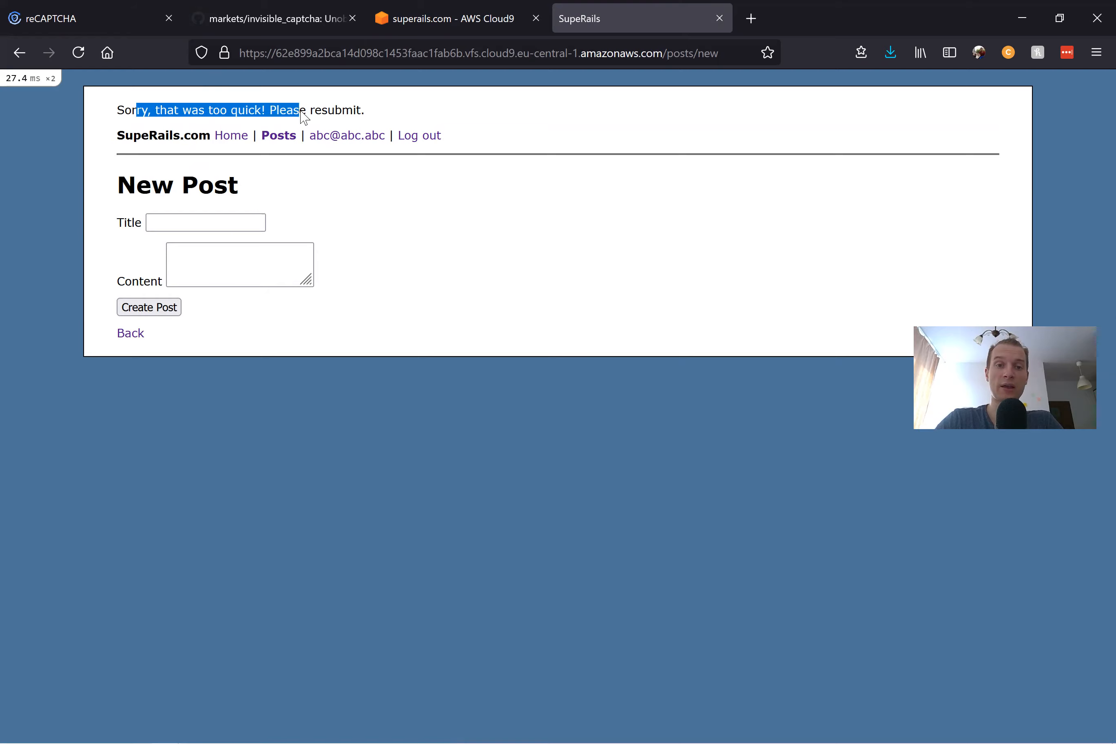
left_click(448, 18)
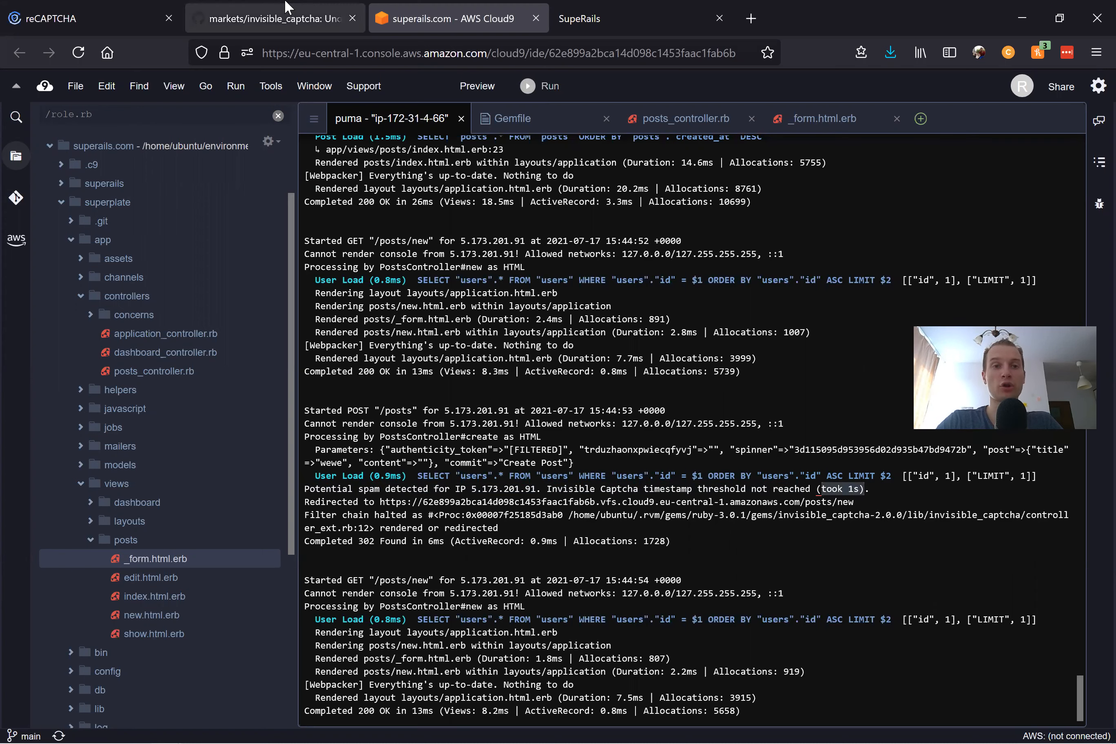
left_click(276, 18)
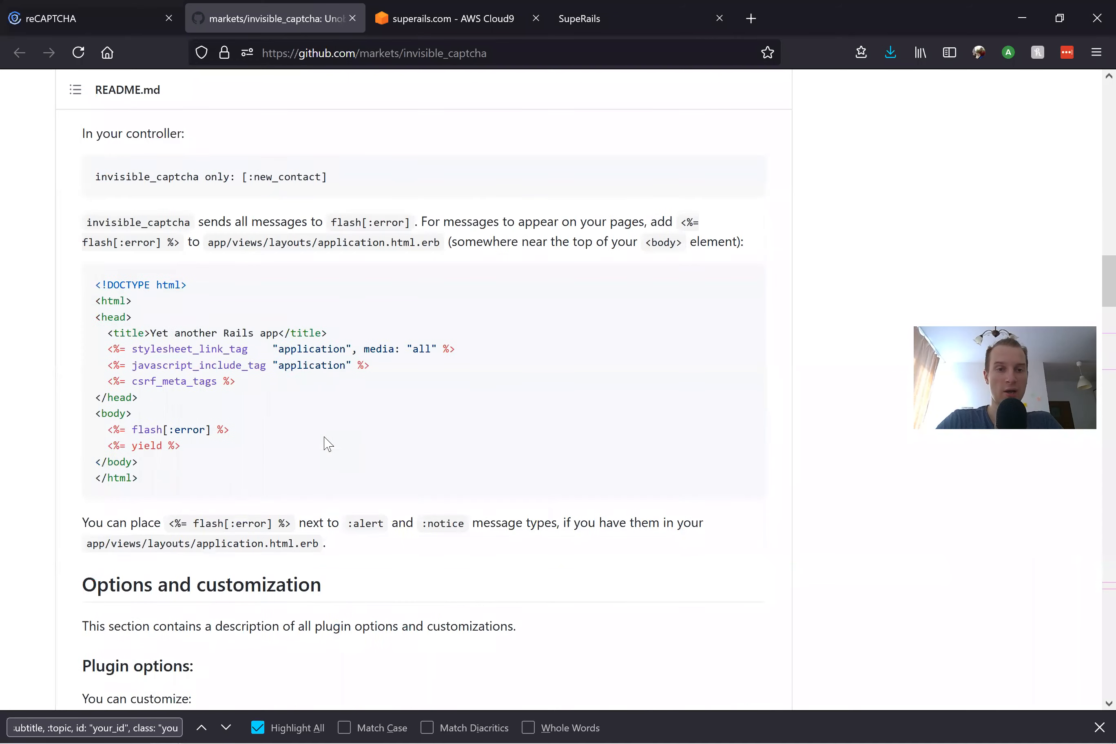
scroll("down", 3)
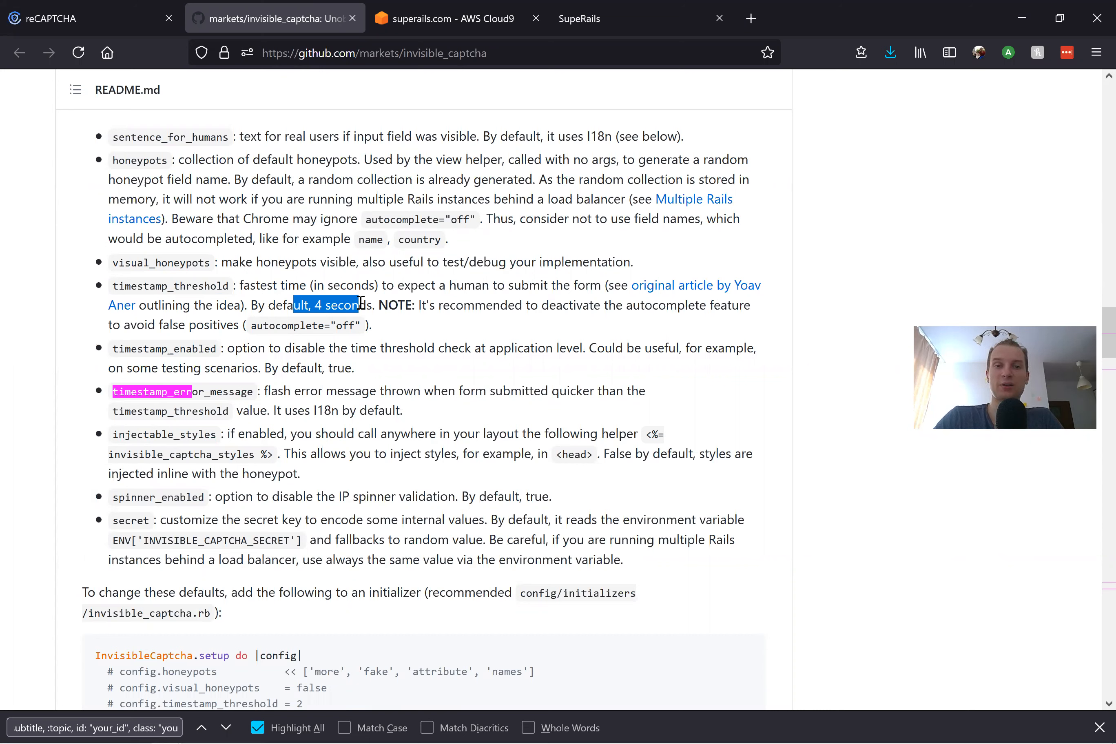
left_click(580, 18)
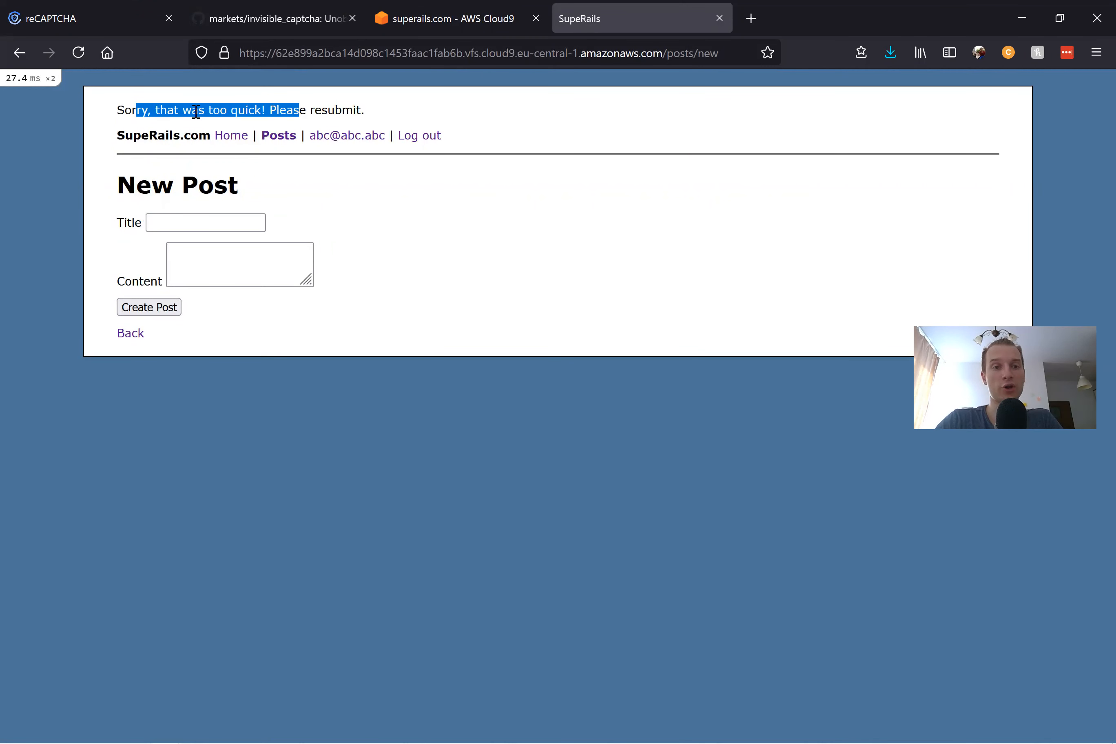
Create a new invisible_captcha.rb file under config/initializers
left_click(457, 18)
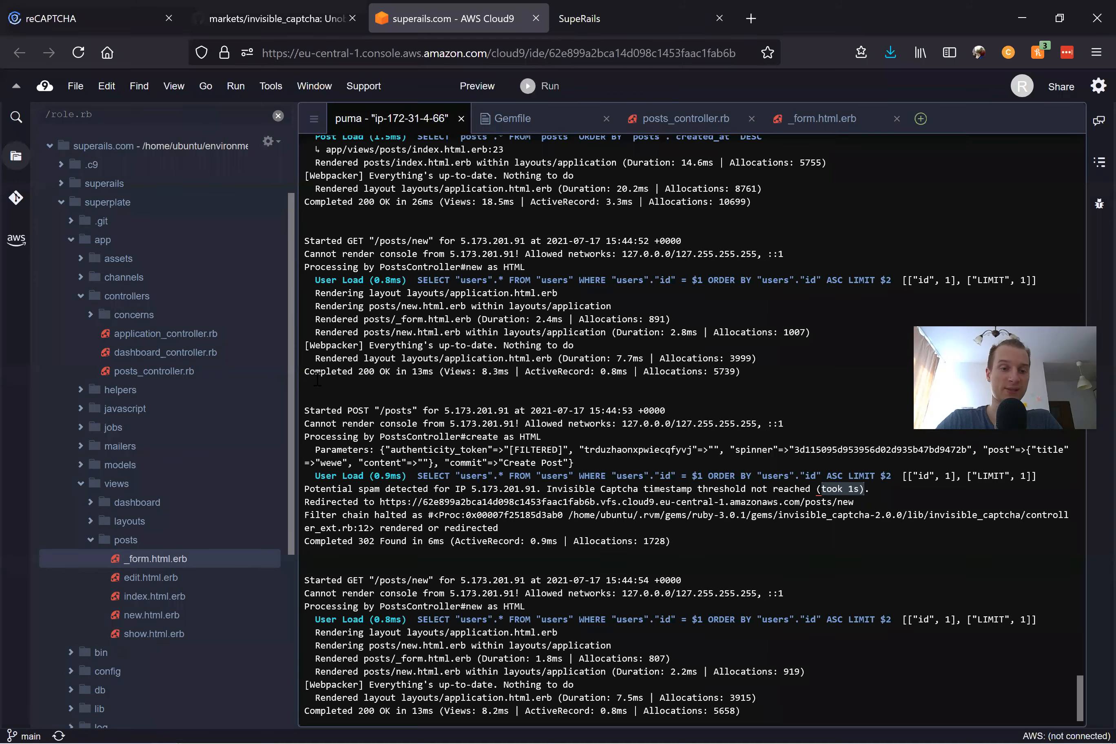
scroll("down", 3)
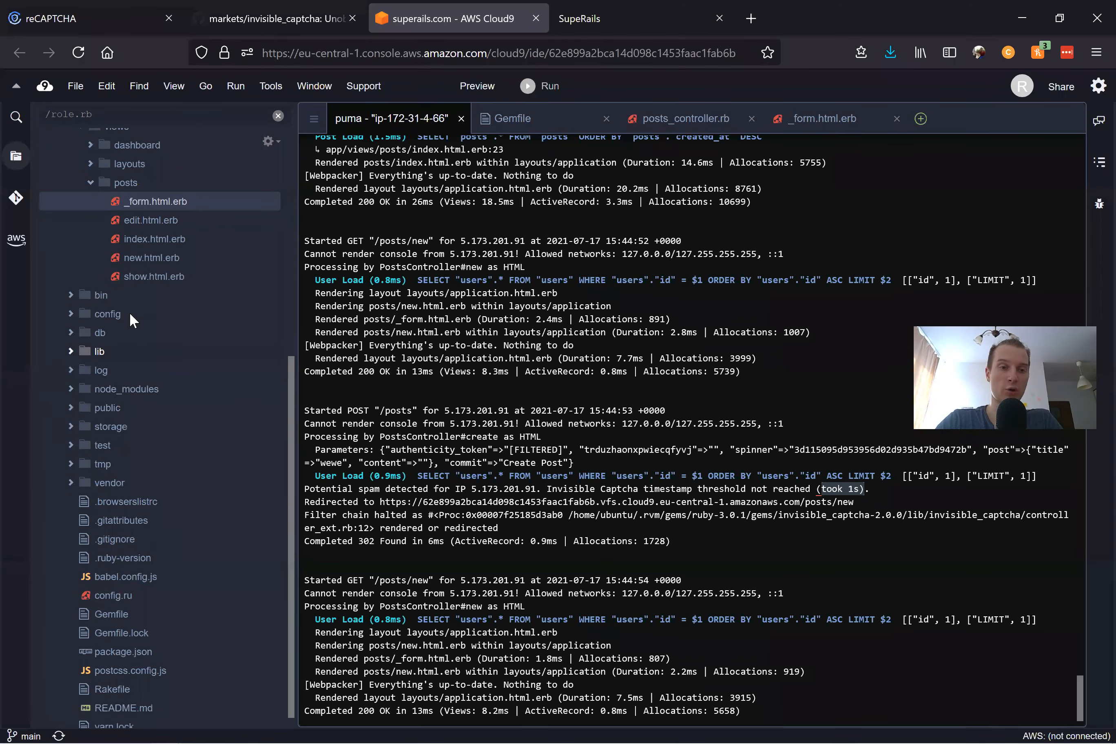
left_click(108, 314)
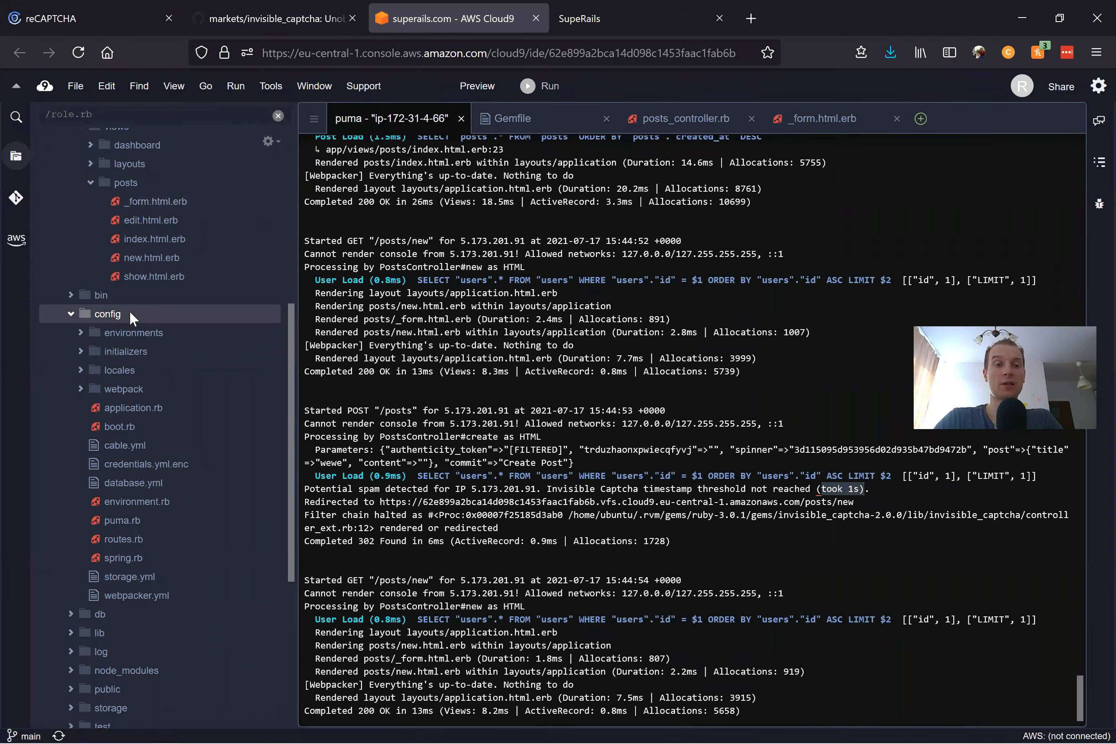
left_click(132, 351)
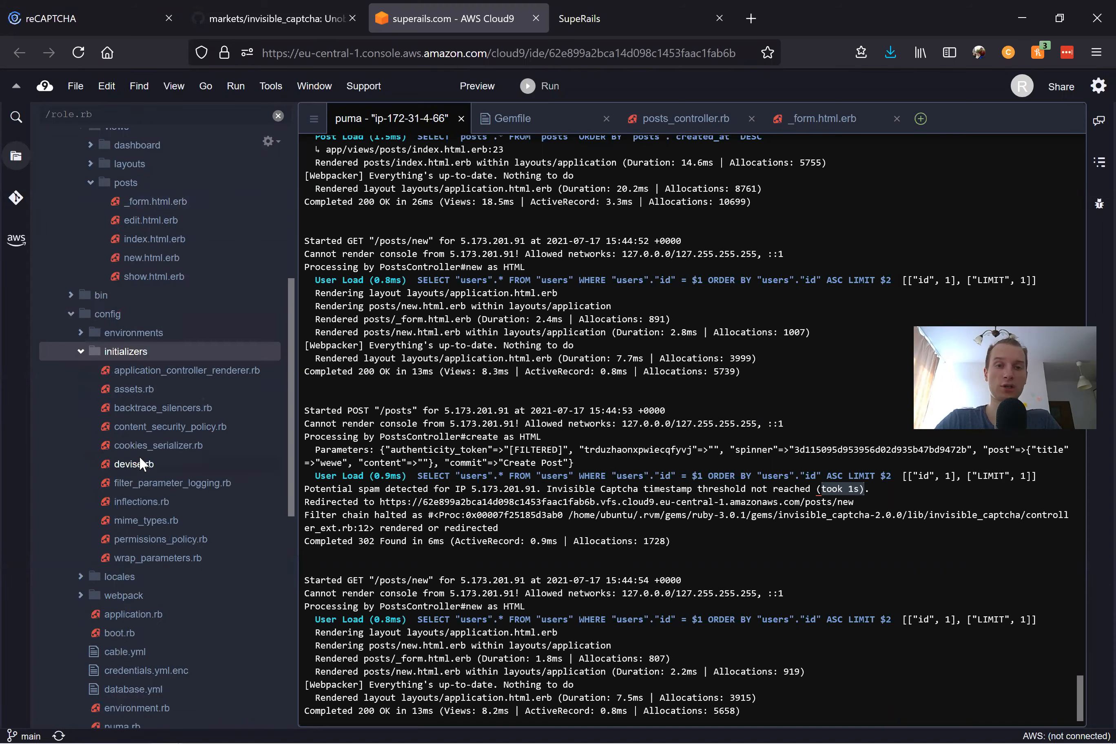
left_click(274, 18)
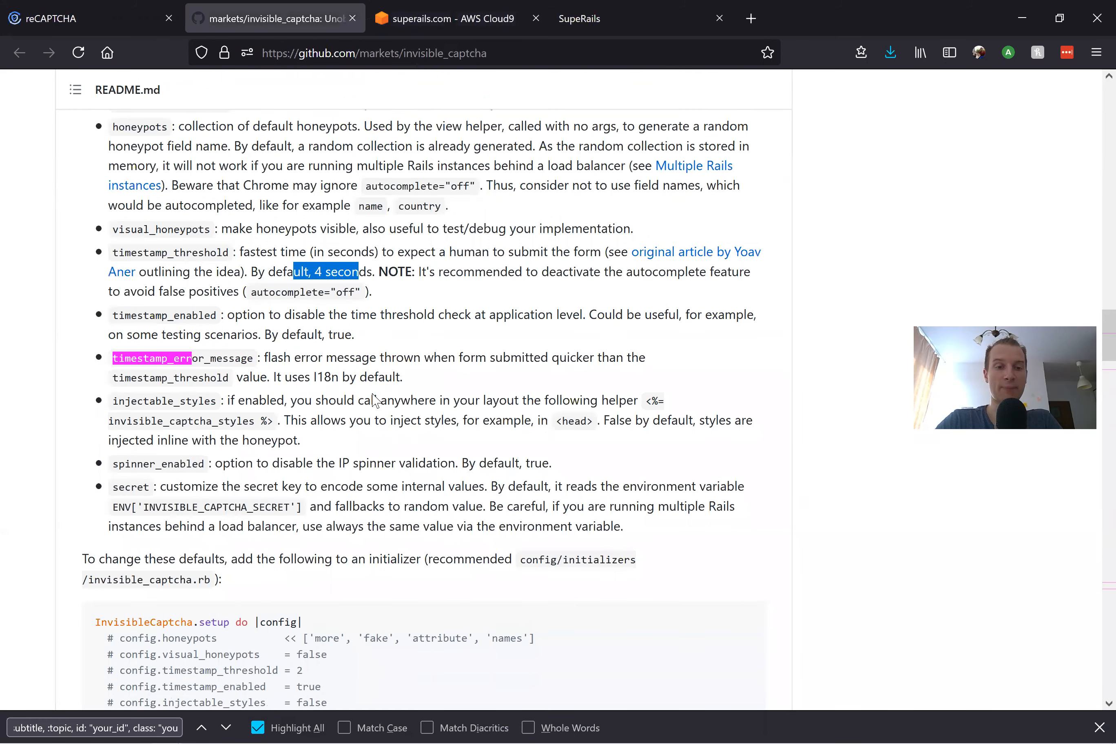
scroll("down", 3)
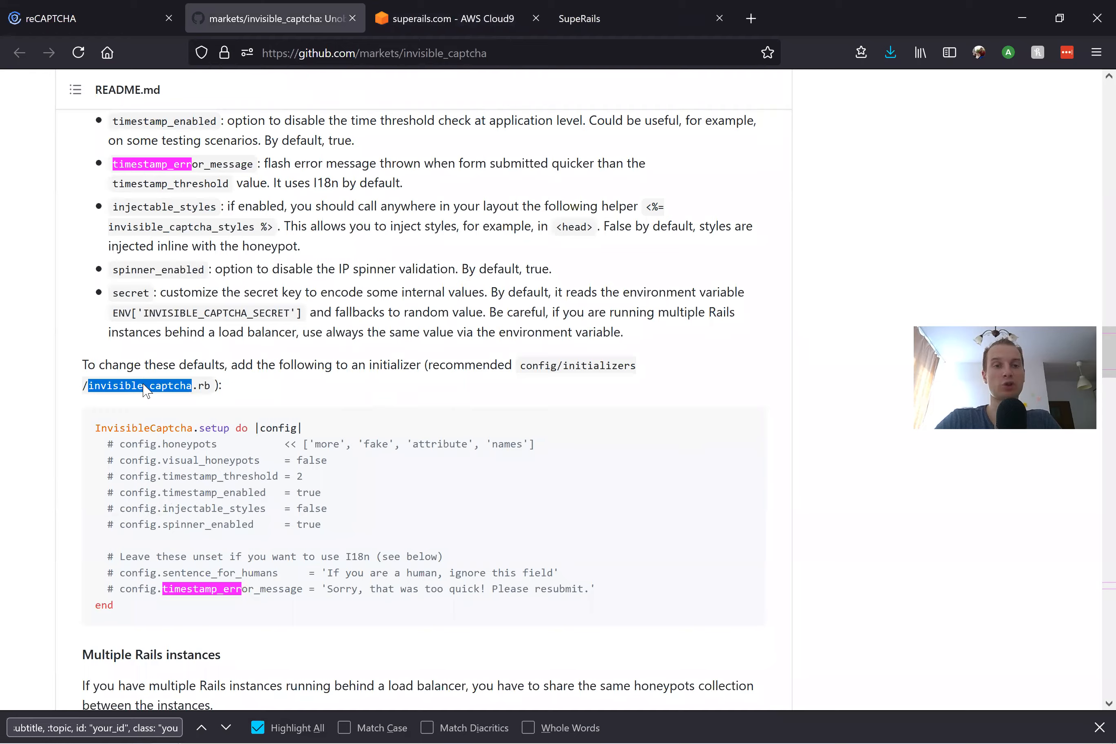
left_click(447, 18)
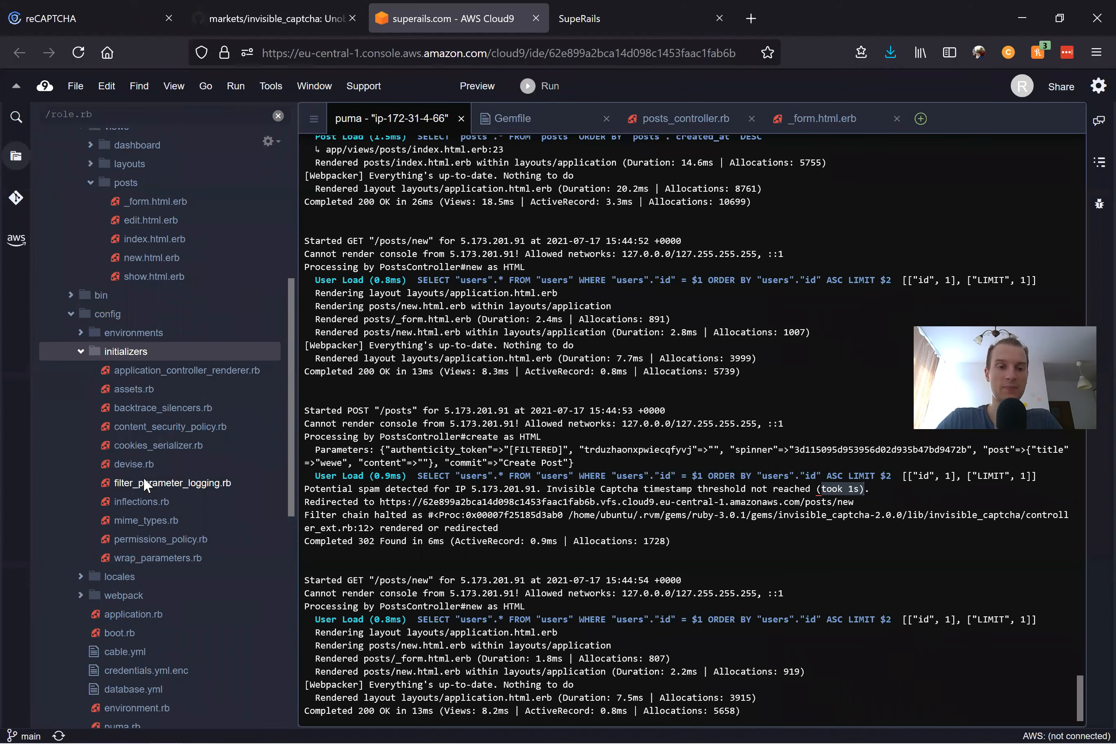
right_click(171, 483)
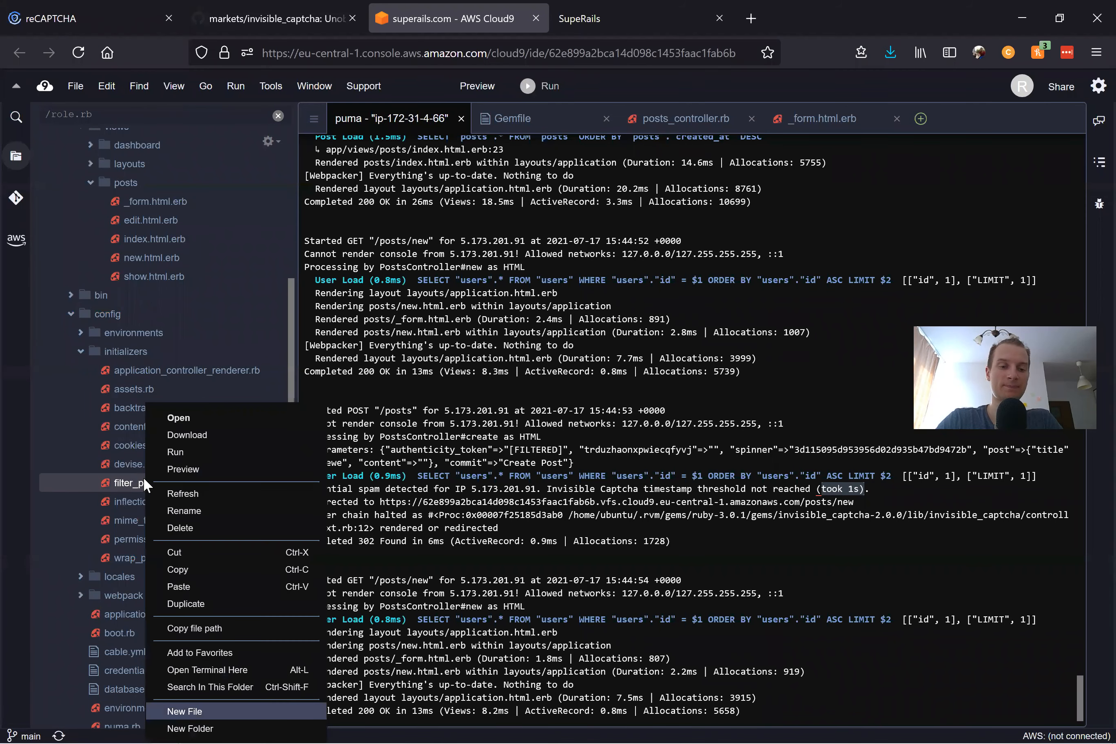
left_click(184, 711)
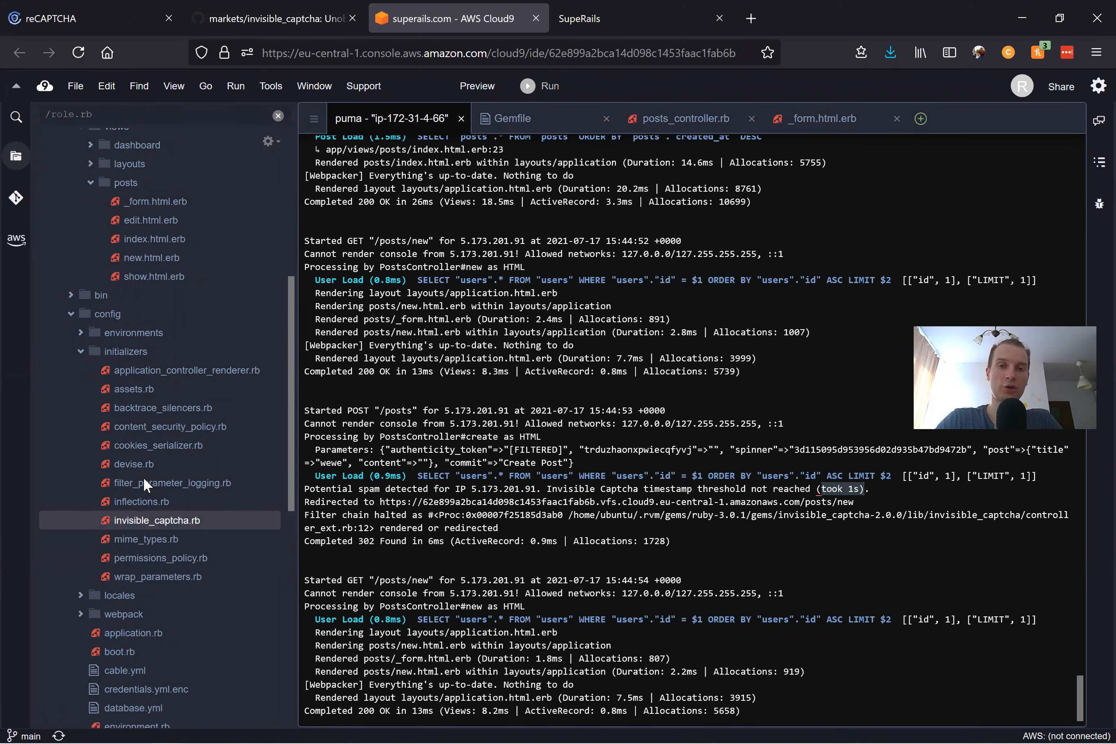
Paste the README's InvisibleCaptcha setup block with timestamp_threshold = 2 uncommented
left_click(275, 17)
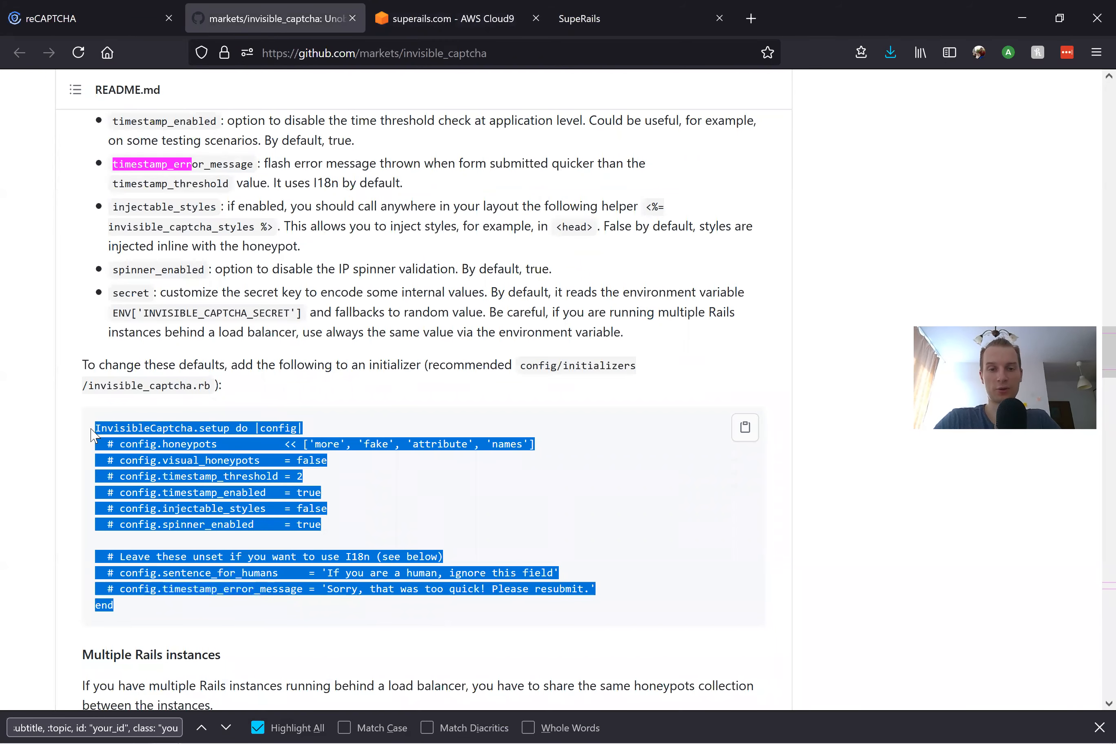
left_click(444, 18)
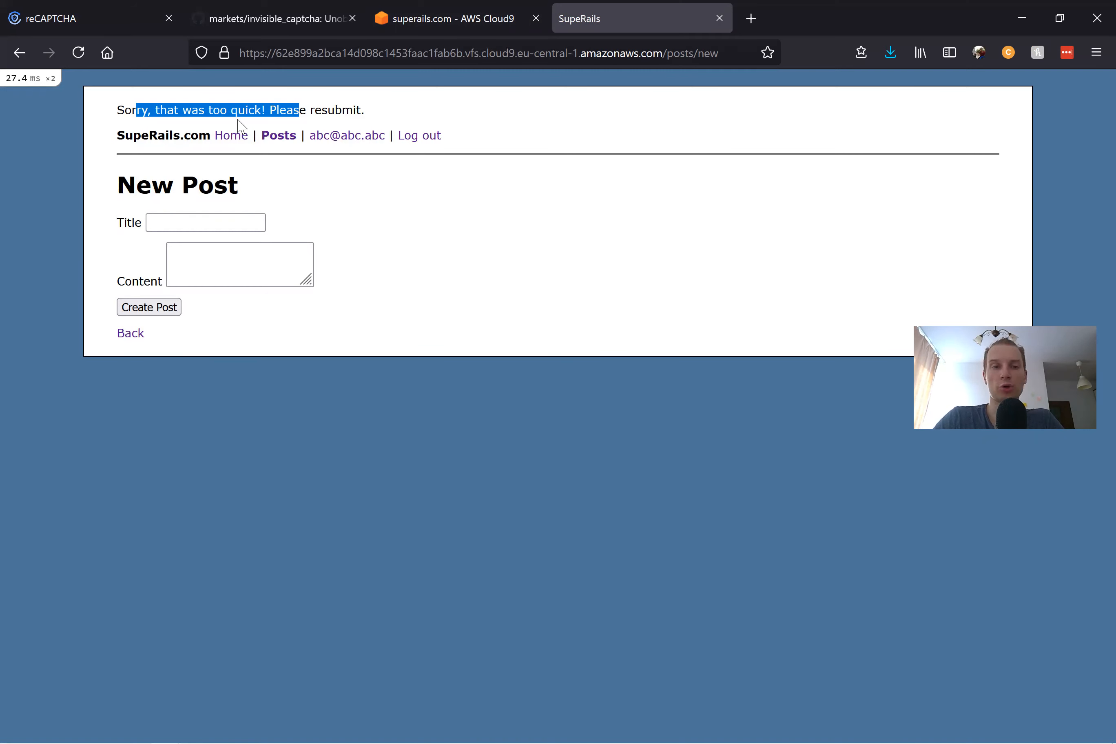
Set config.timestamp_error_message to 'Sorry, something went wrong! Please resubmit.'
left_click(459, 18)
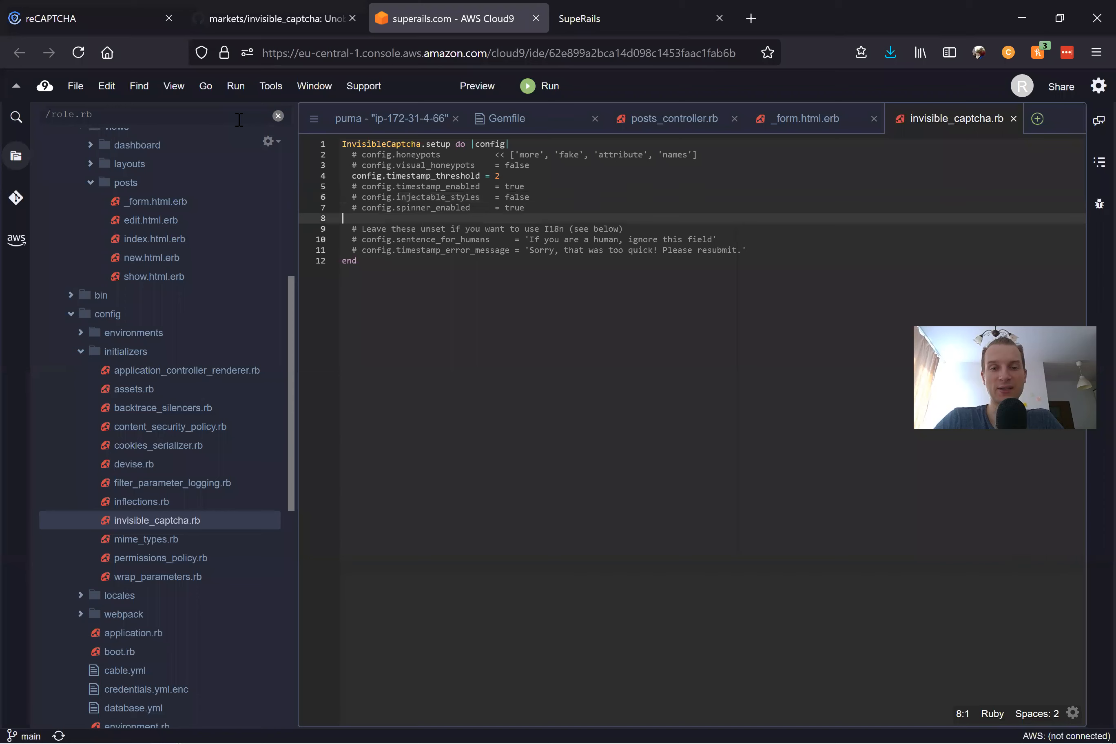
left_click(353, 250)
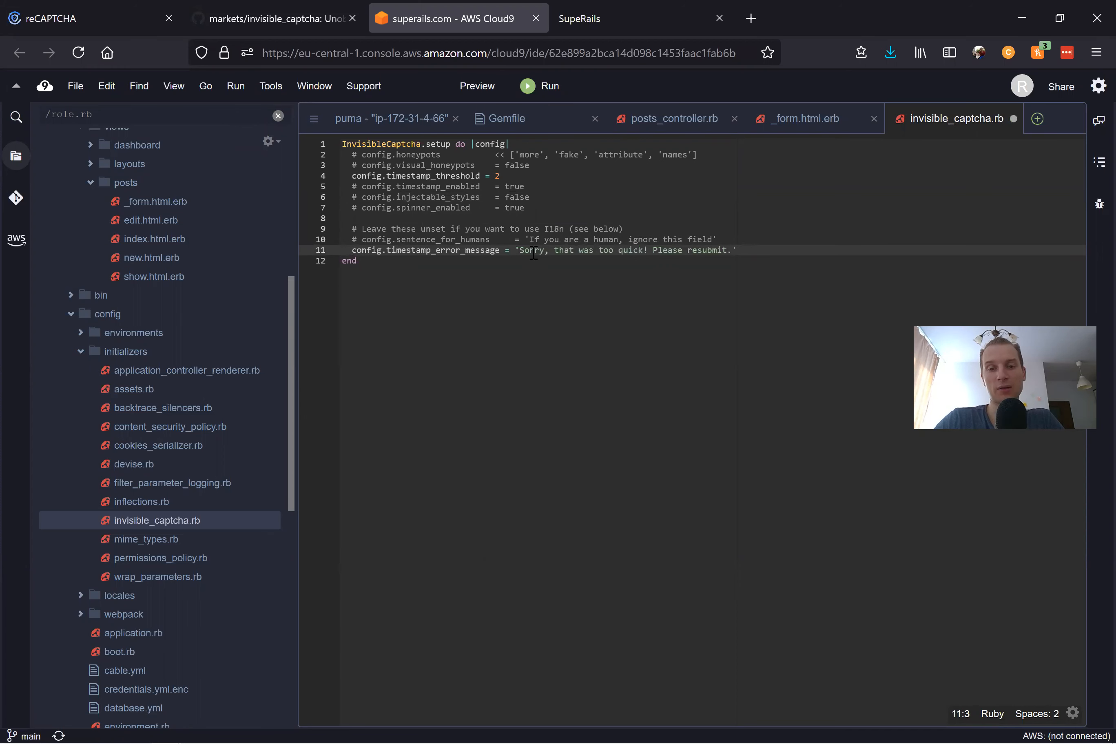
left_click(553, 250)
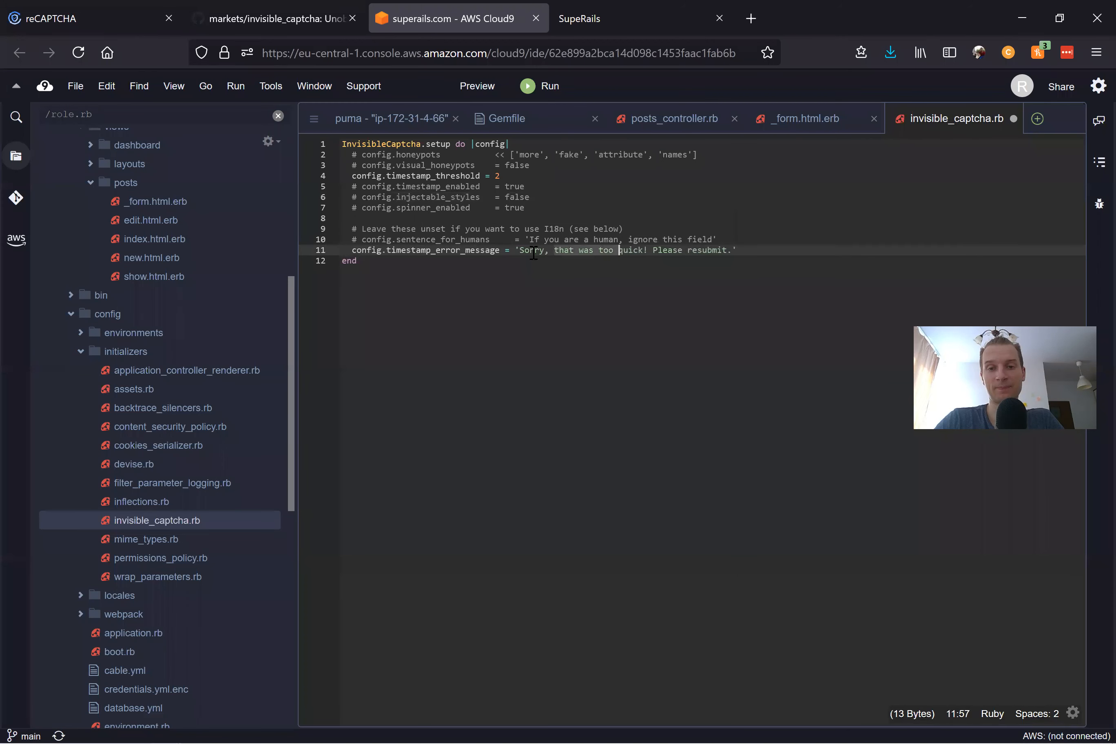
type("some")
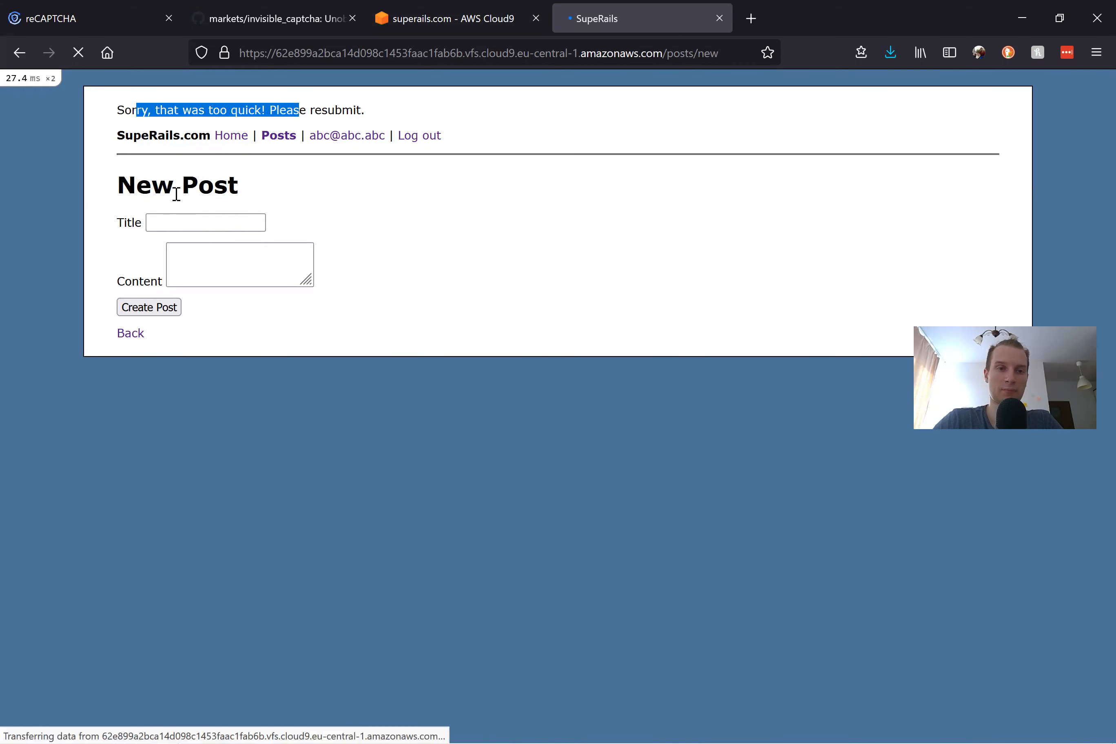
Create a post titled qwqw successfully, then review the readme and the form template
type("qwqw")
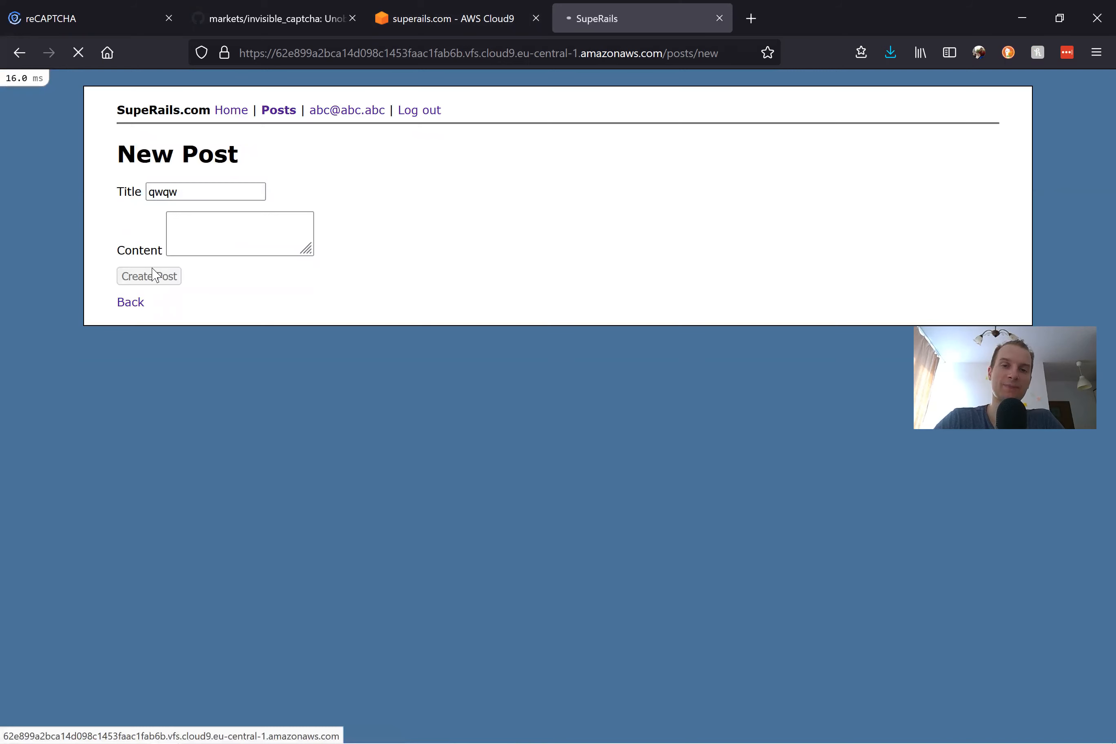
left_click(148, 277)
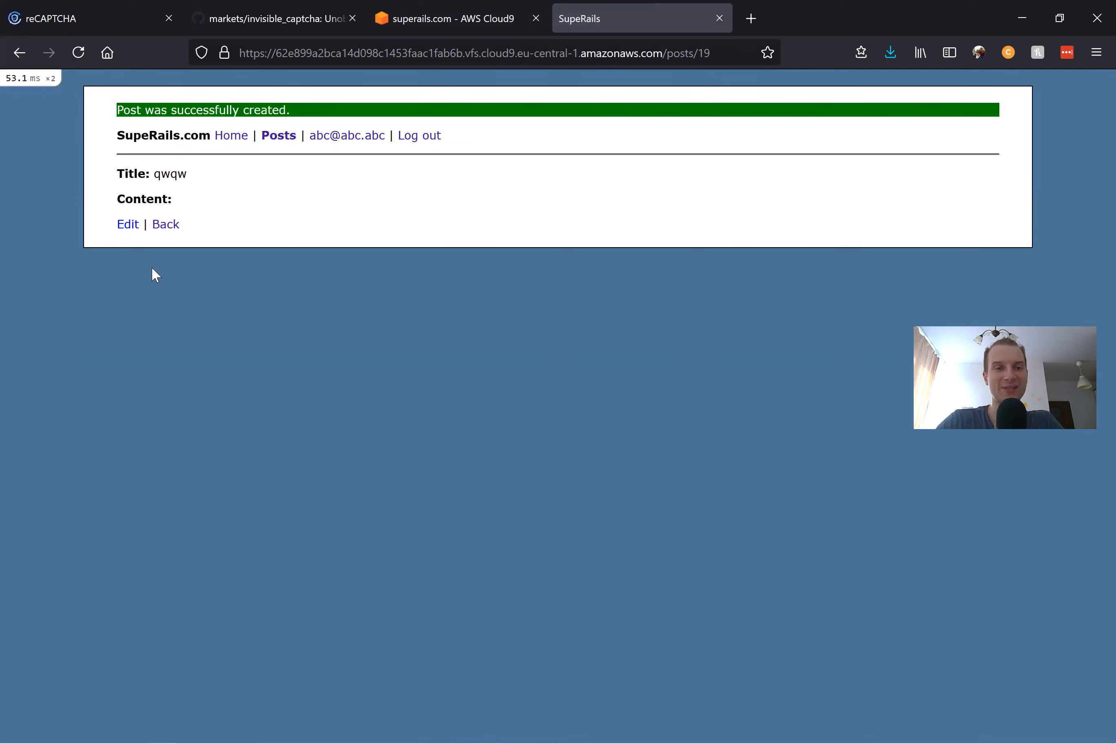
left_click(455, 18)
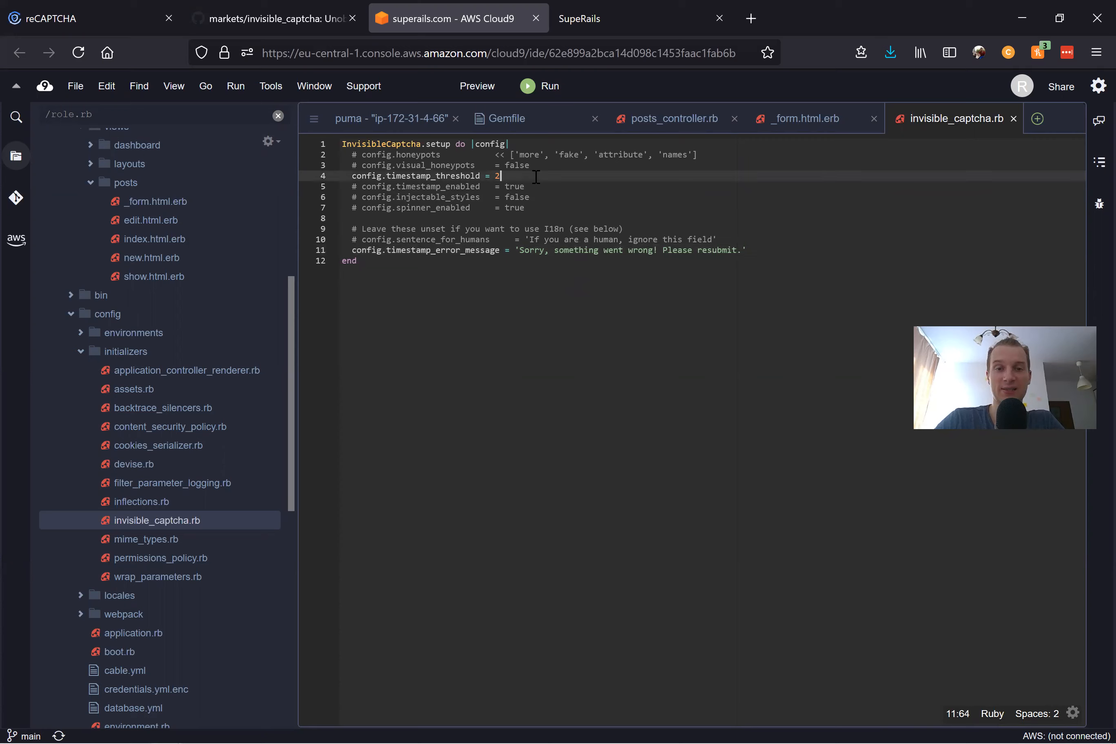
left_click(274, 18)
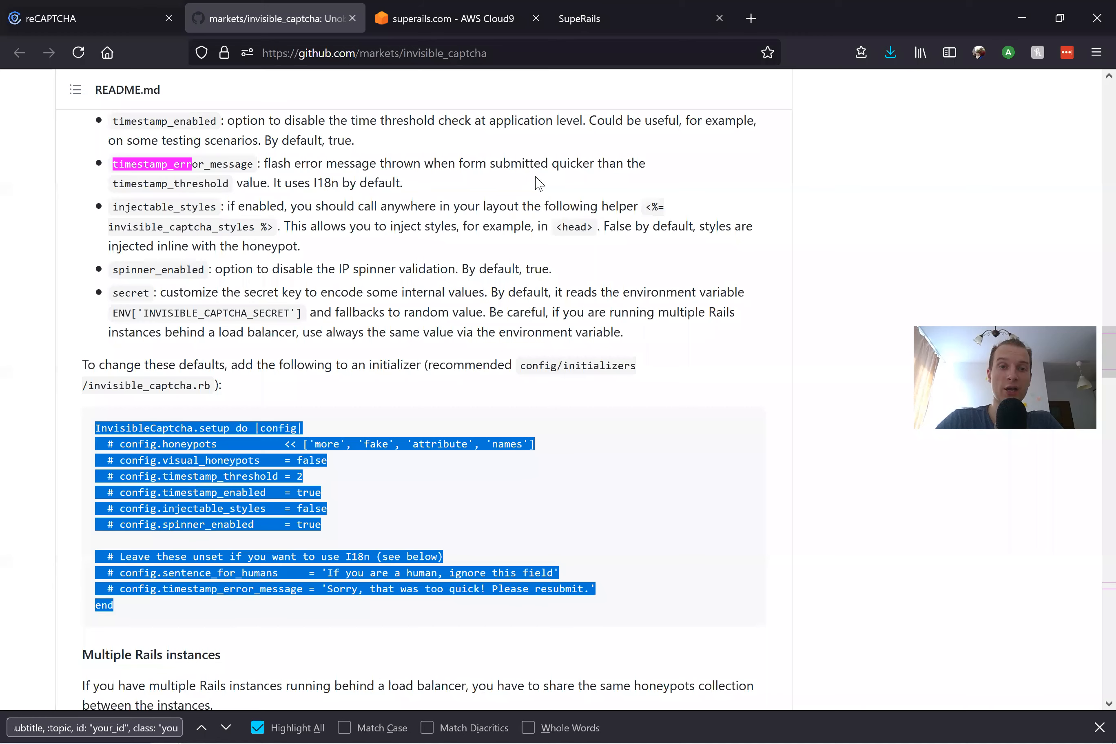
scroll("down", 3)
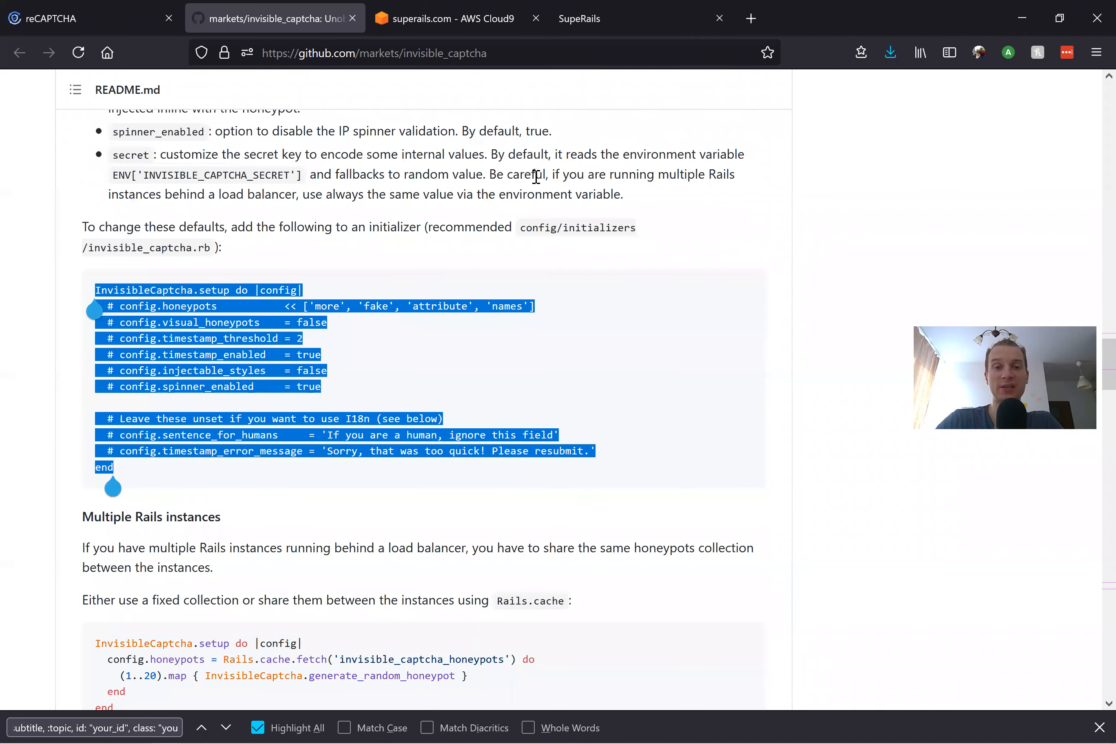
left_click(445, 17)
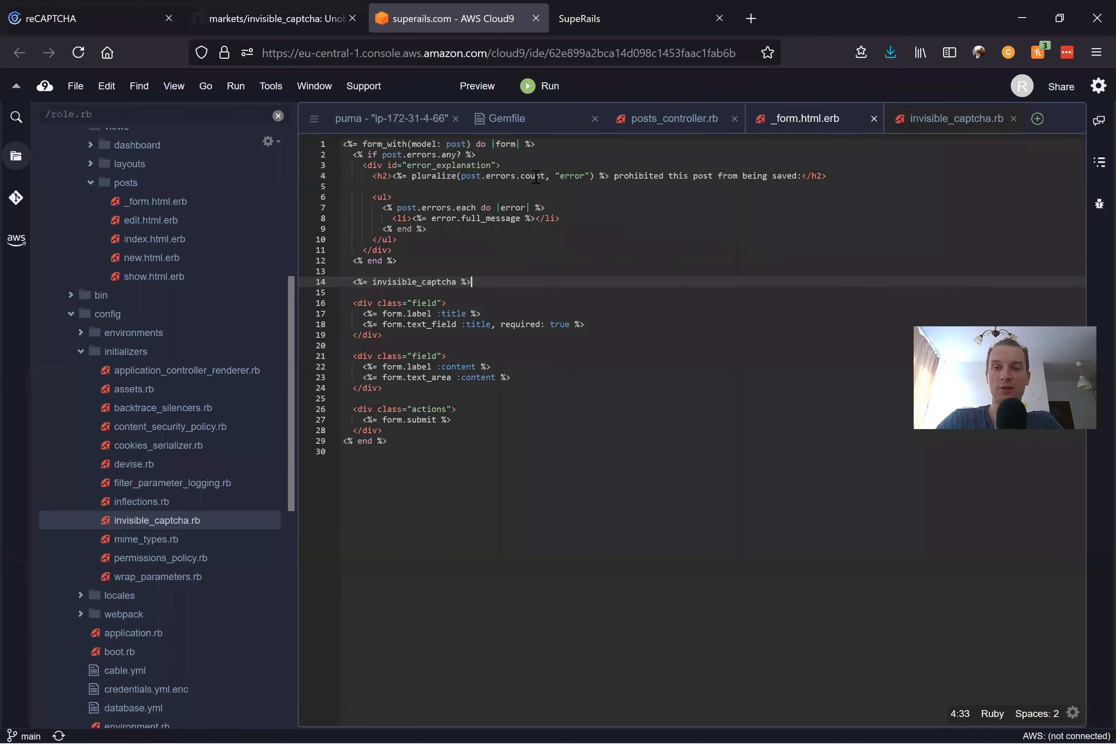
mouse_move(456, 286)
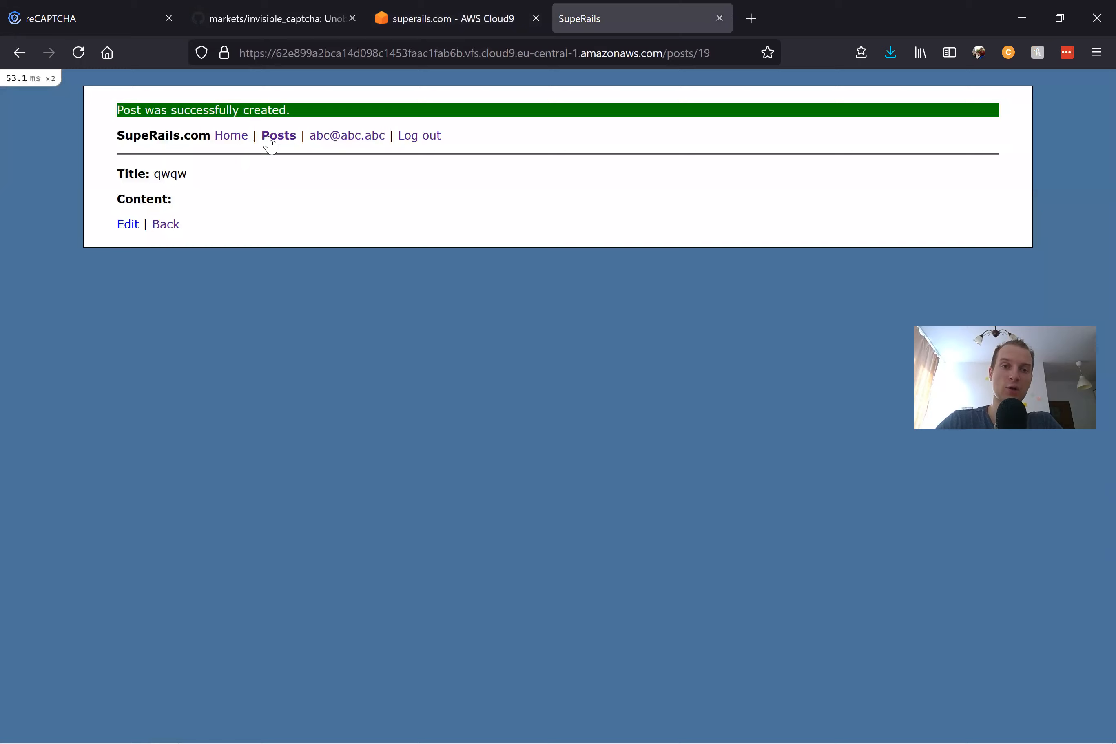
Return to the posts list and start another new post
left_click(278, 135)
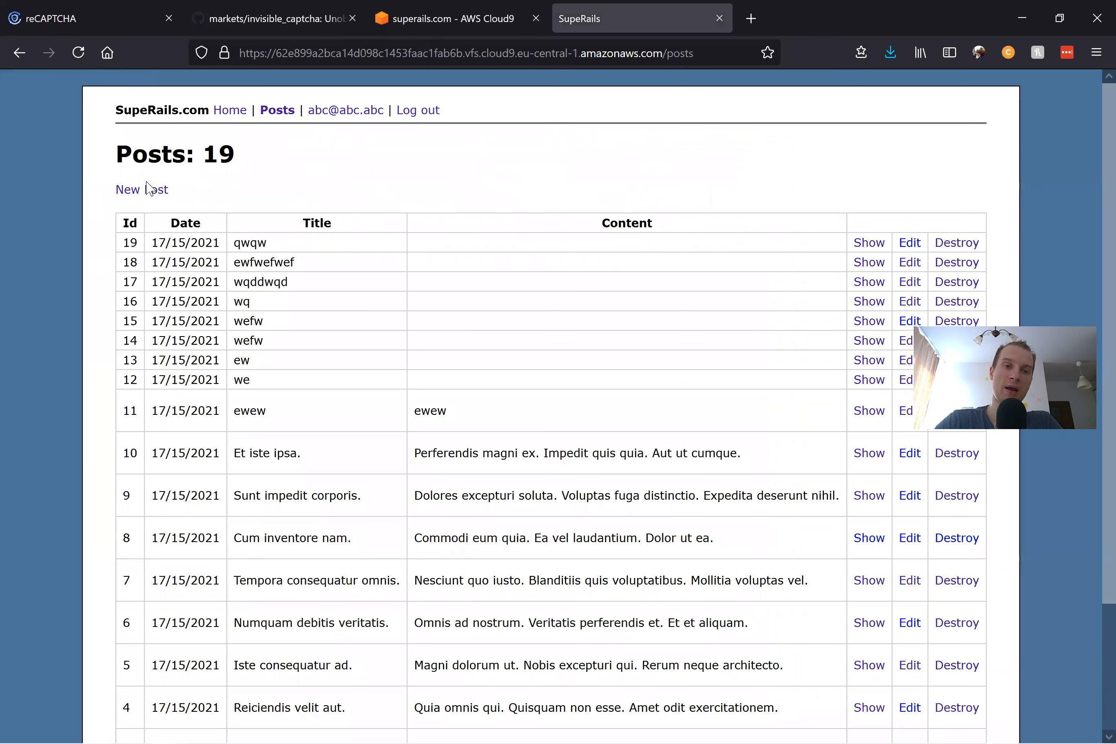
left_click(142, 190)
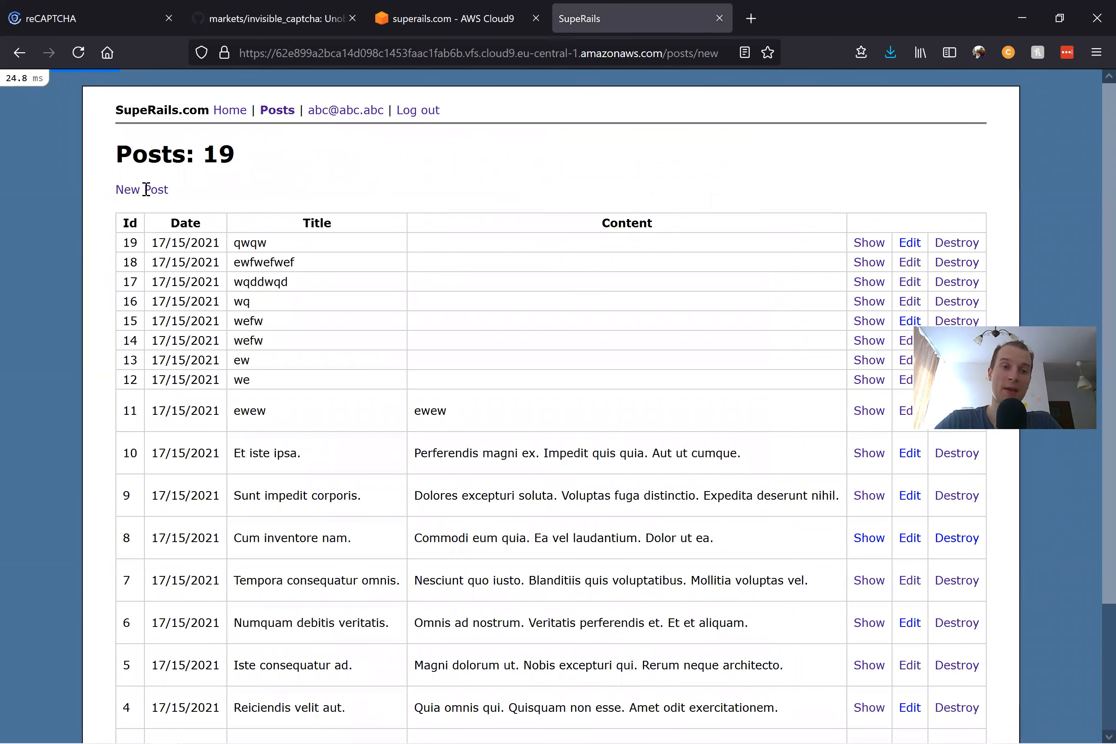
Inspect the New Post form with F12 and expand the hidden 'If you are a human' honeypot markup
left_click(142, 190)
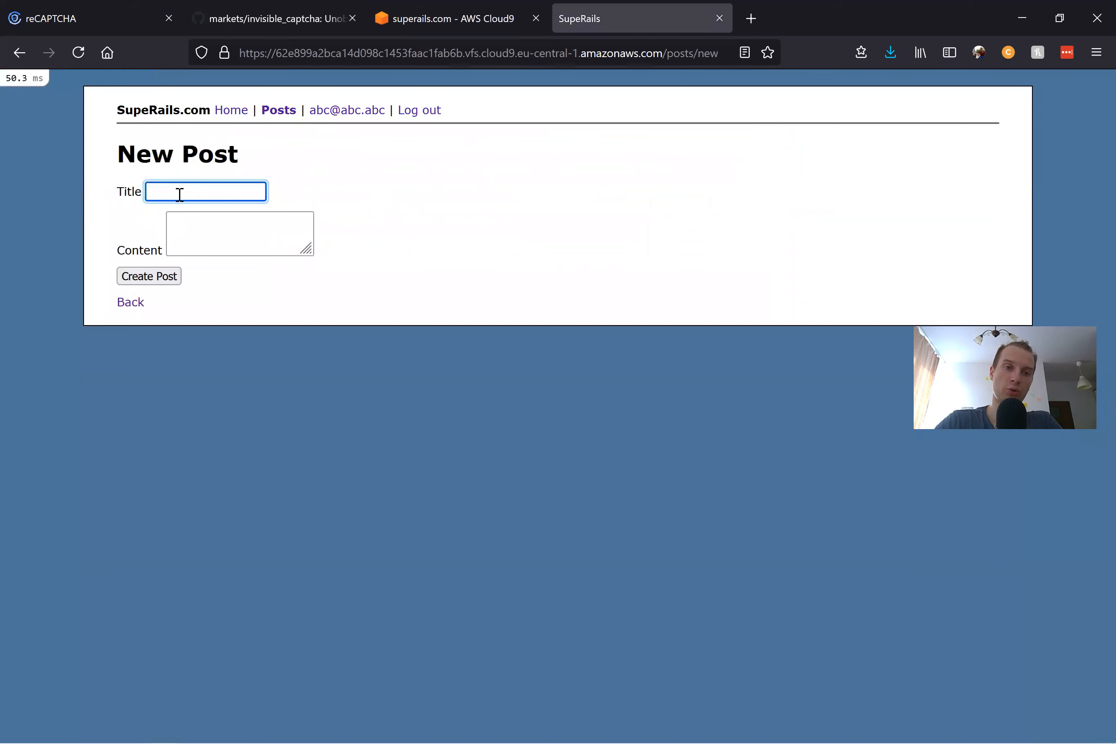
mouse_move(233, 483)
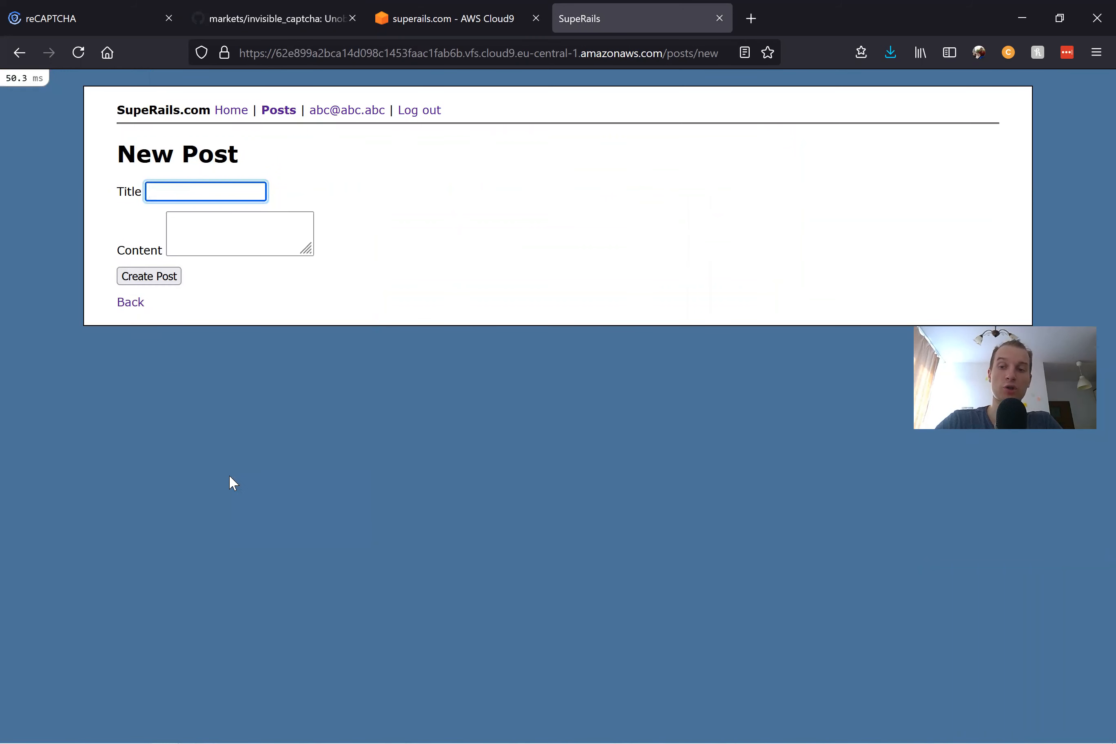
key("F12")
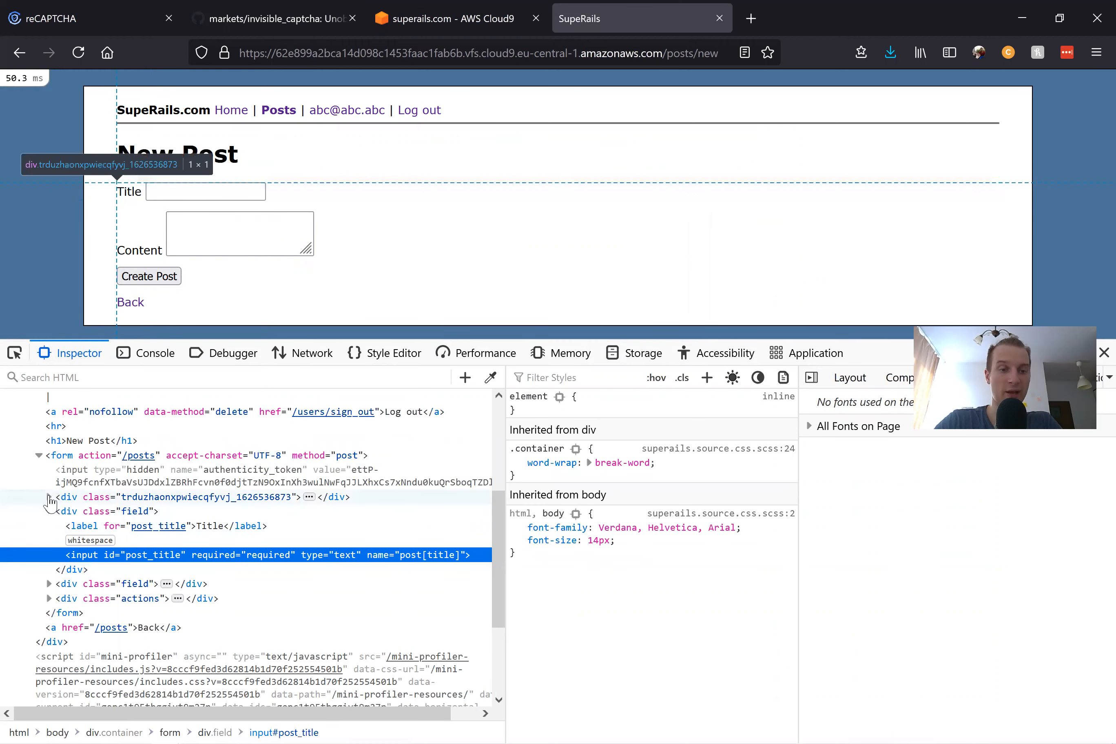
left_click(49, 497)
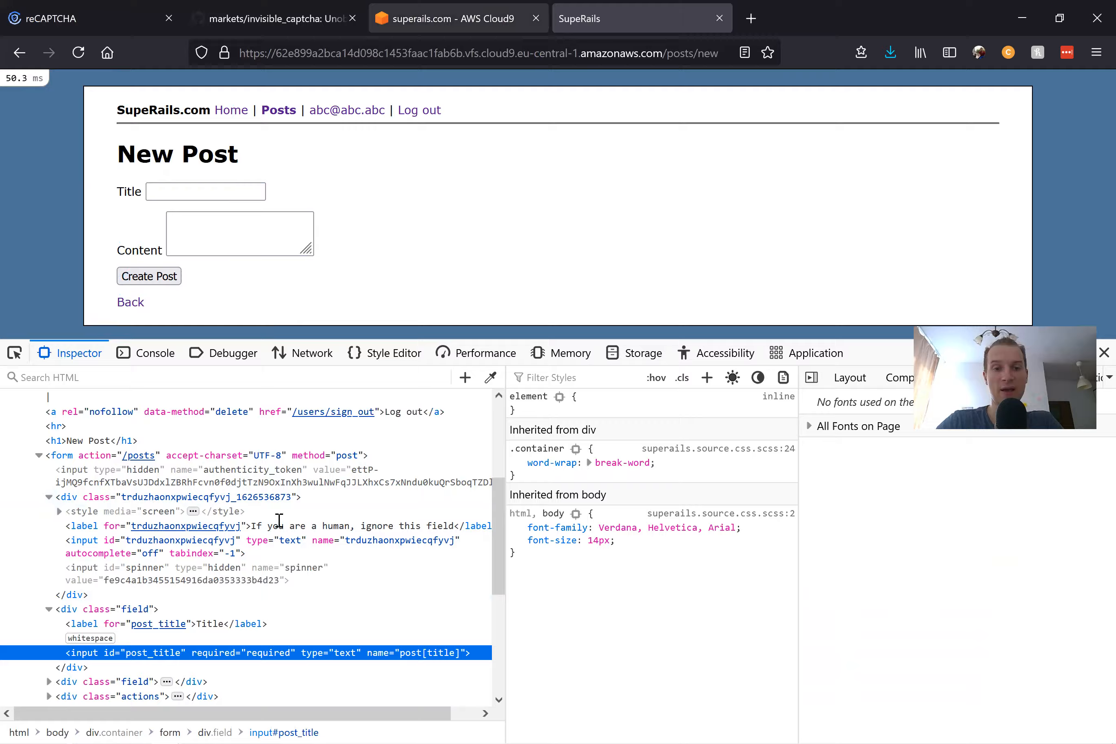
left_click(455, 18)
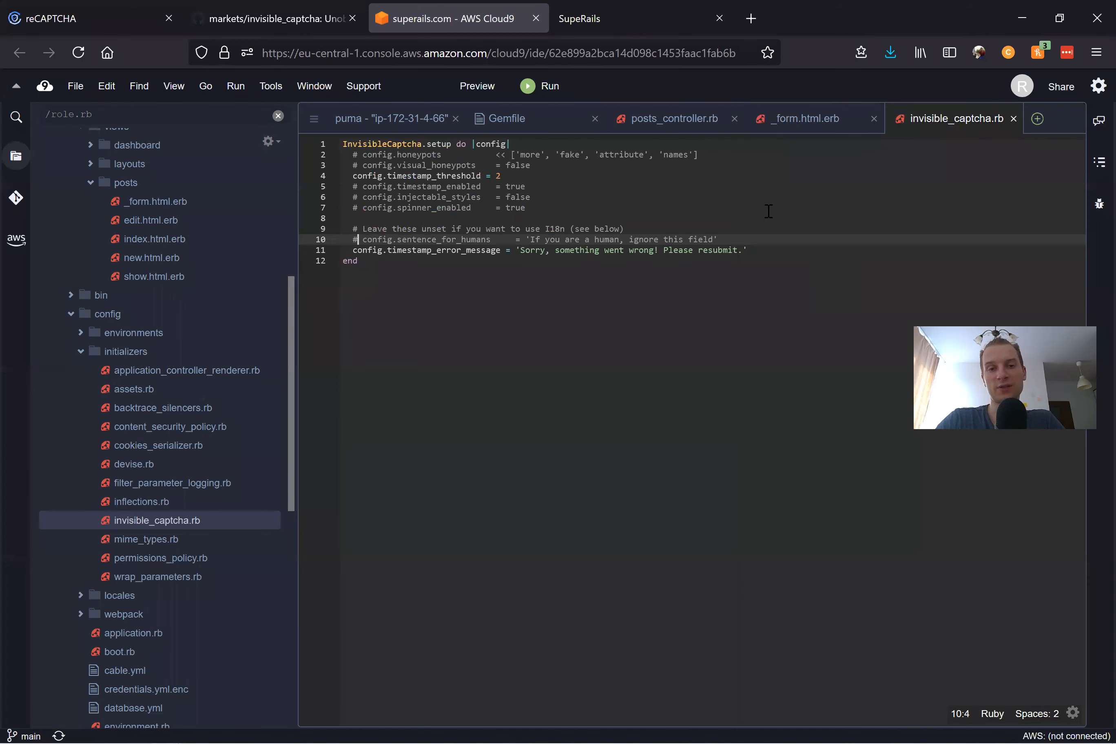
Uncomment config.sentence_for_humans, append ' :)' to its string and save the initializer
key("Backspace")
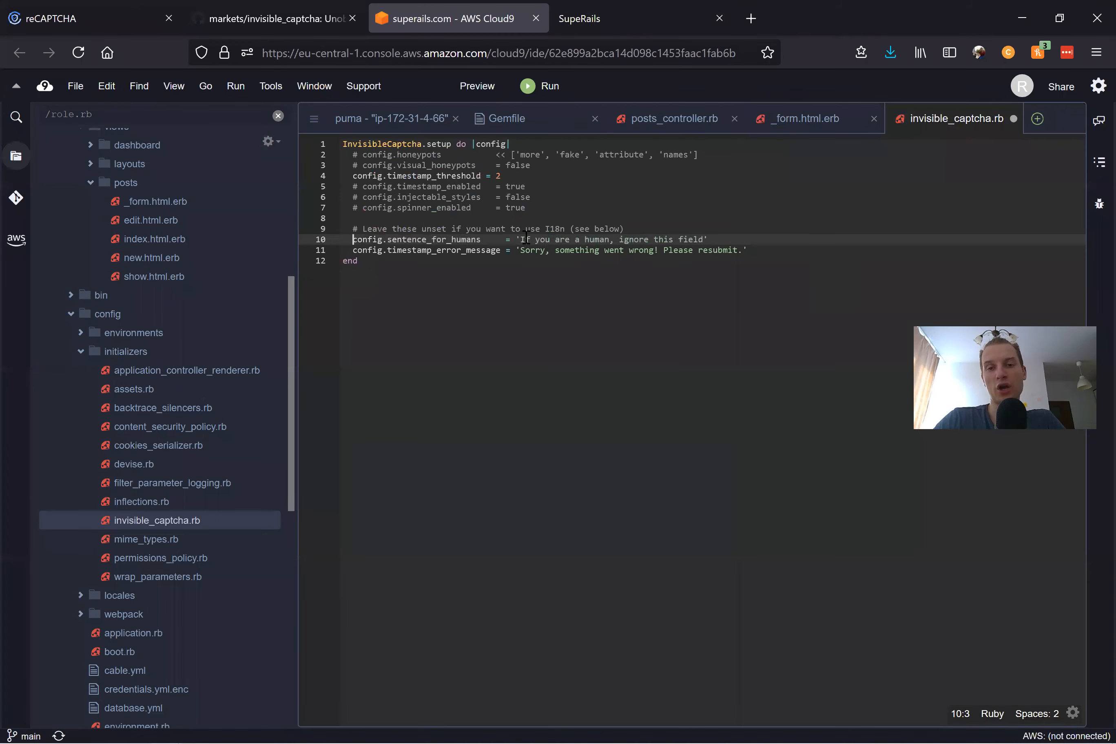
left_click(524, 239)
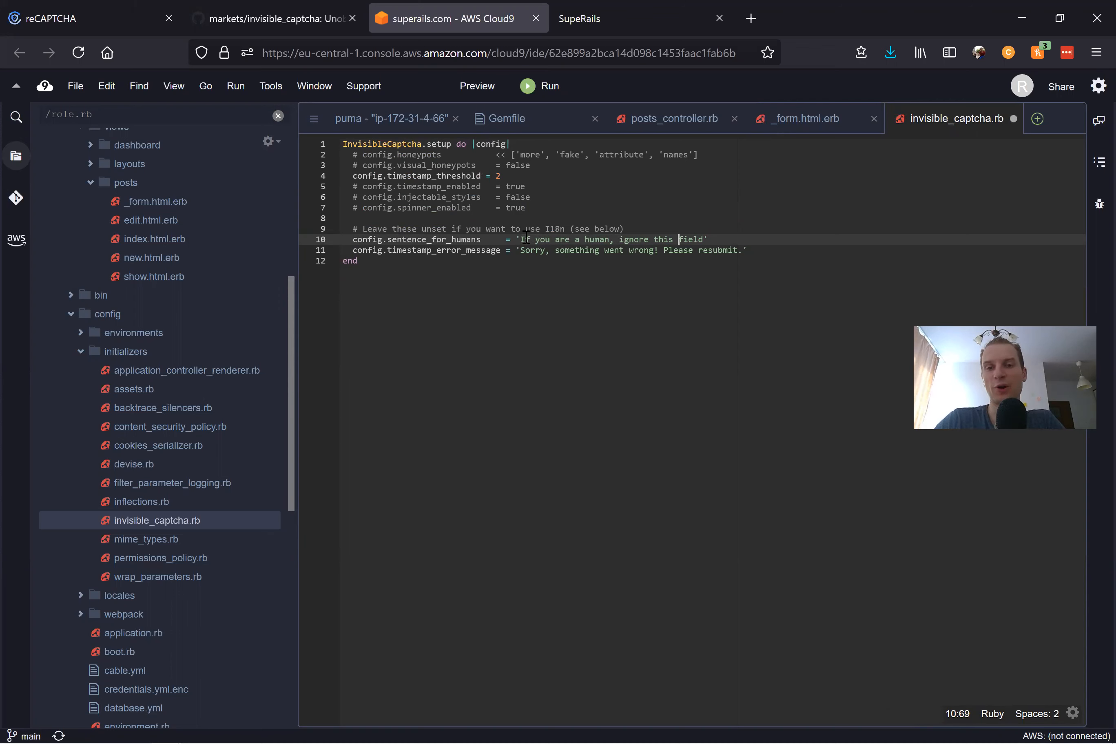
type(":")
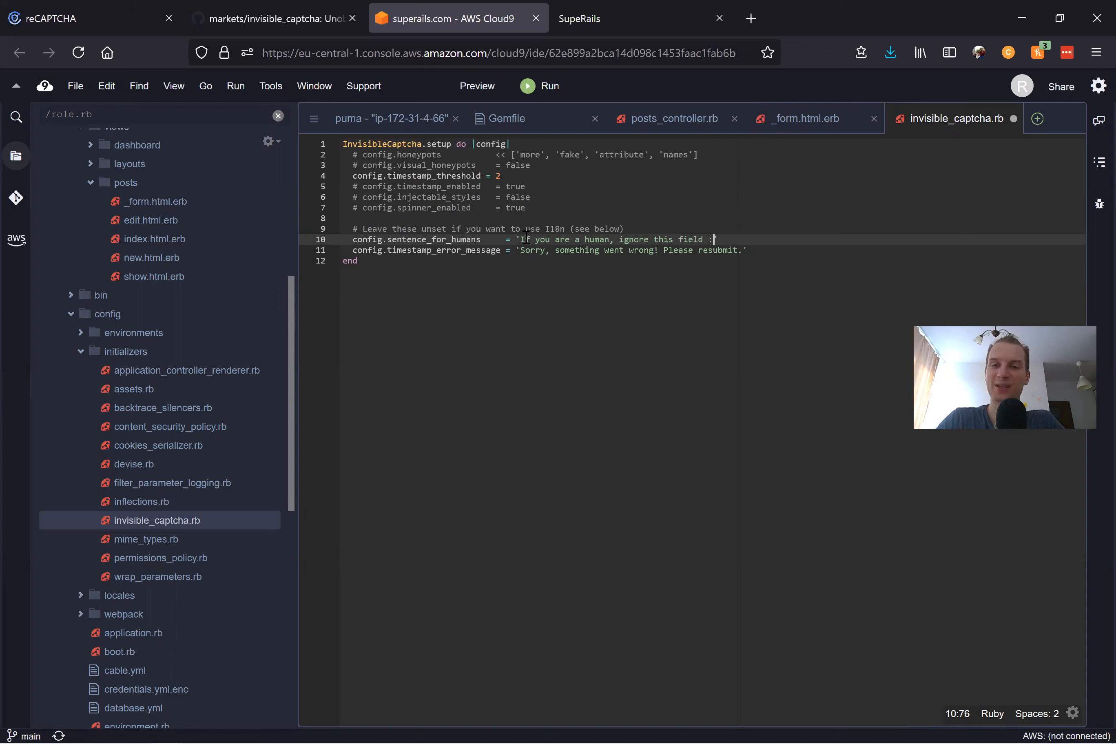
type(")")
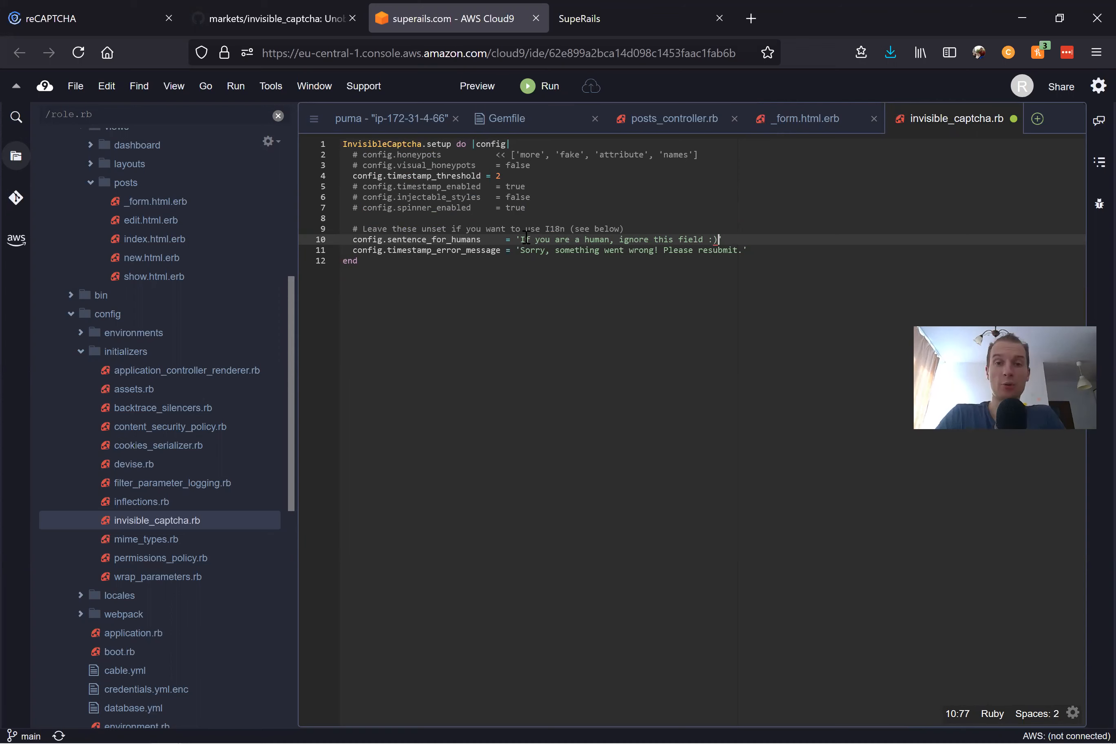
mouse_move(644, 118)
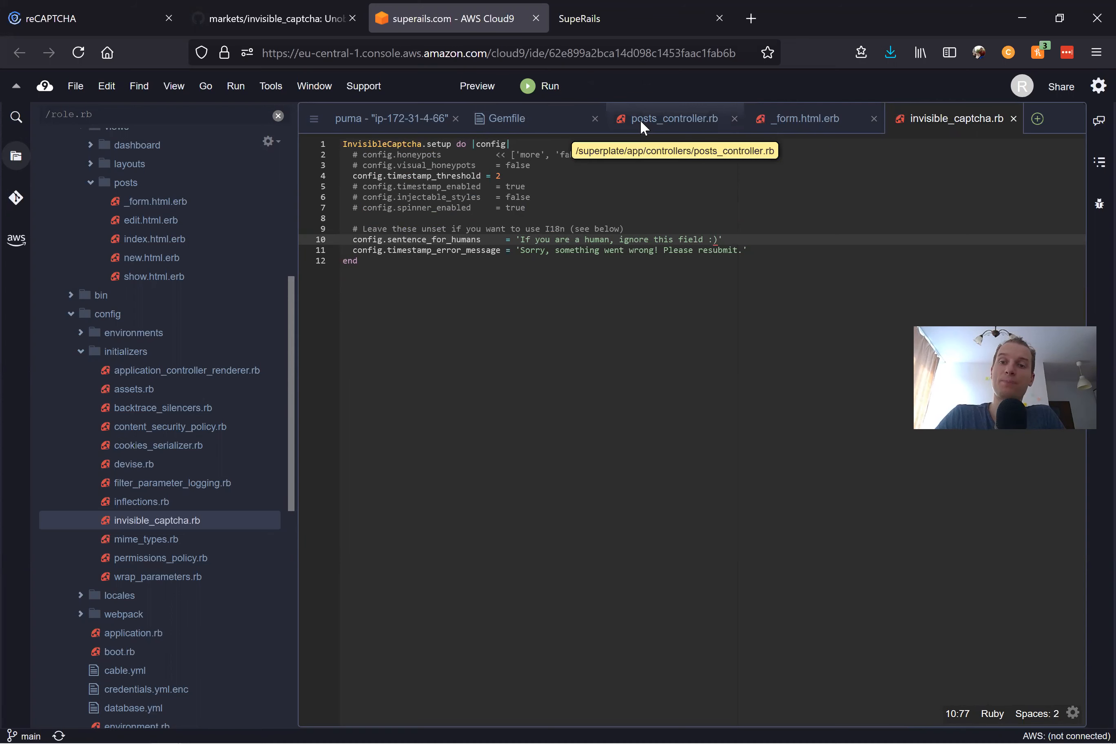
mouse_move(766, 176)
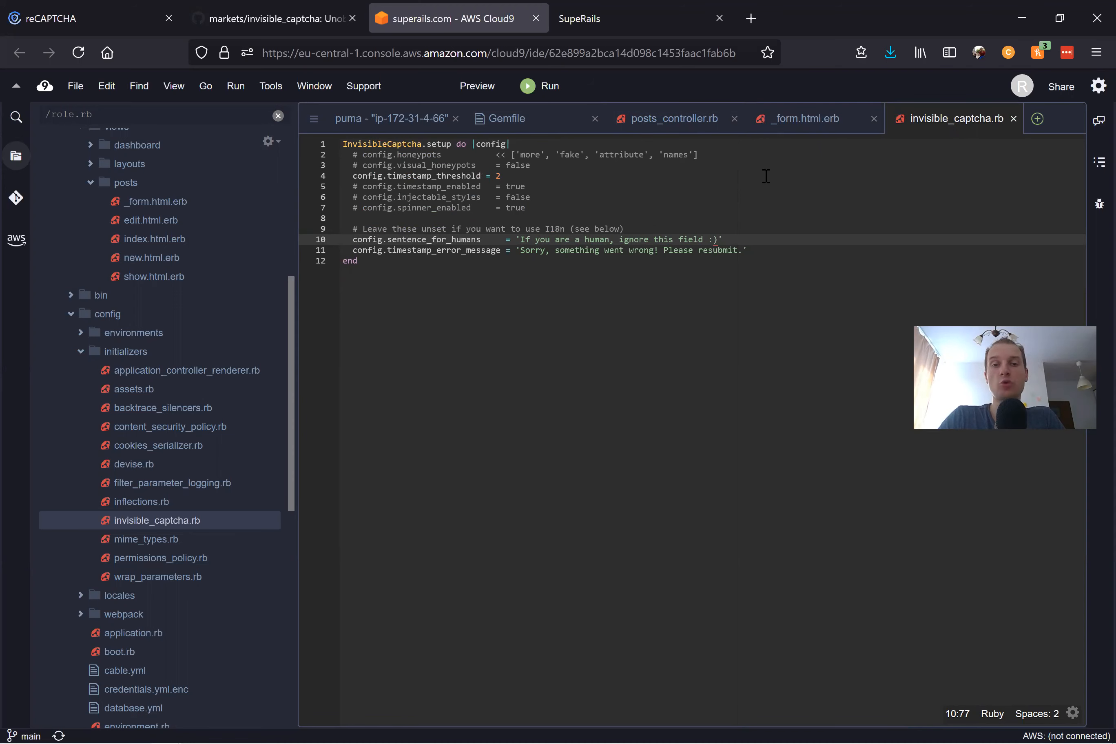
Log out of the SupeRails app so it lands on the log-in page
left_click(393, 118)
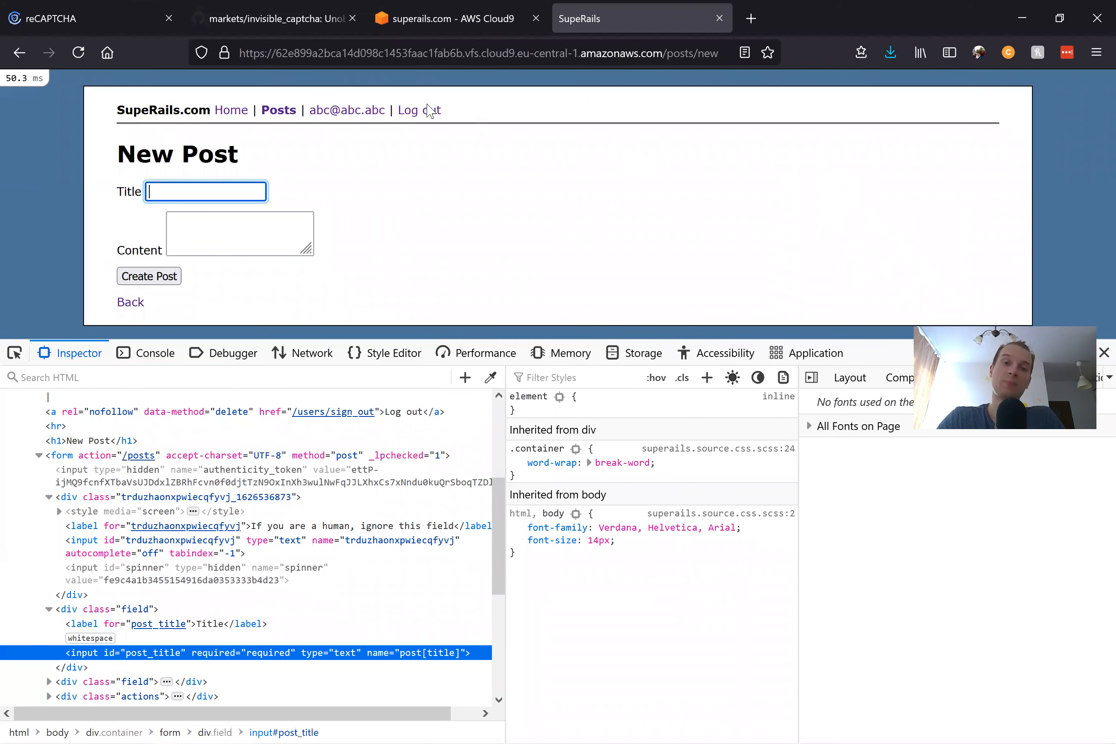
left_click(418, 110)
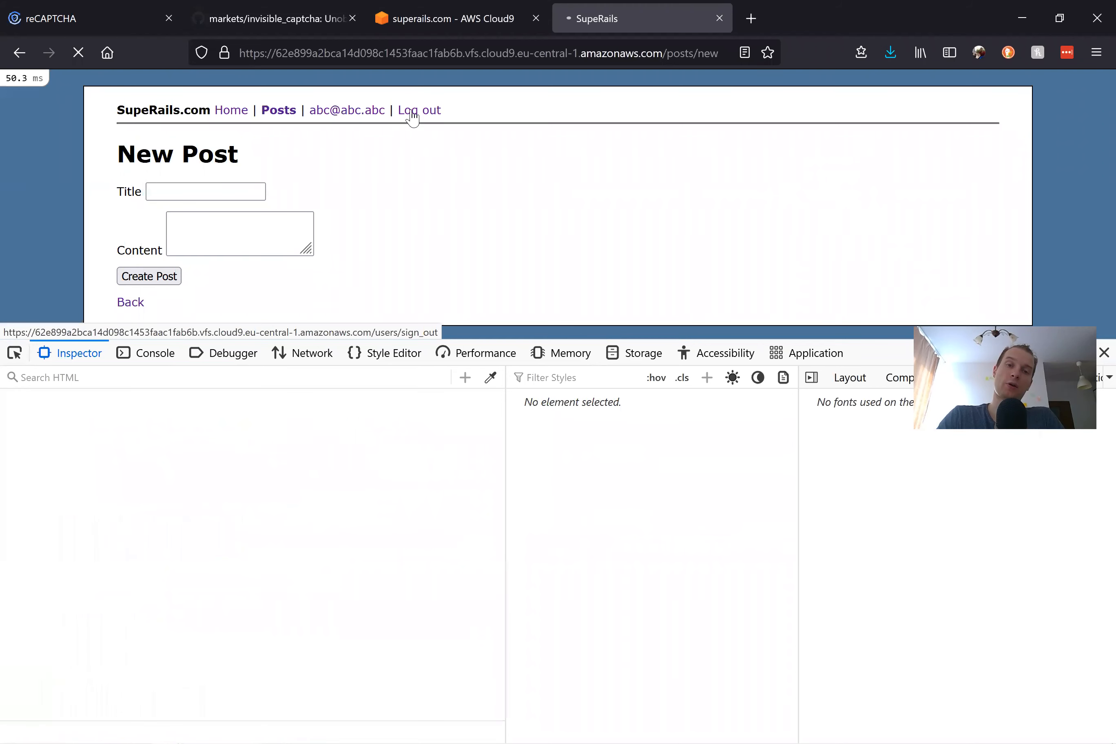
left_click(419, 110)
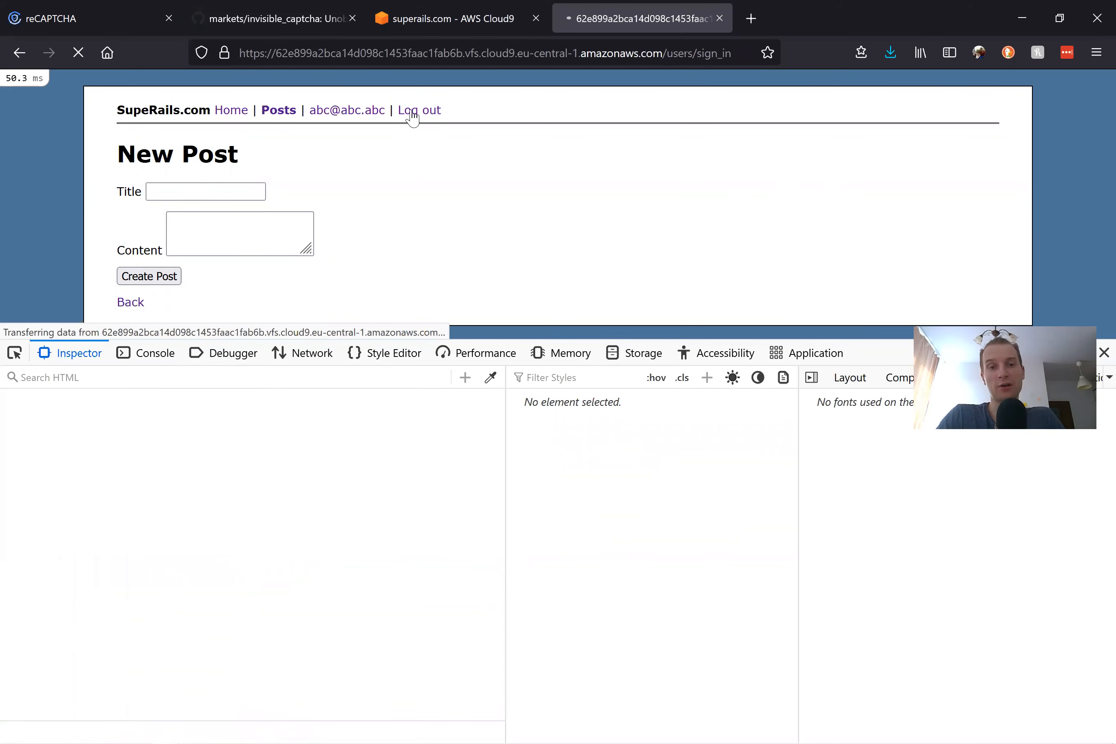
left_click(418, 110)
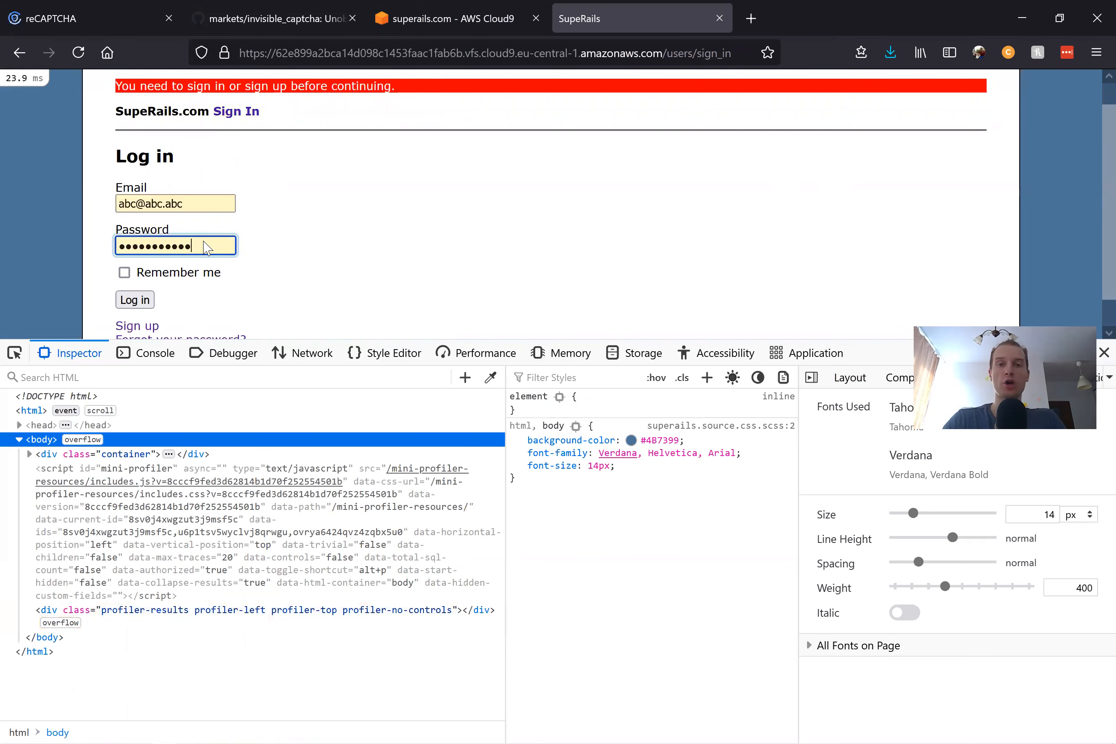
Return to Cloud9 and bring up posts_controller.rb in the editor
left_click(453, 18)
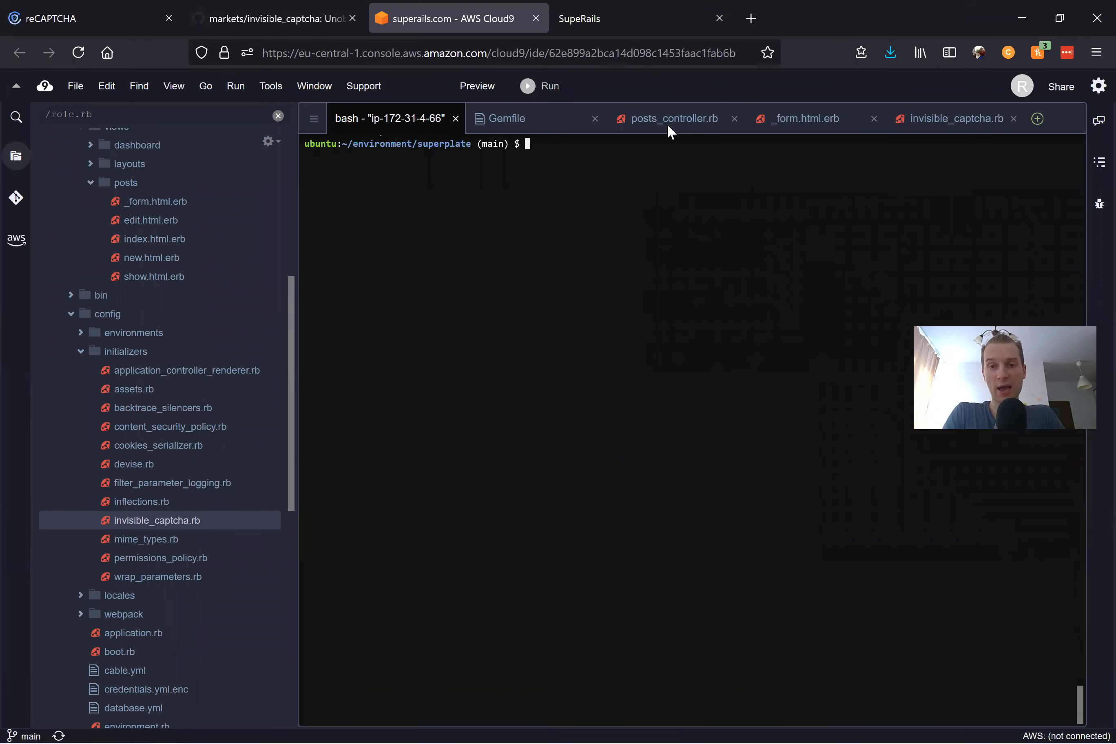
left_click(671, 118)
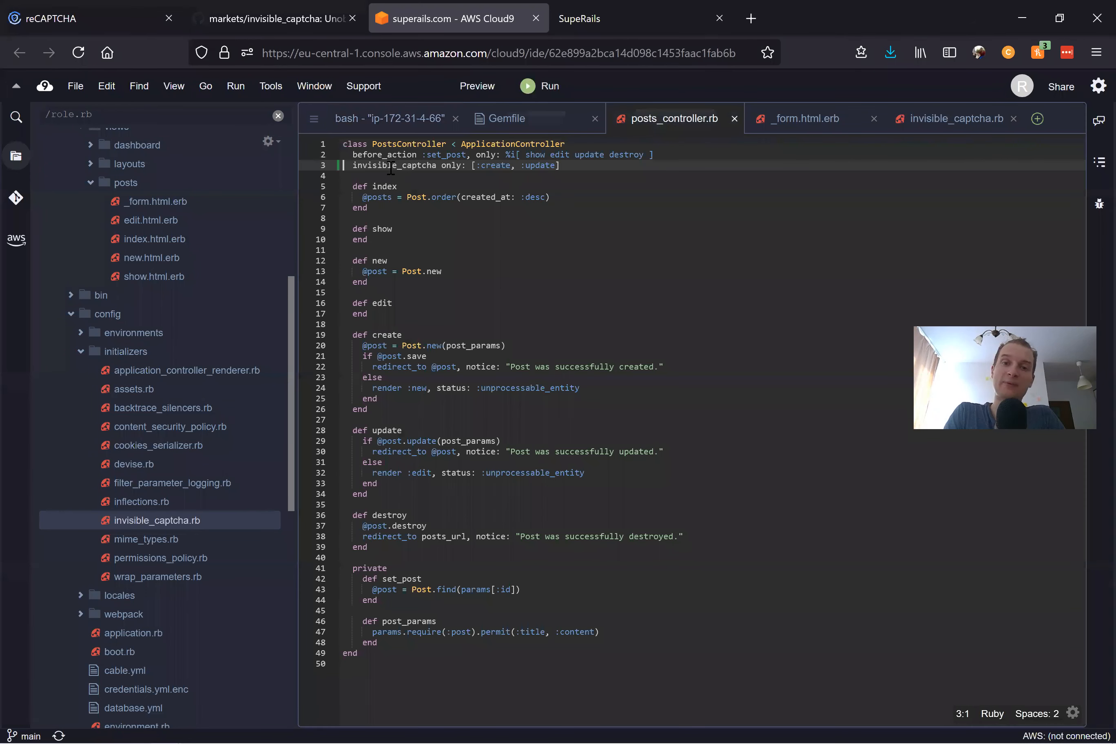
mouse_move(391, 118)
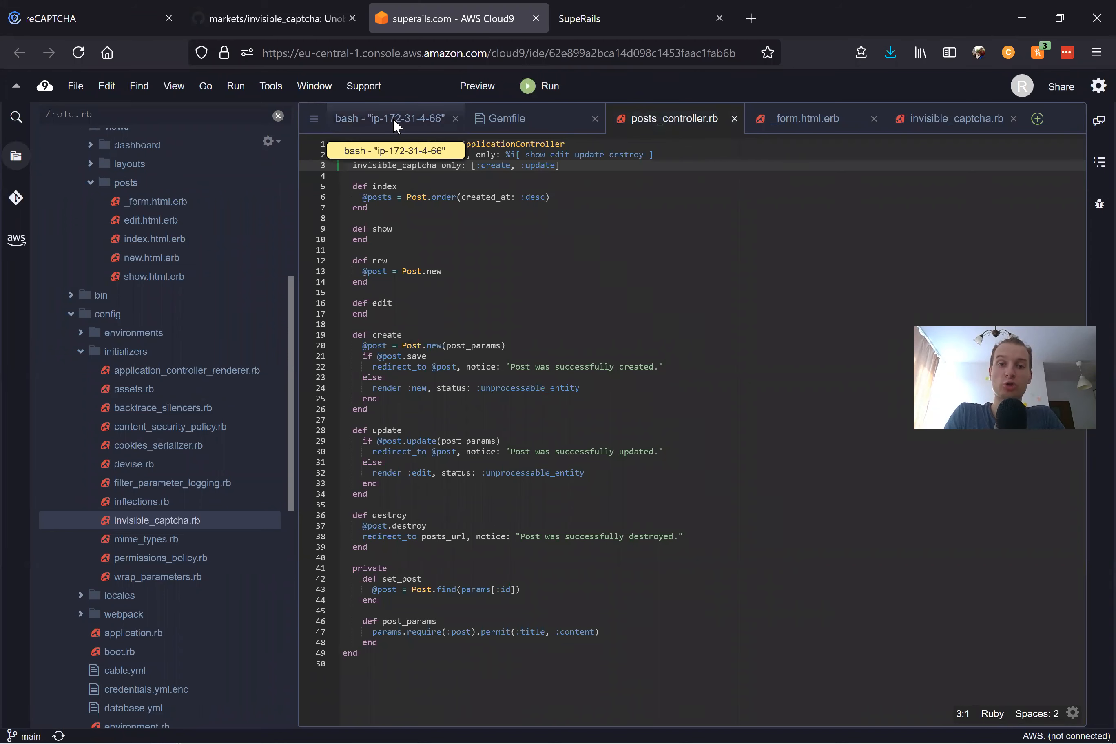
Run `rails g devise:controllers users -c=registrations` in the terminal to generate the registrations controller
left_click(391, 119)
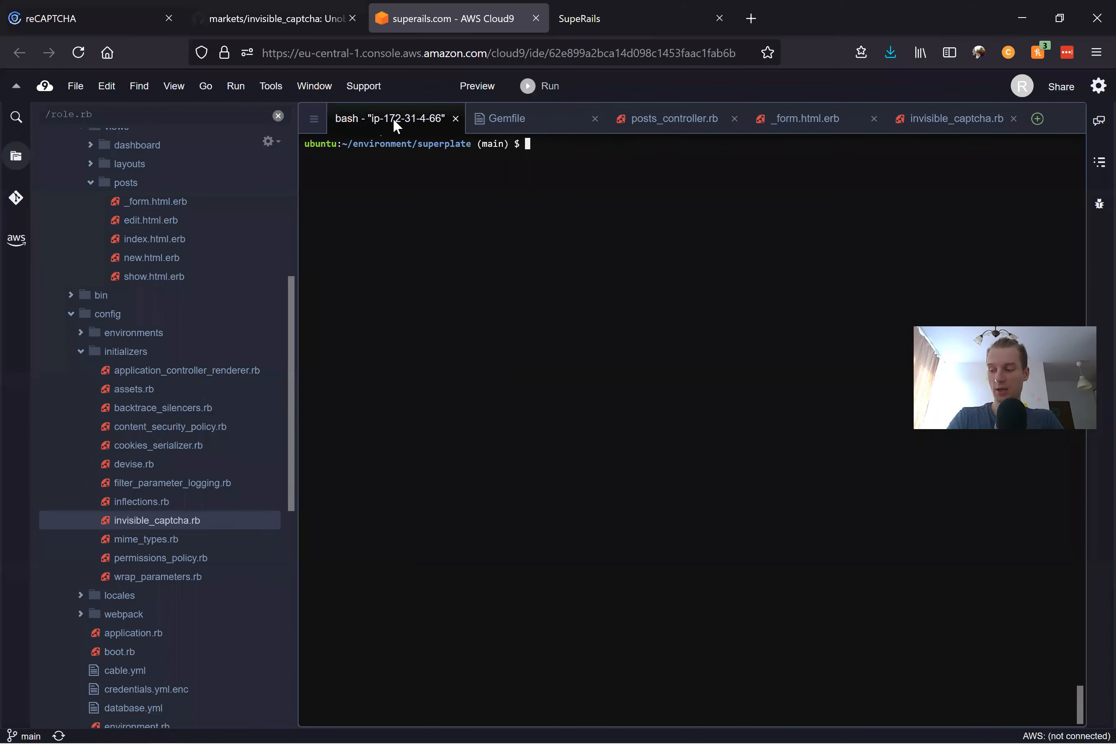
type("rails g")
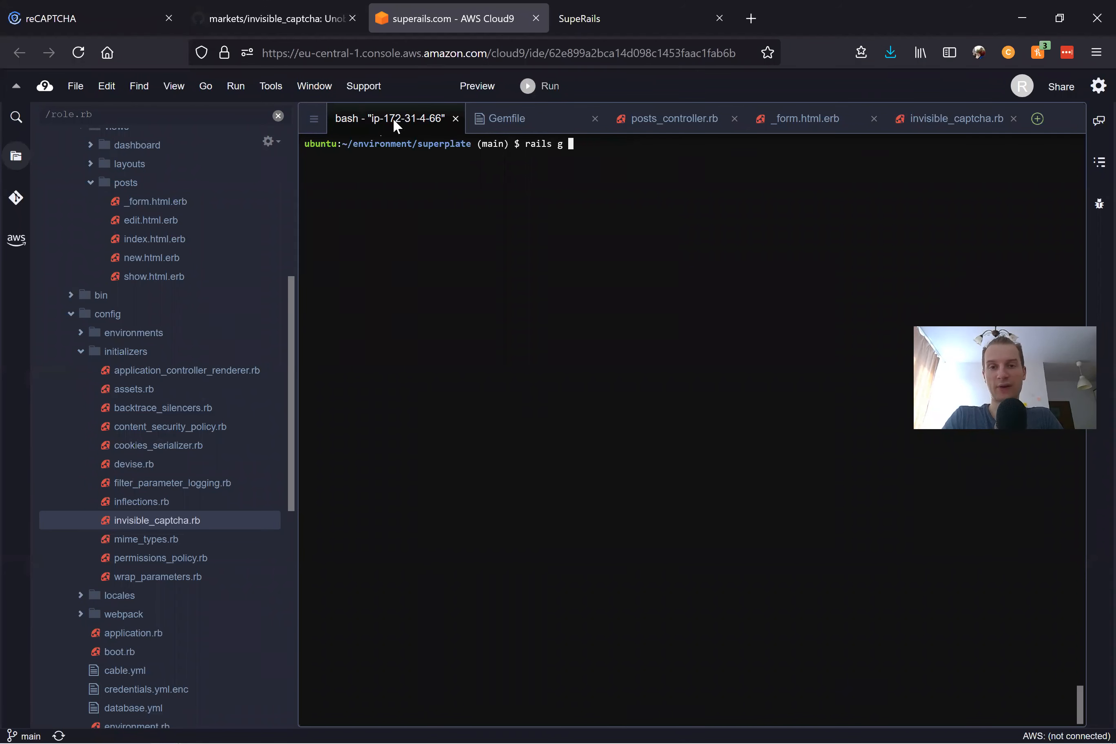
type("devise:contro")
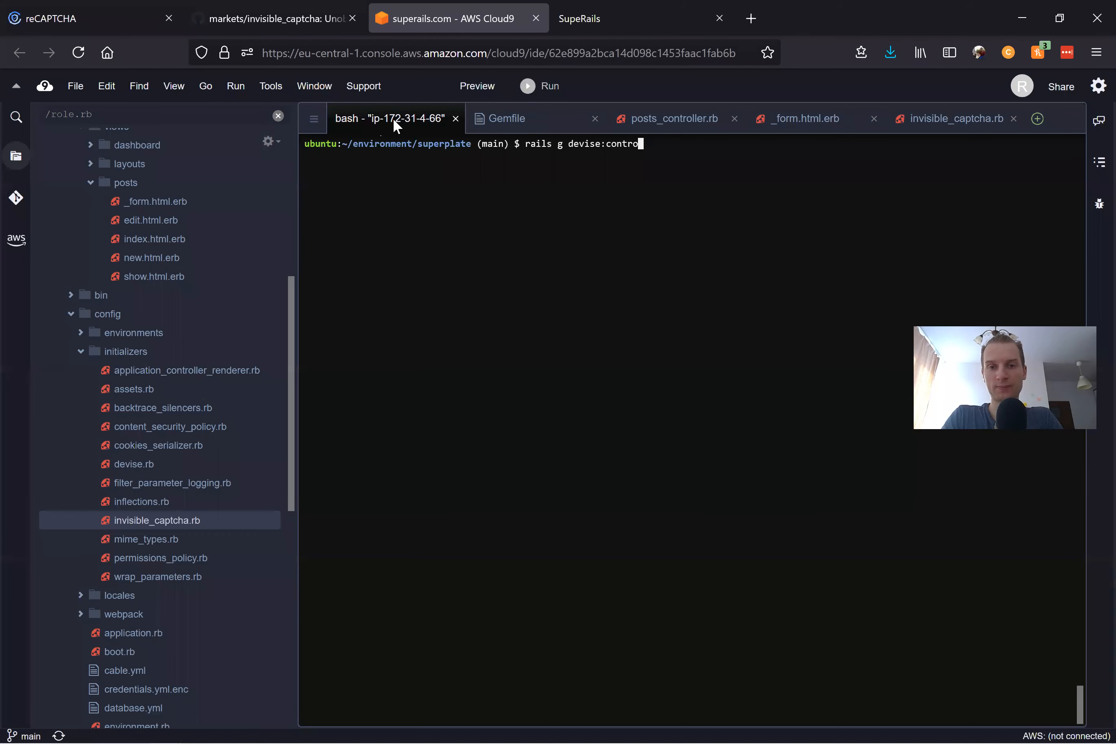
type("llers")
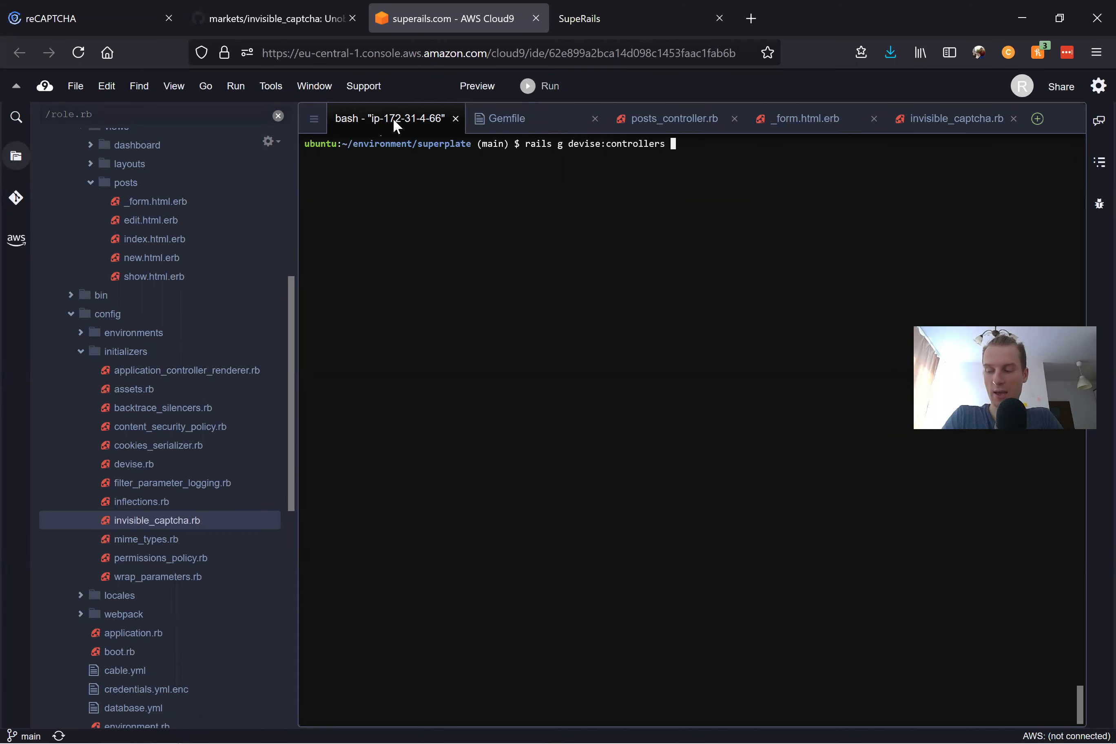
type("users -")
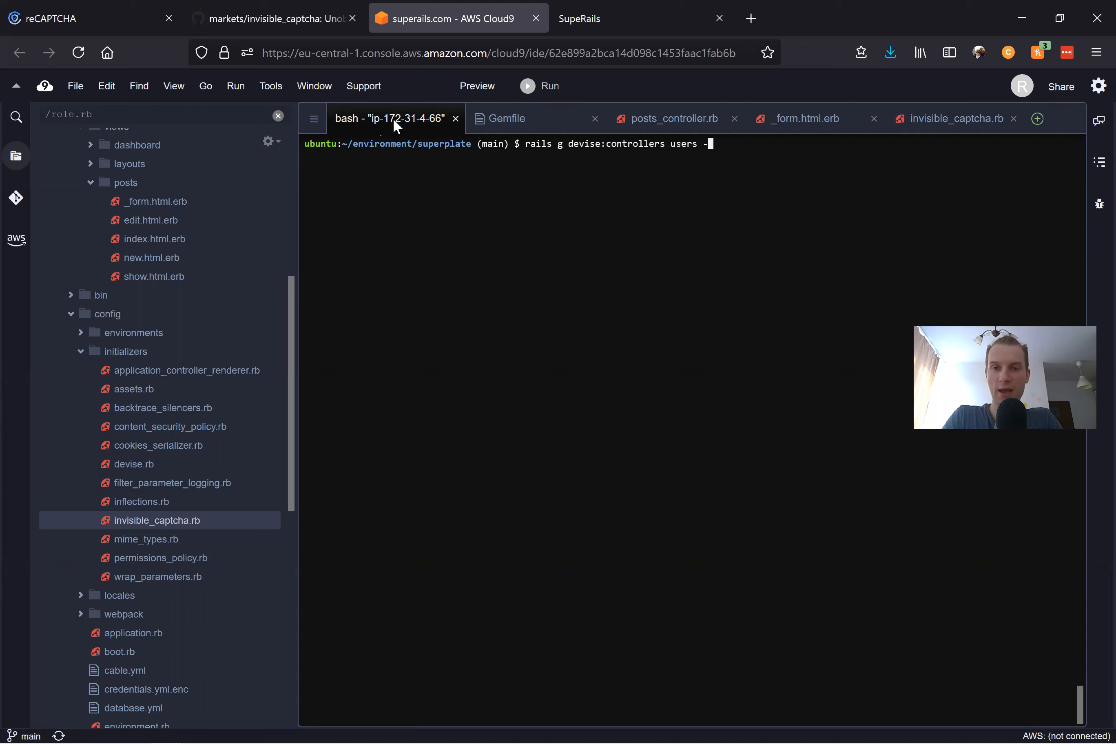
type("c=registra")
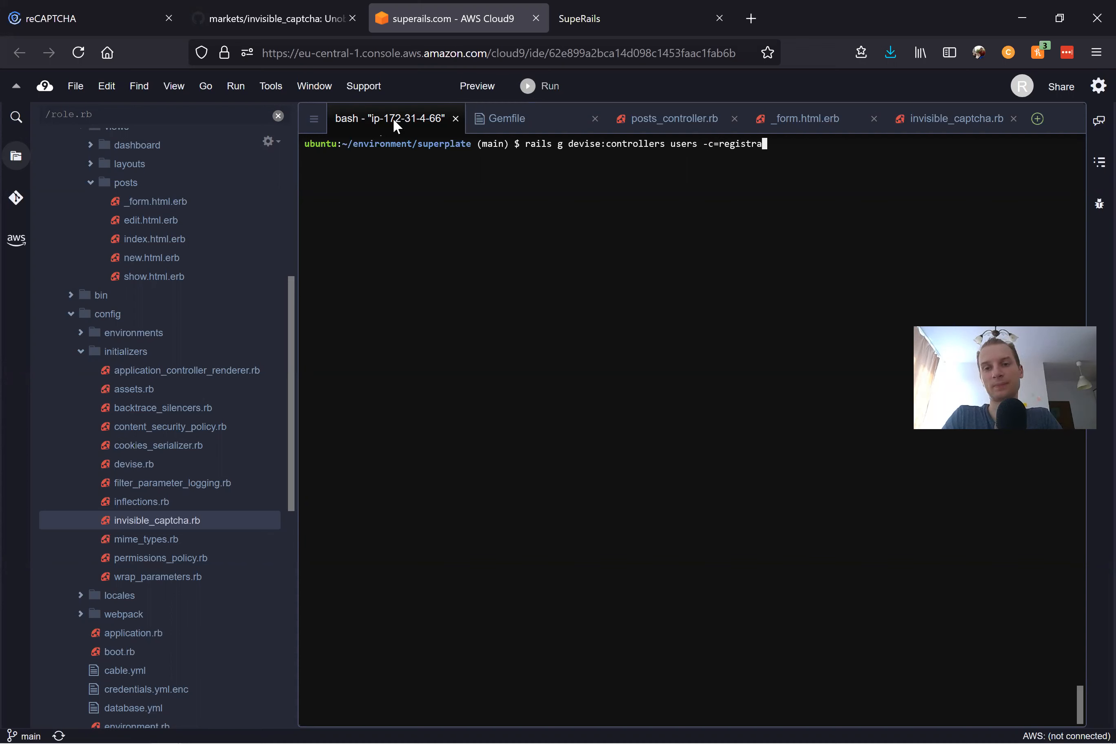
type("tions")
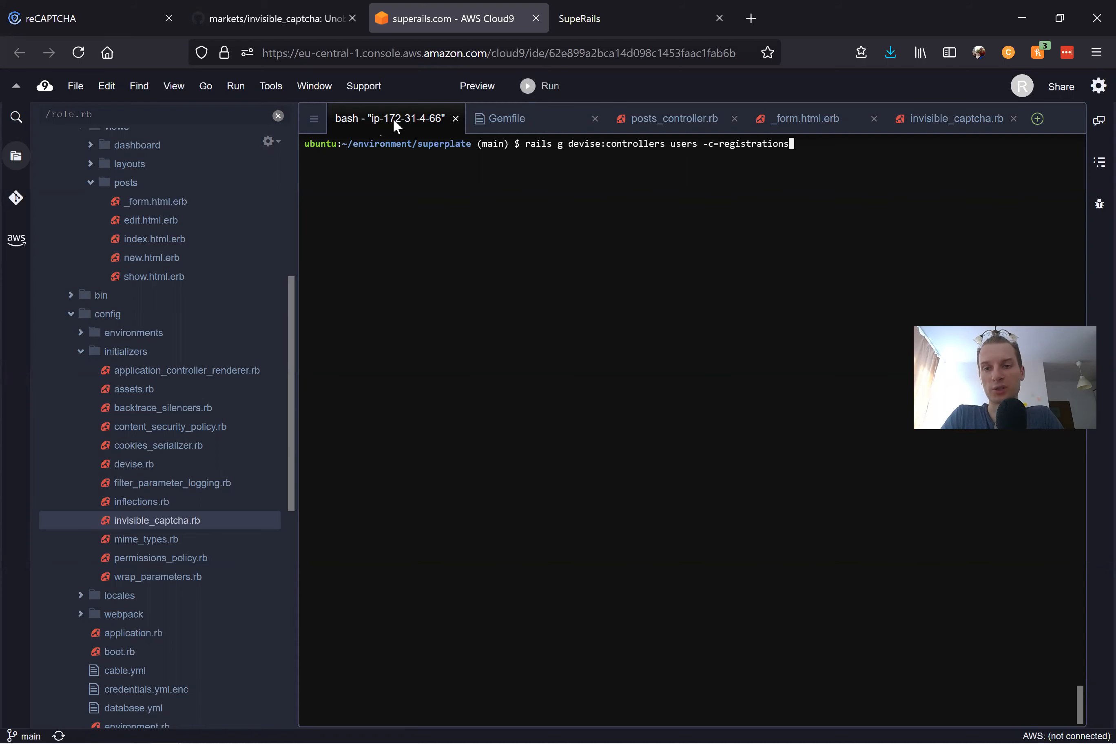
key("Return")
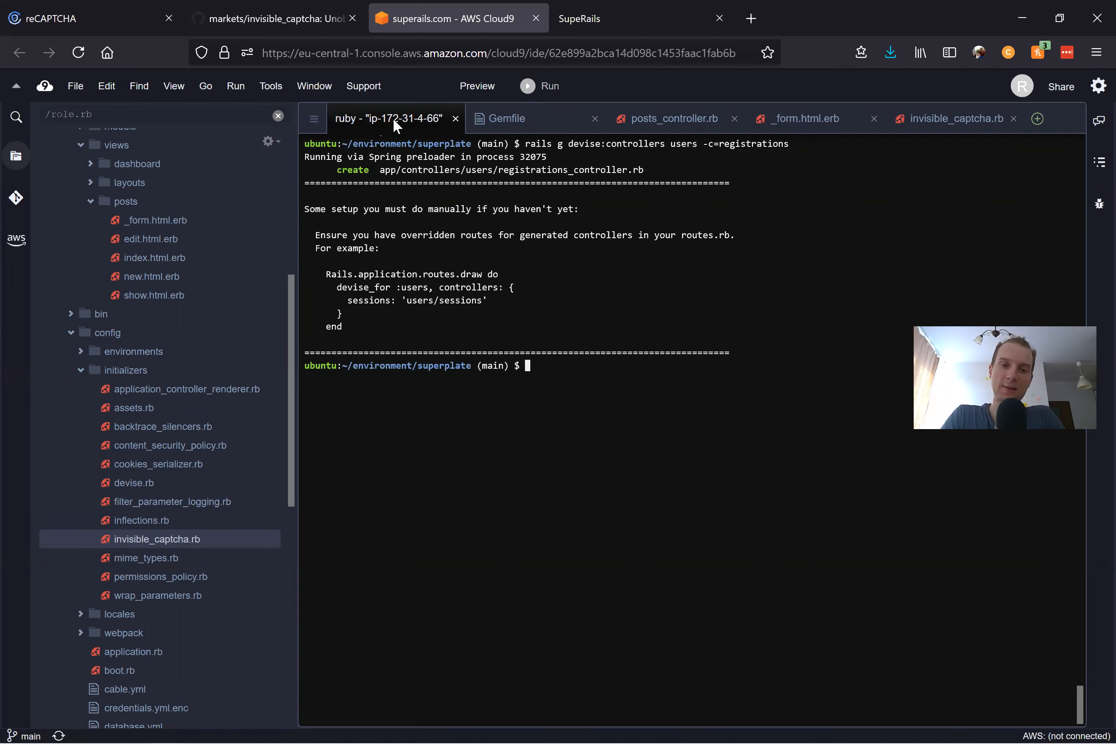
mouse_move(108, 300)
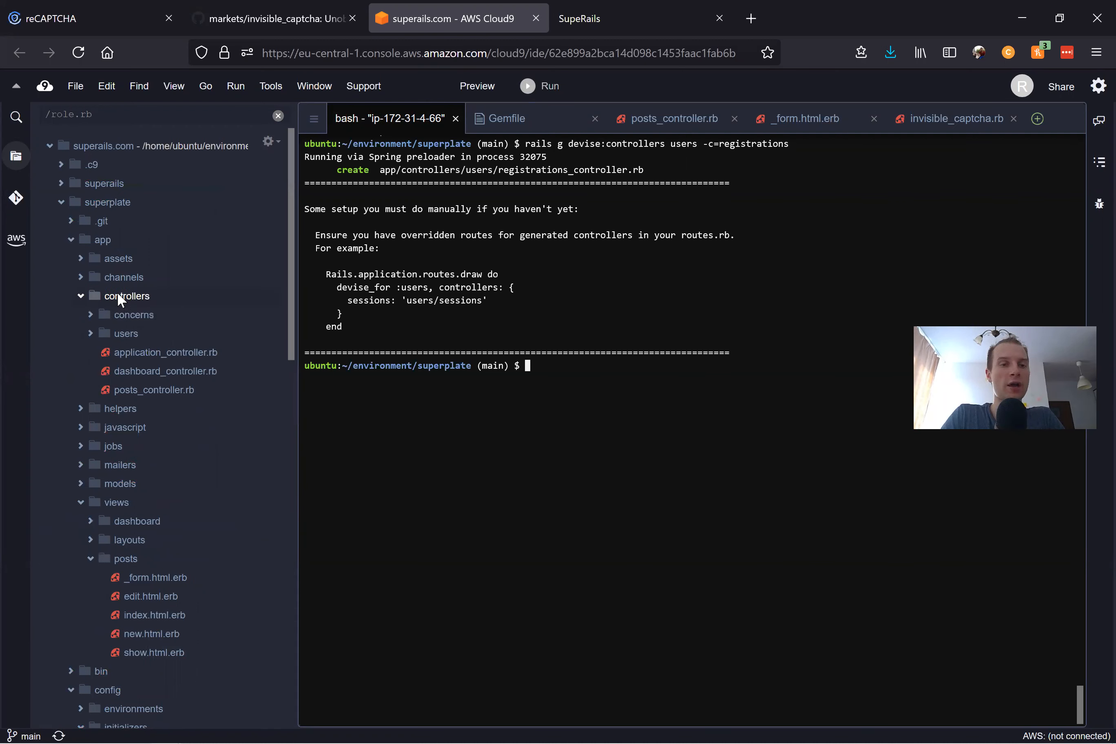
View the generated users/registrations_controller.rb and review the generator's terminal output
left_click(126, 333)
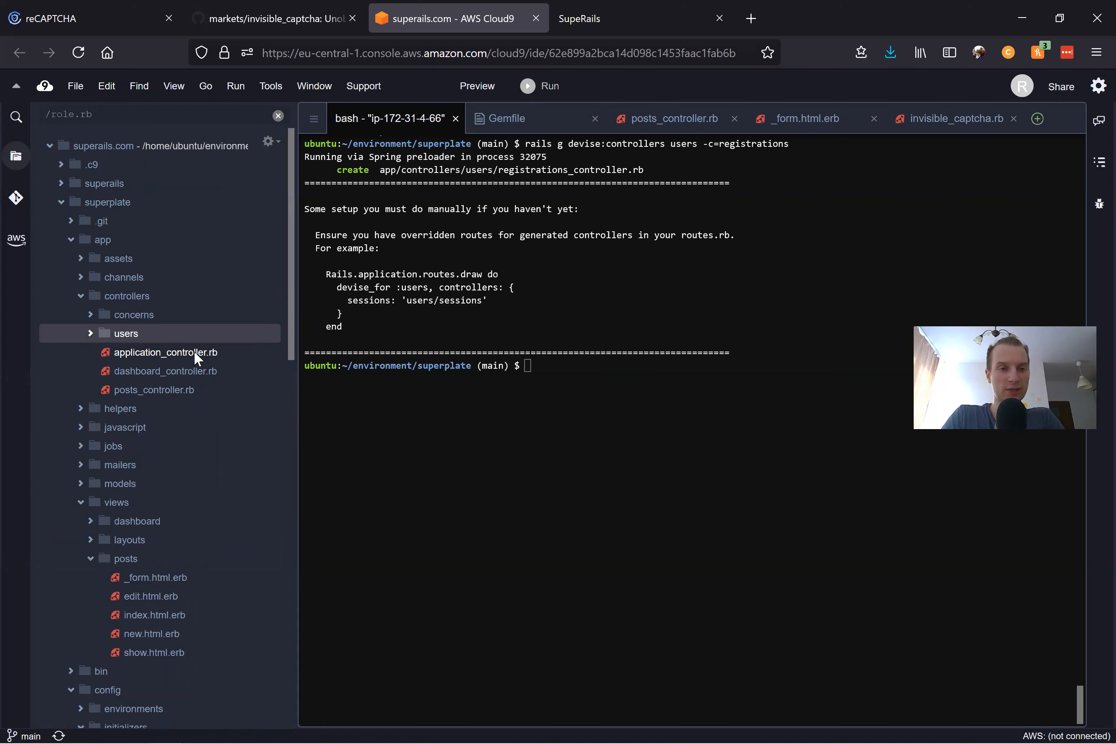
left_click(126, 332)
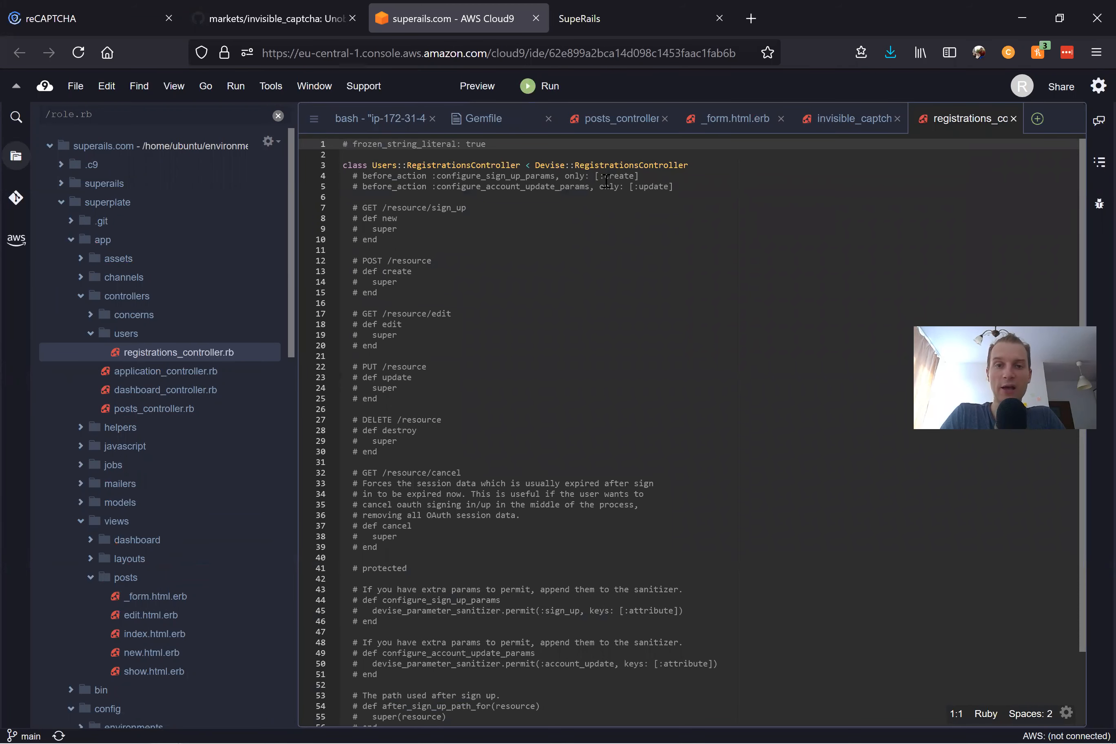
left_click(375, 118)
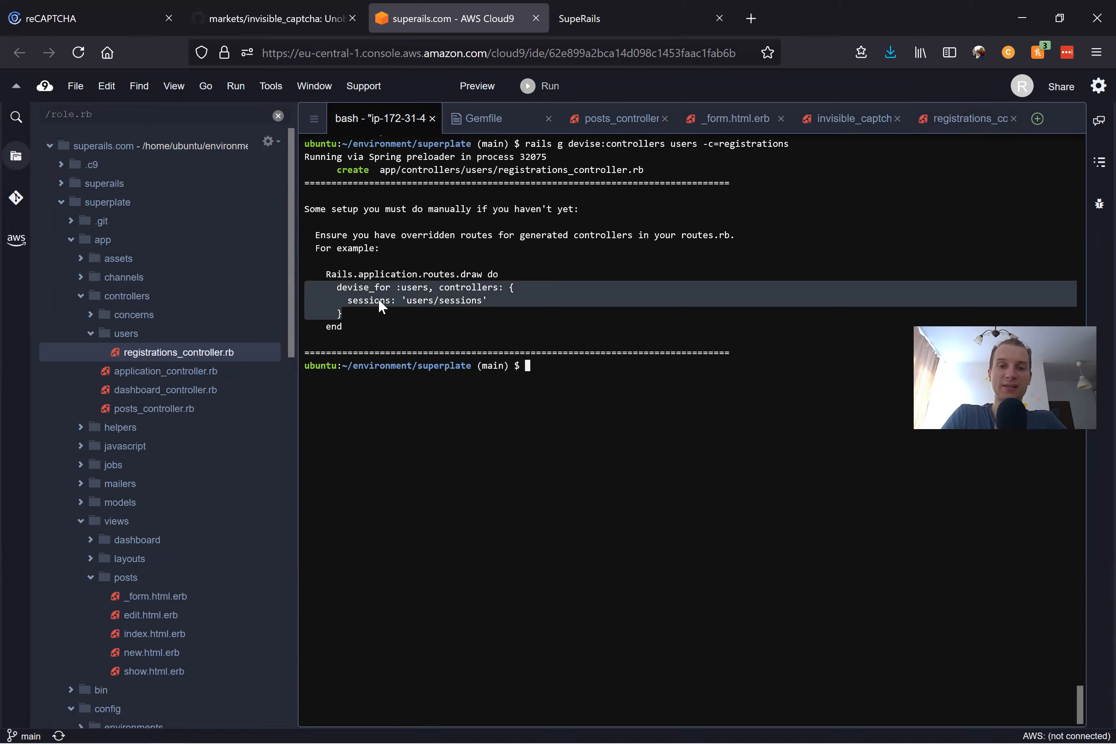
scroll("down", 3)
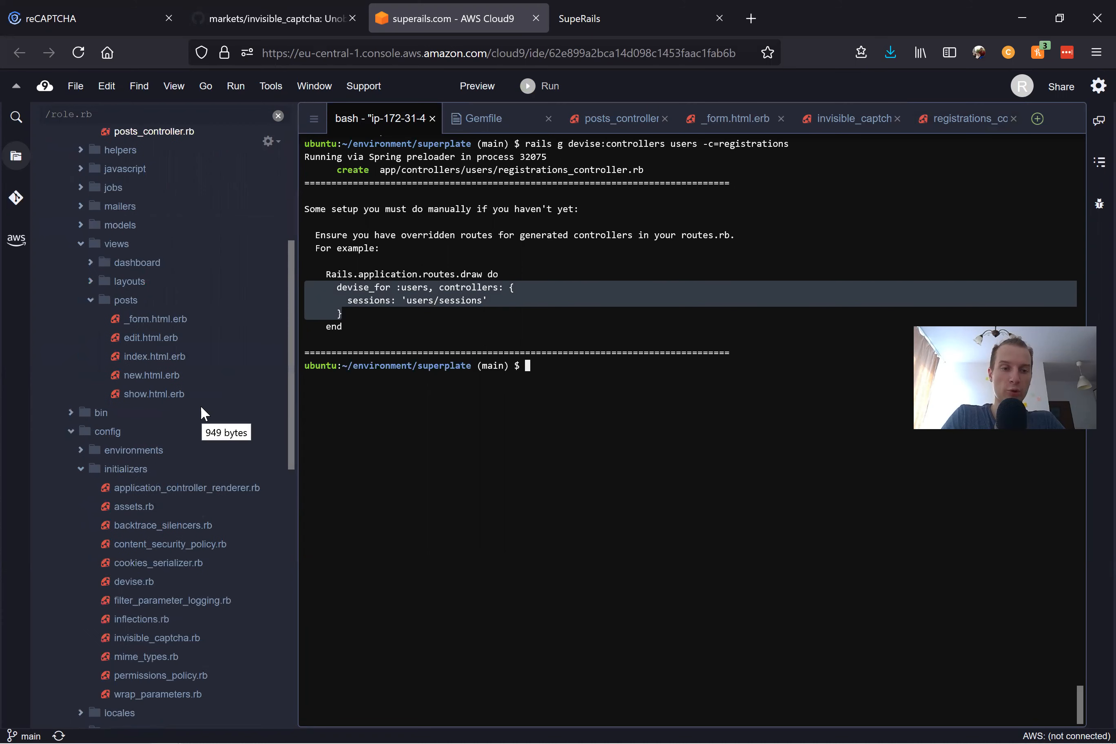
scroll("down", 3)
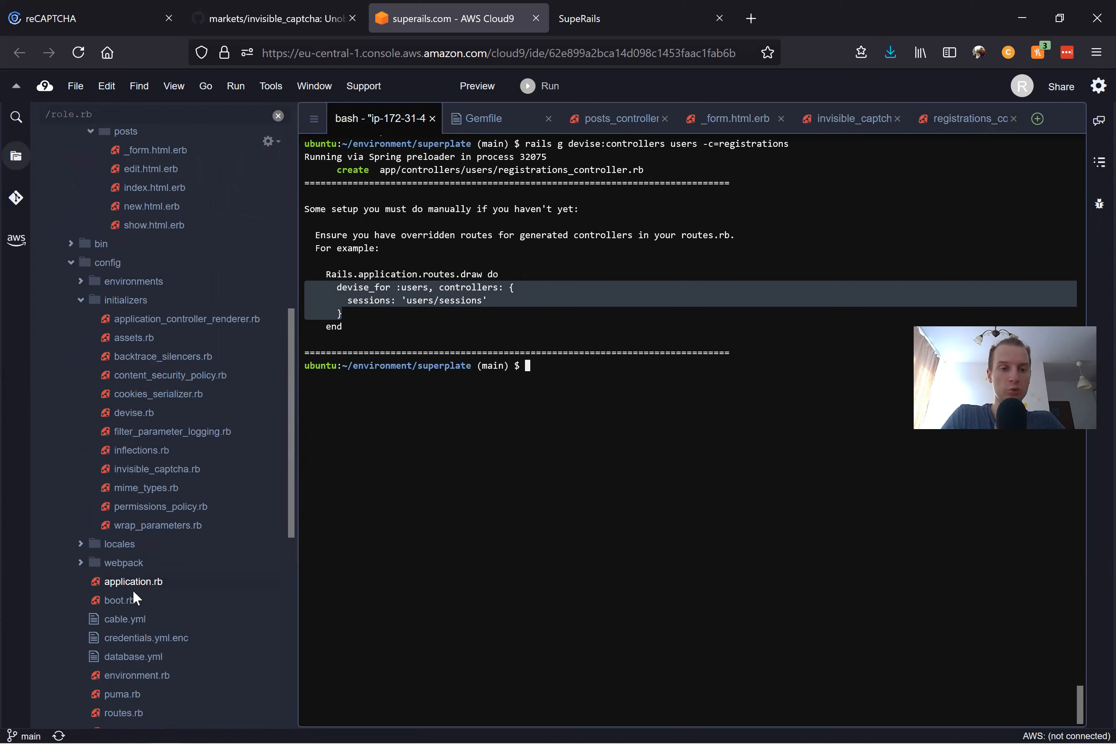
Edit routes.rb to `devise_for :users, controllers: { registrations: 'users/registrations' }`
left_click(124, 713)
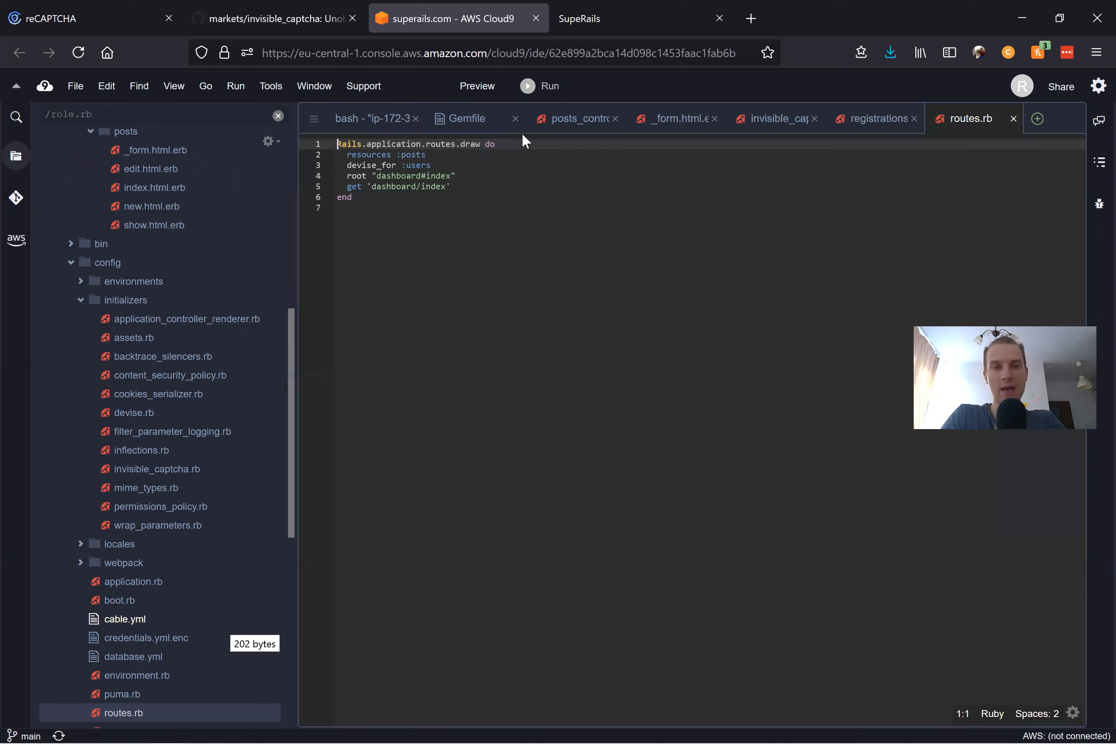
left_click(340, 165)
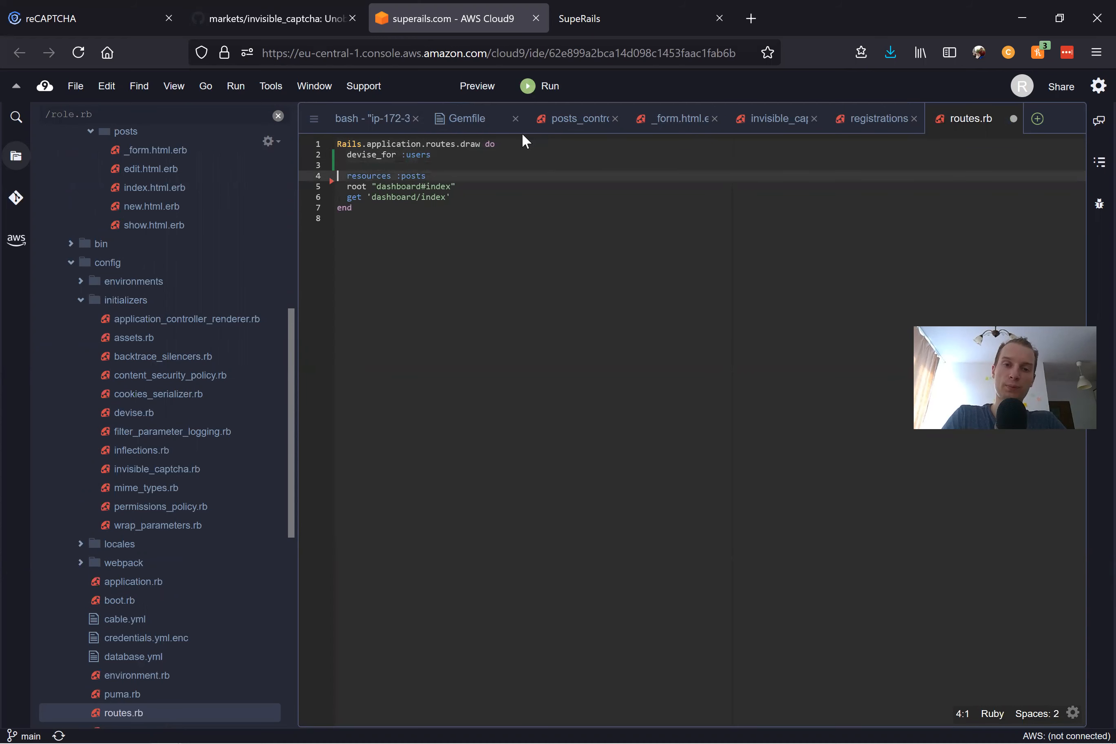
type("devise_for :users, controllers: {")
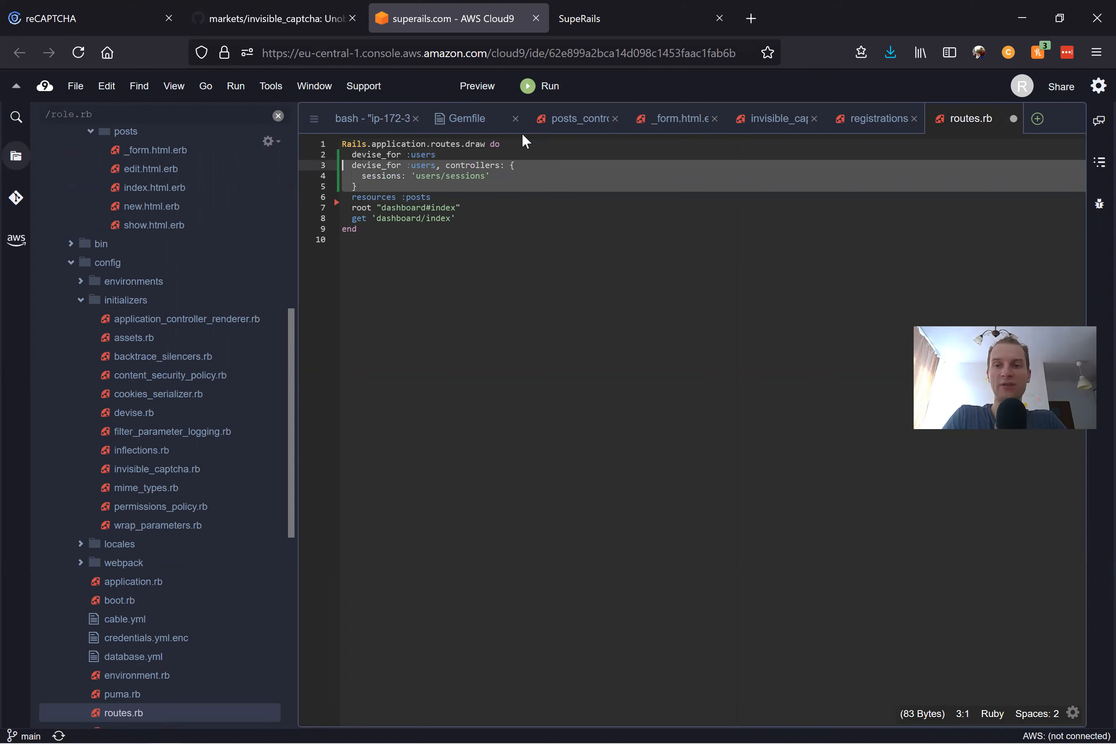
left_click(874, 118)
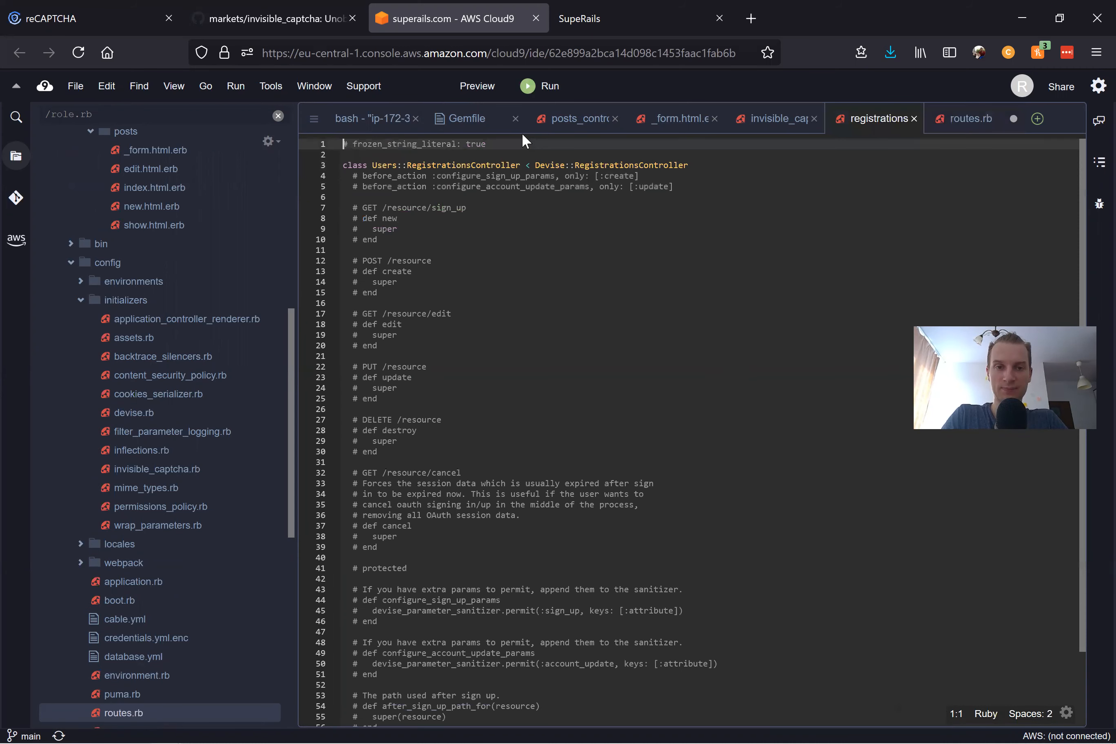
left_click(968, 118)
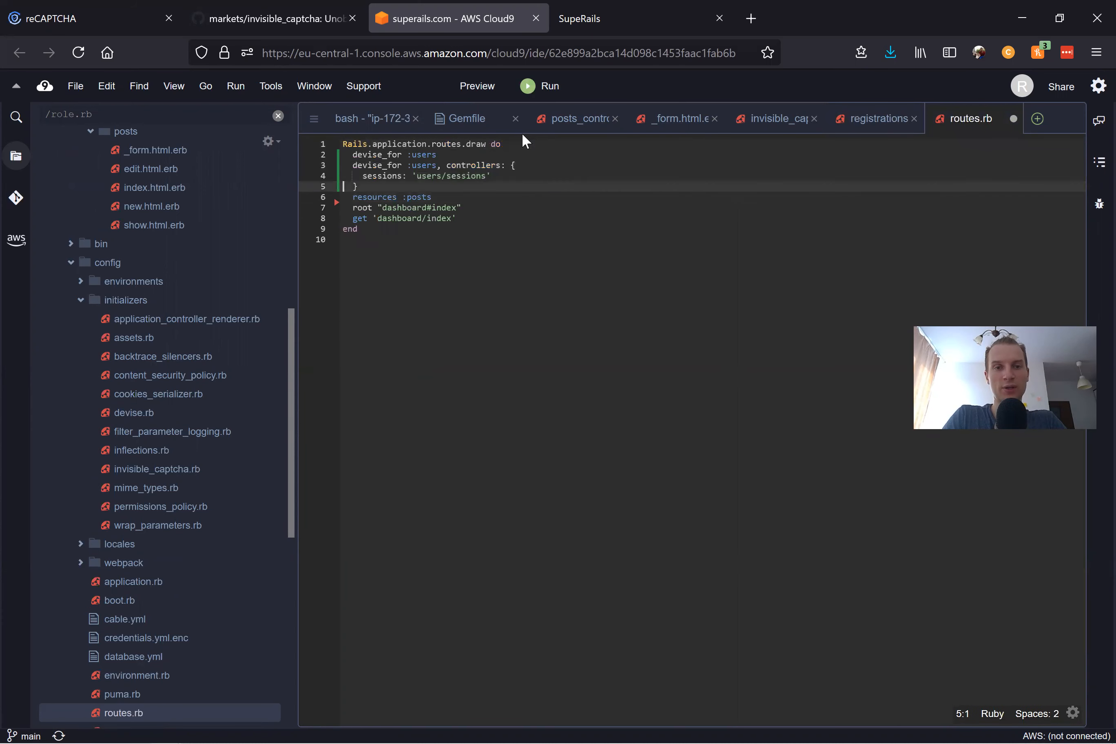
type("registrat")
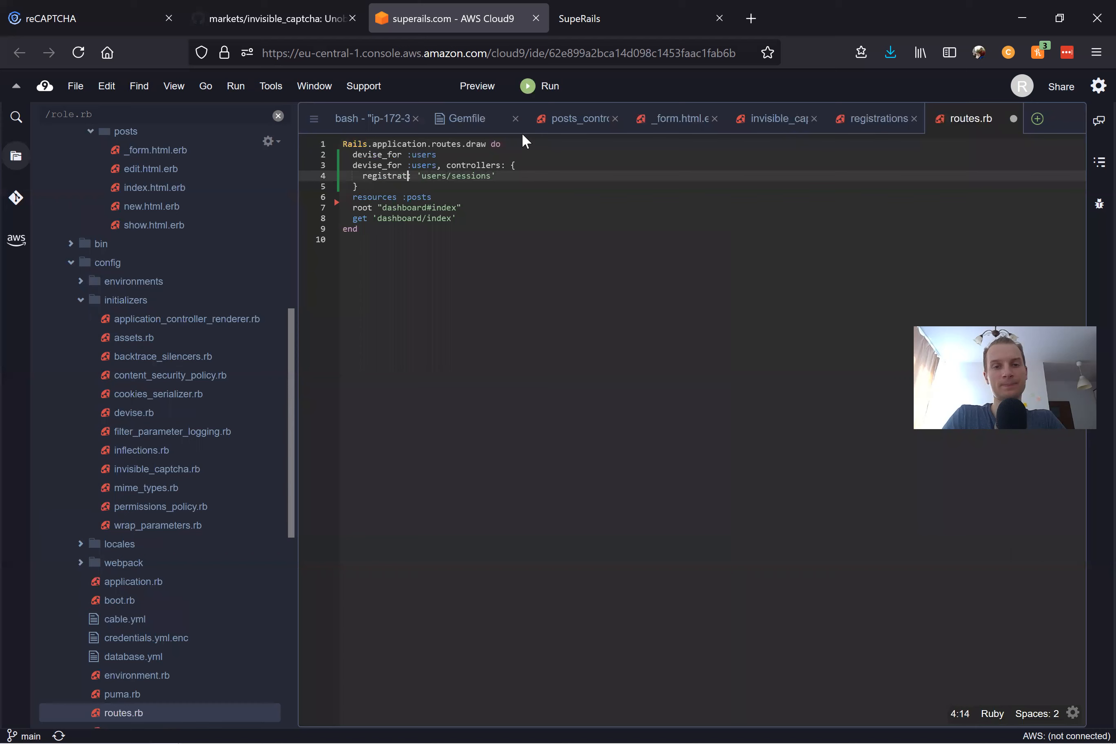
type("ions:")
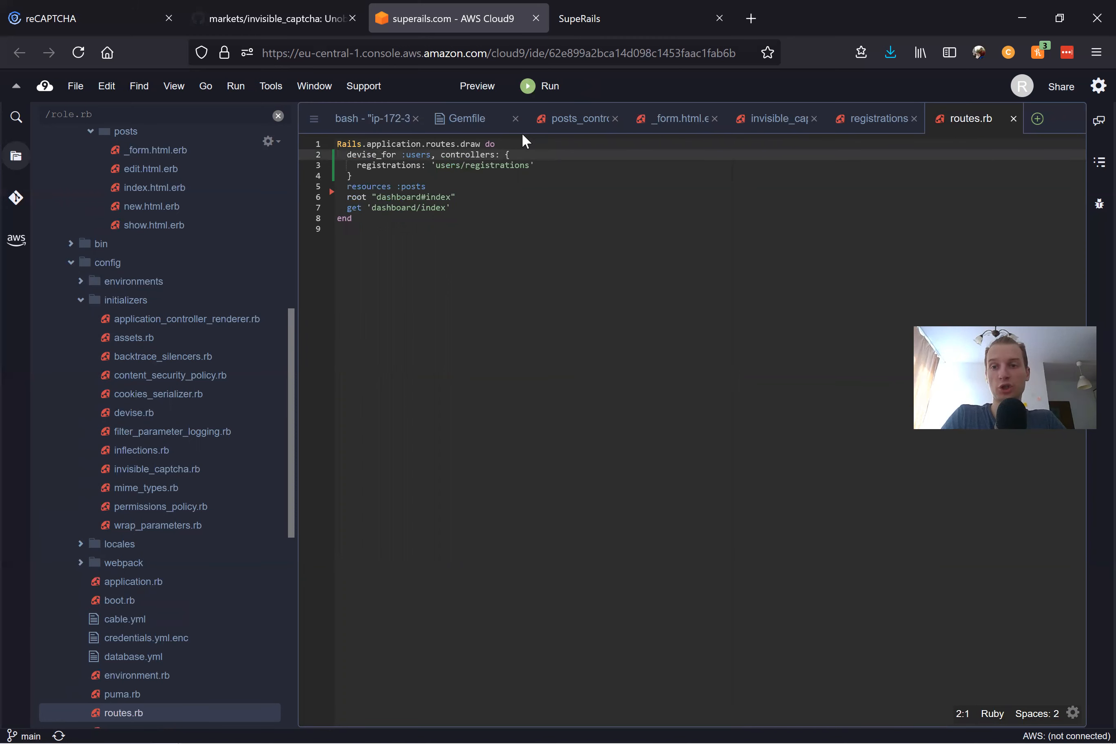
Look up the invisible_captcha line in posts_controller.rb to copy it
left_click(874, 118)
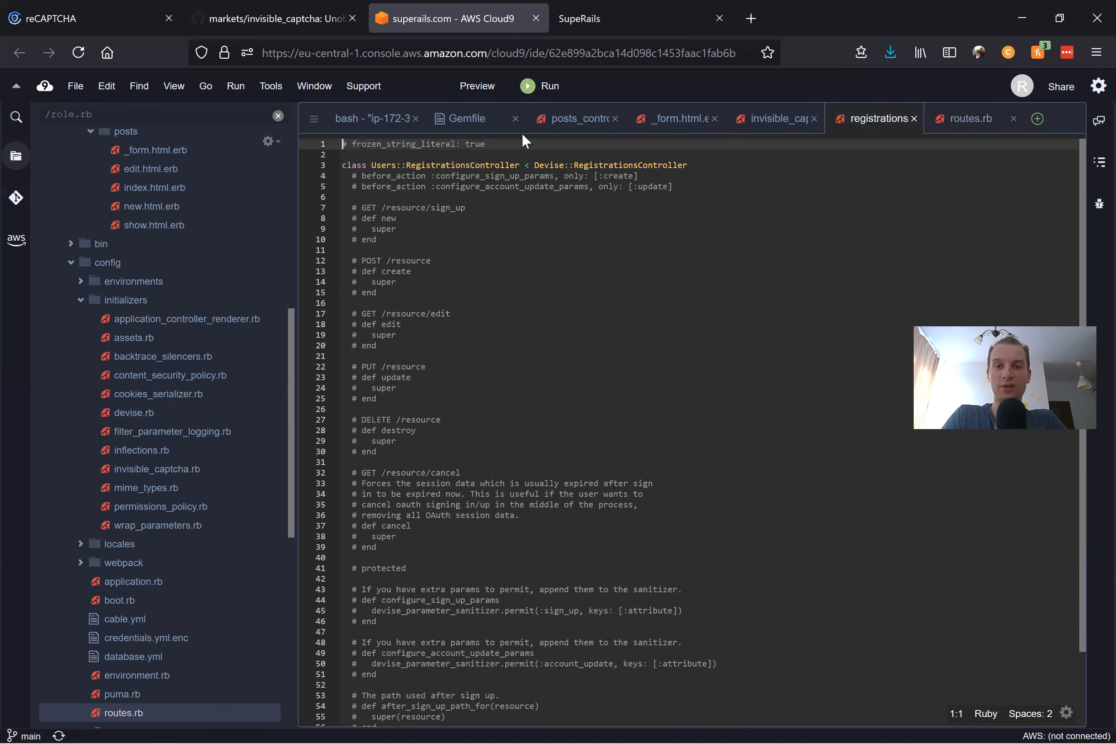
left_click(670, 119)
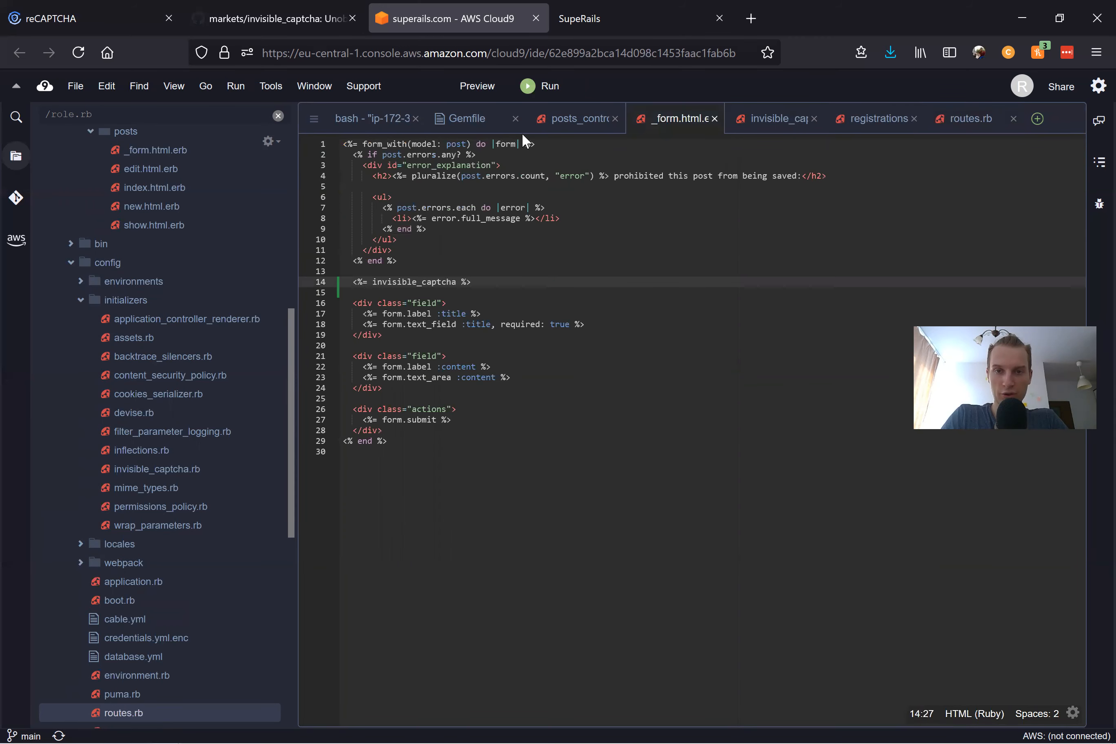
left_click(575, 118)
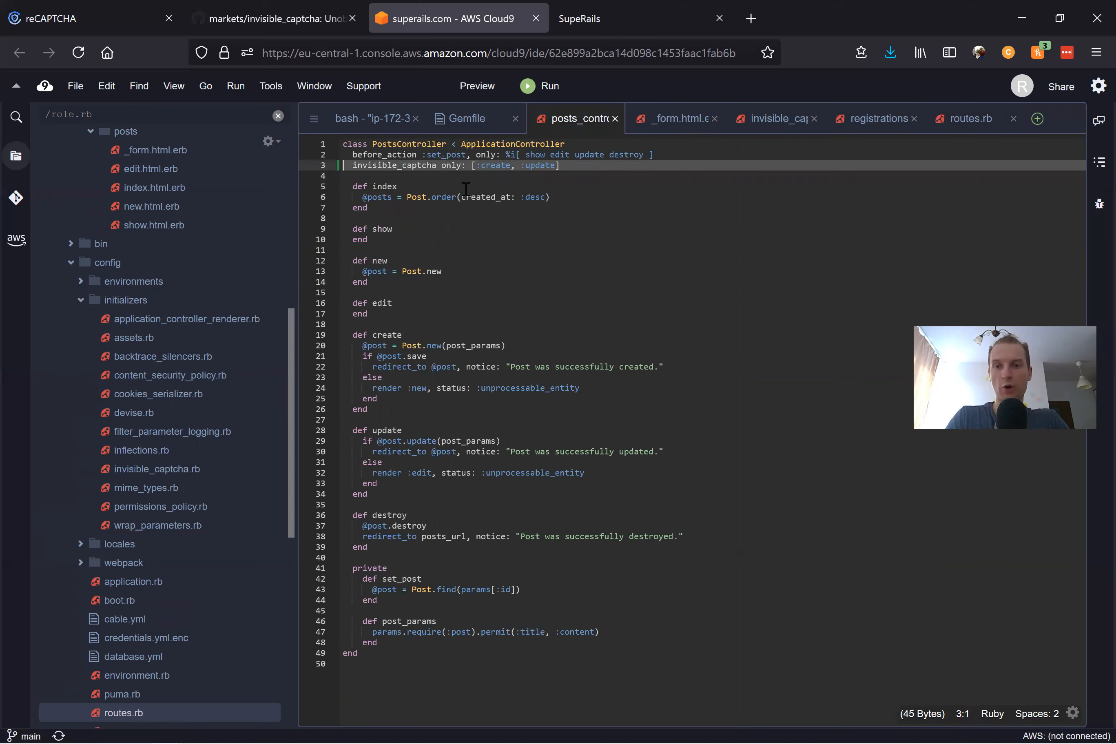
mouse_move(873, 118)
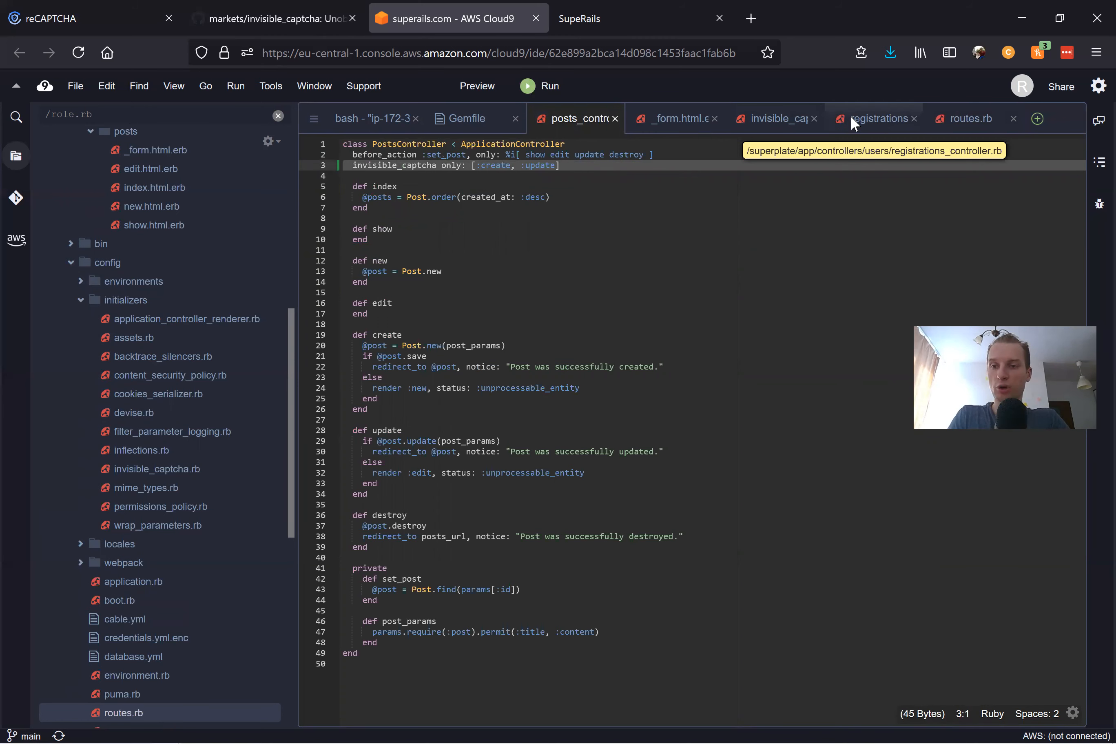
Declare `invisible_captcha only: [:create]` in Users::RegistrationsController and save
left_click(875, 118)
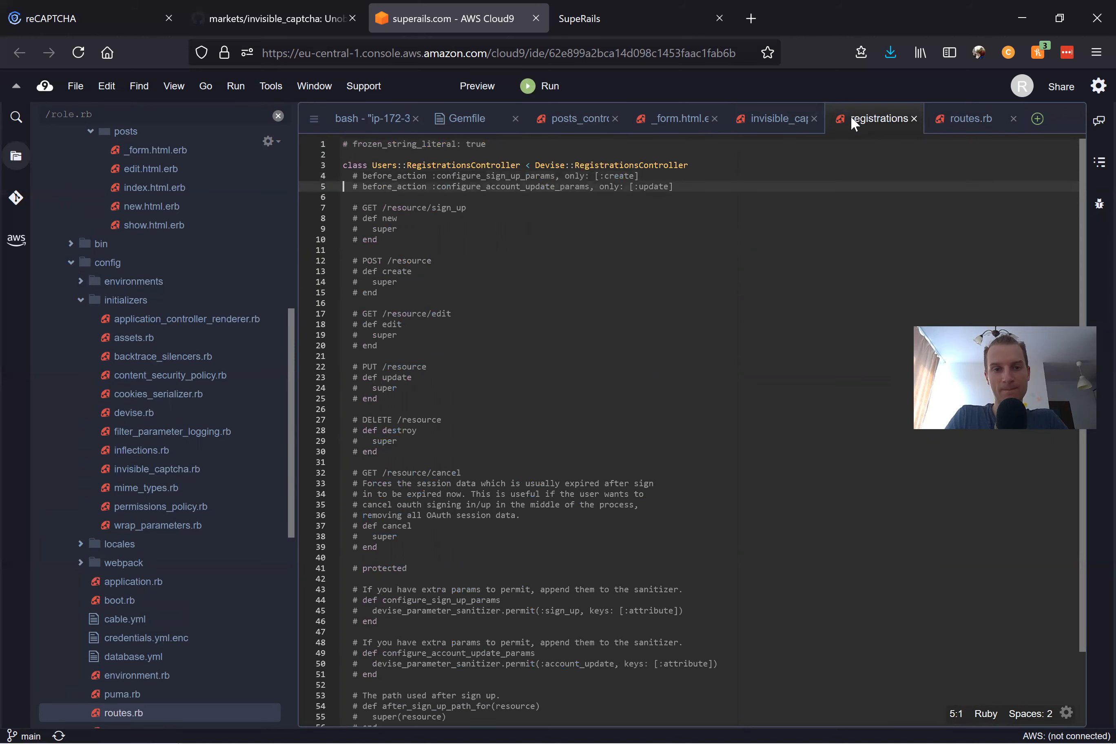
type("invisible_captcha only: [:create, :update]")
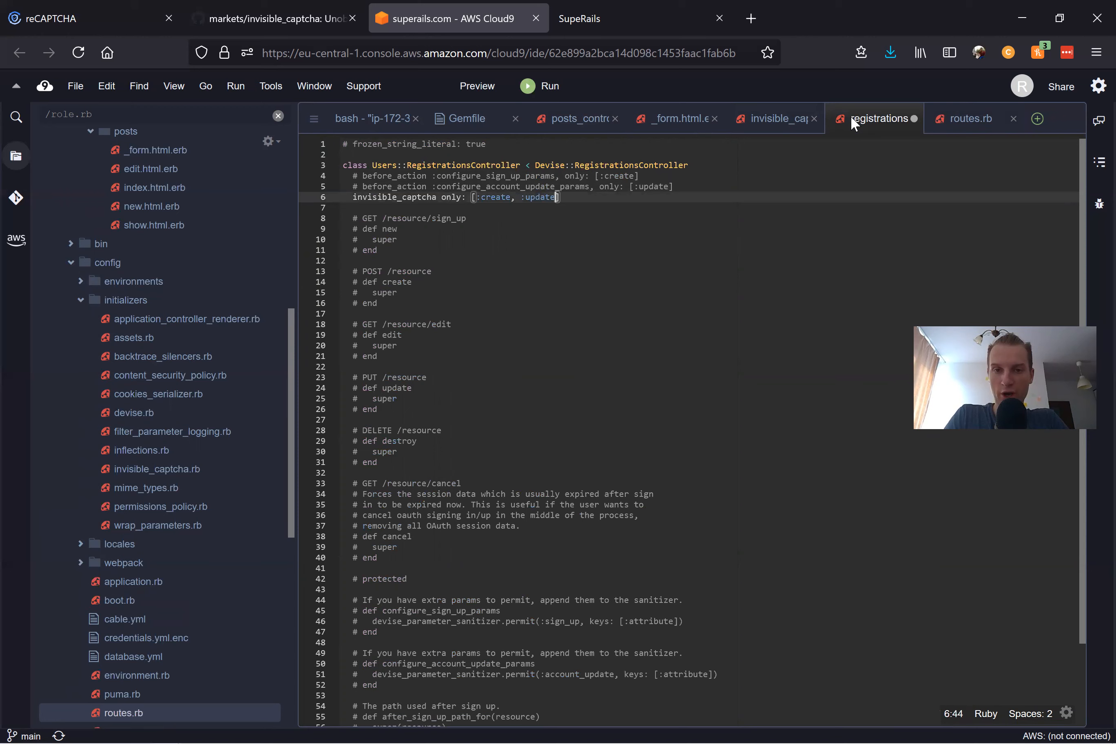
key("Backspace")
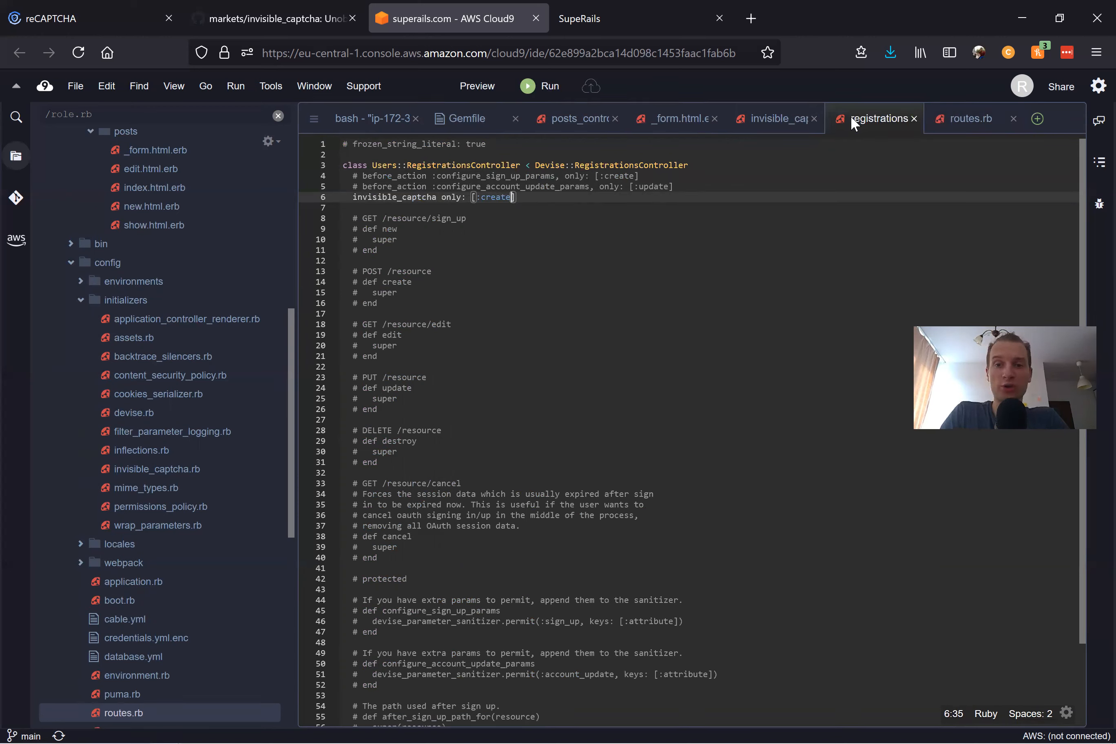
left_click(672, 118)
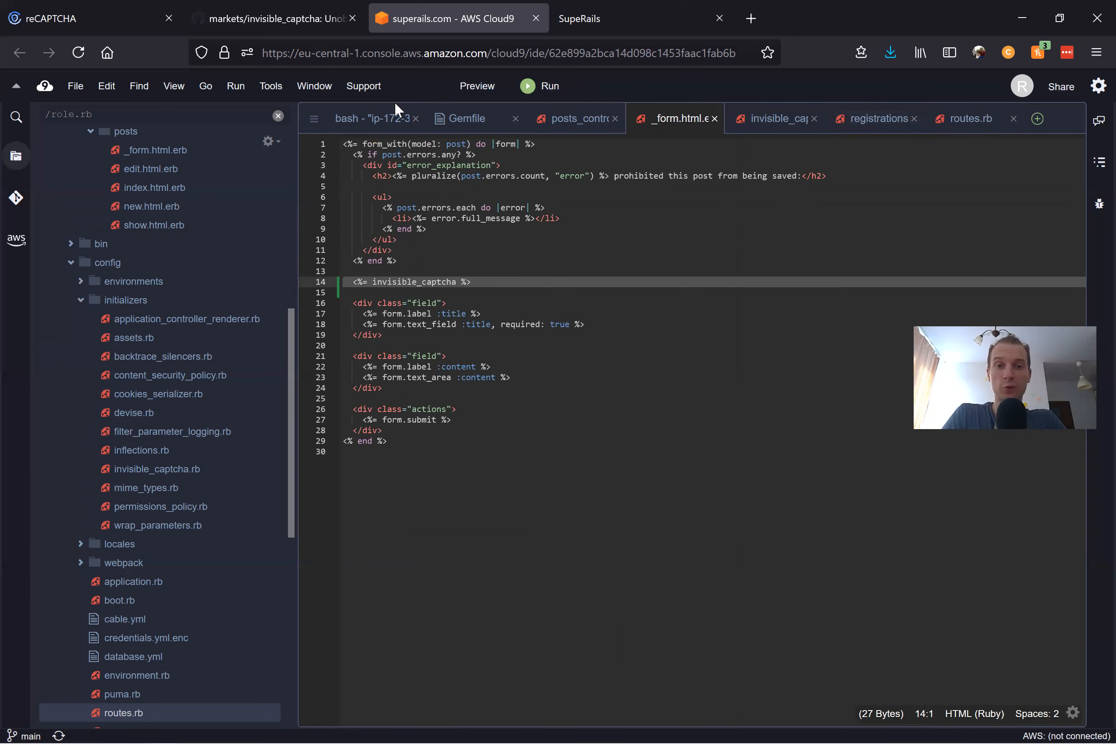
Run `rails g devise:views` in the terminal to generate the Devise view templates
left_click(375, 118)
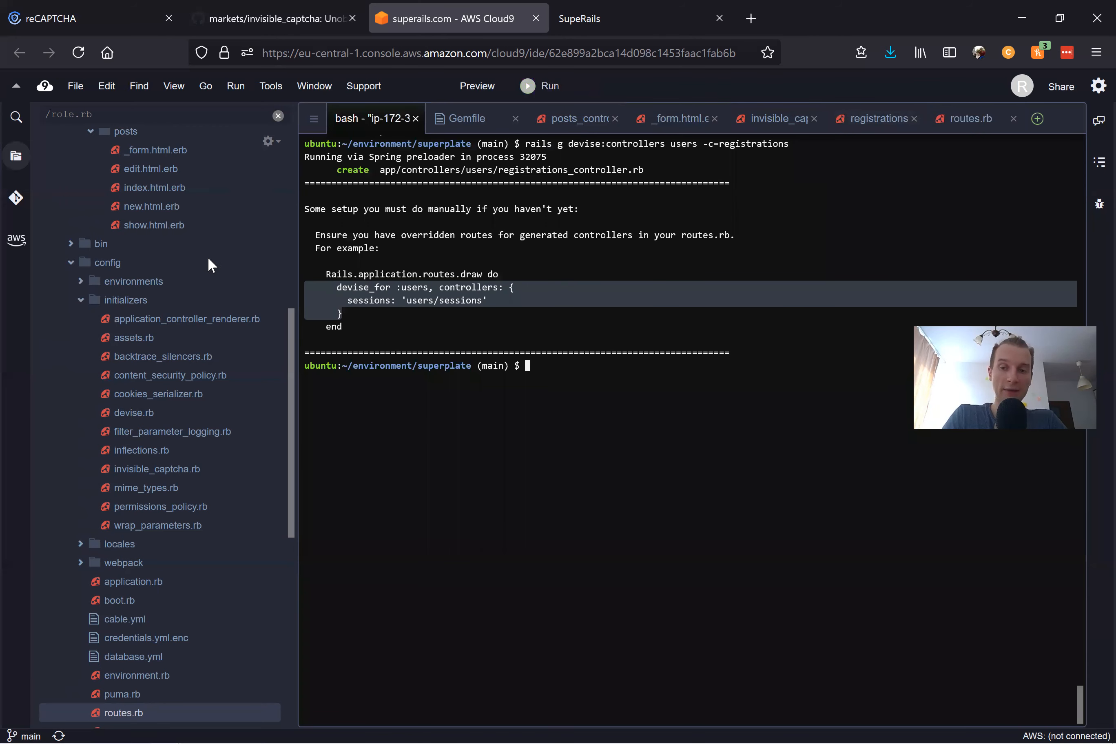
scroll("up", 3)
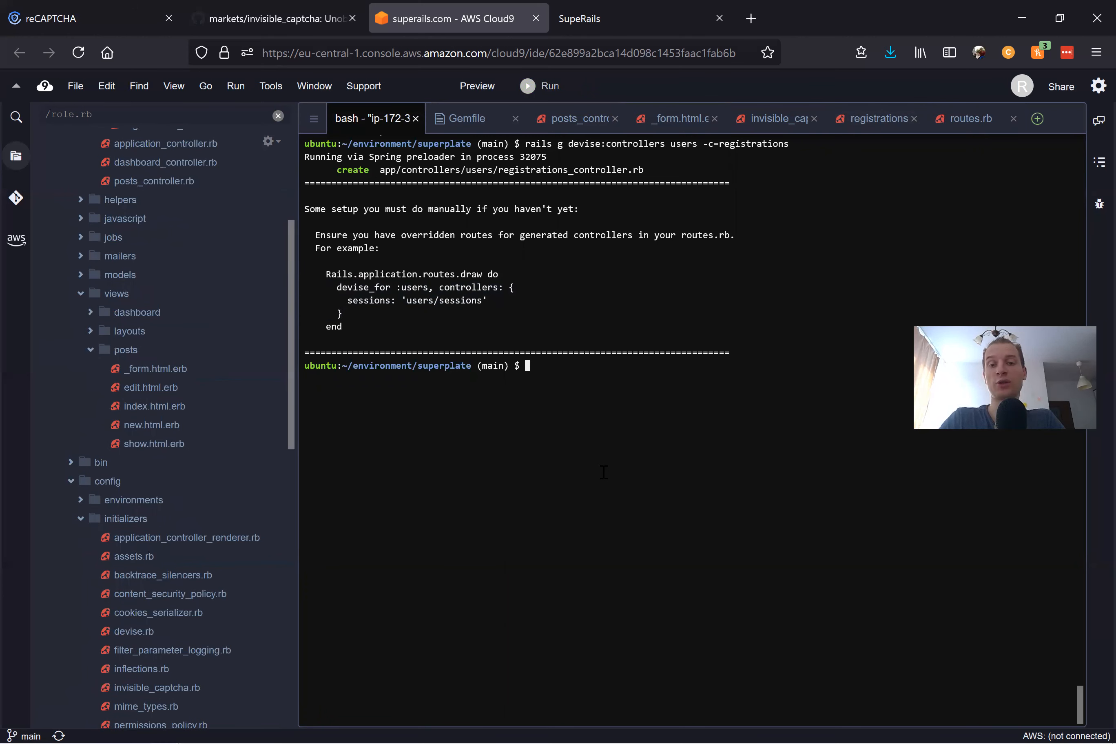
type("rails g")
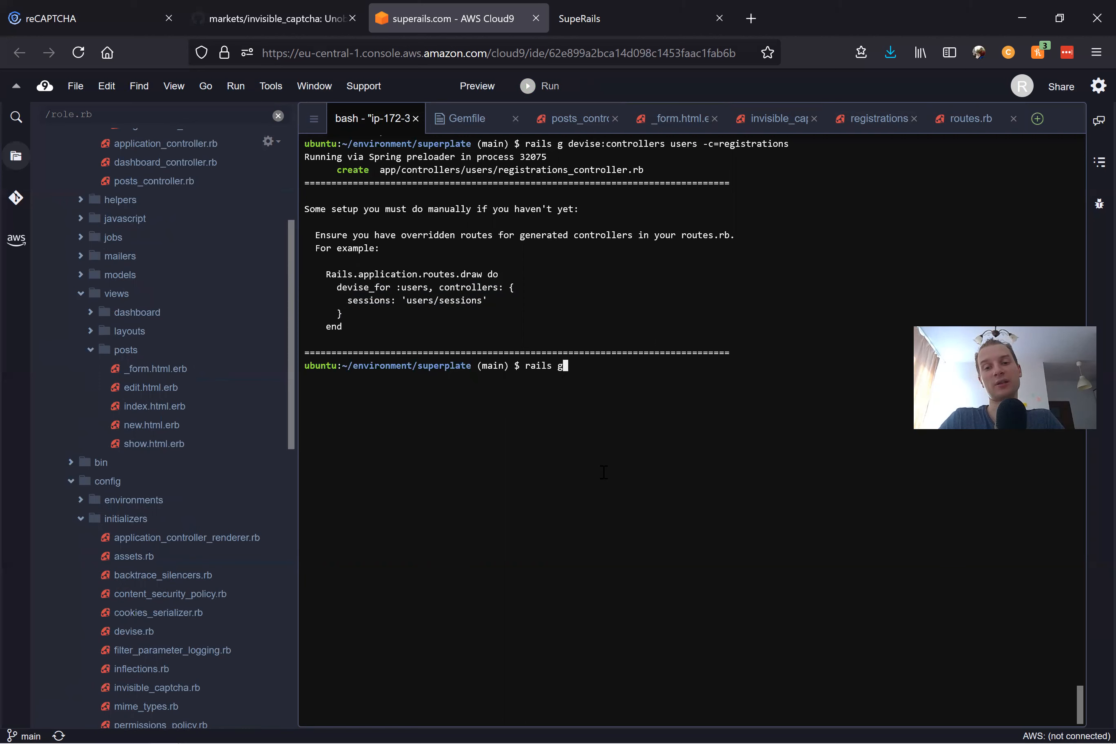
type("devise:views")
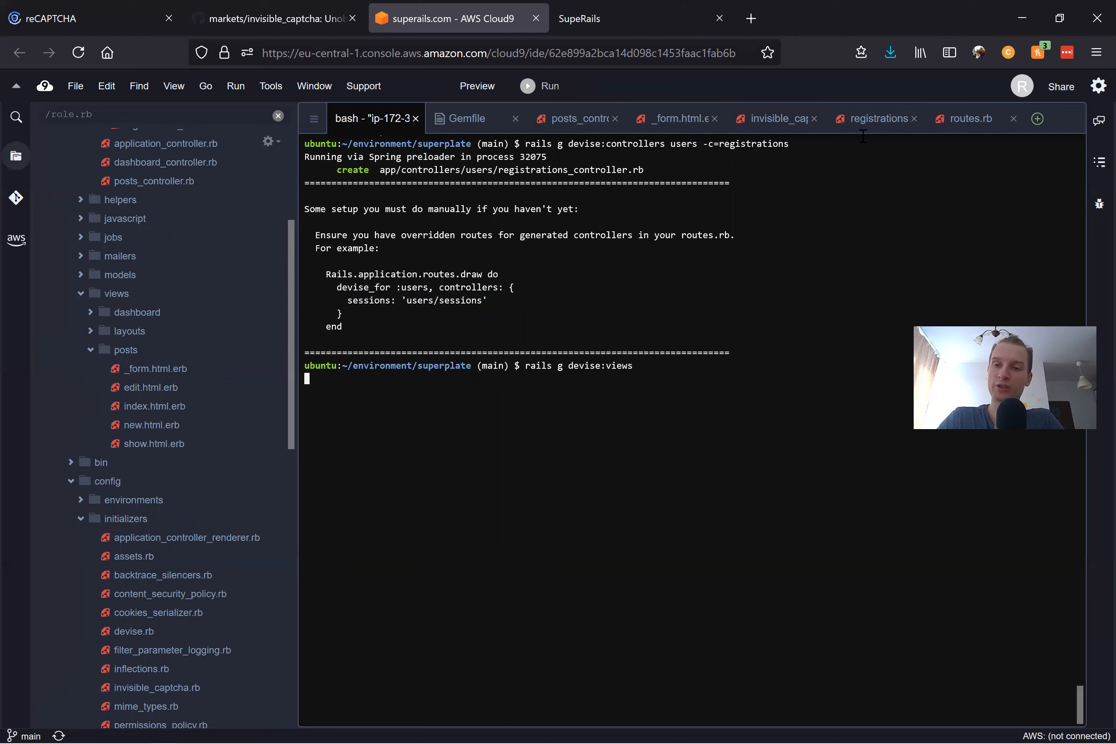
key("Return")
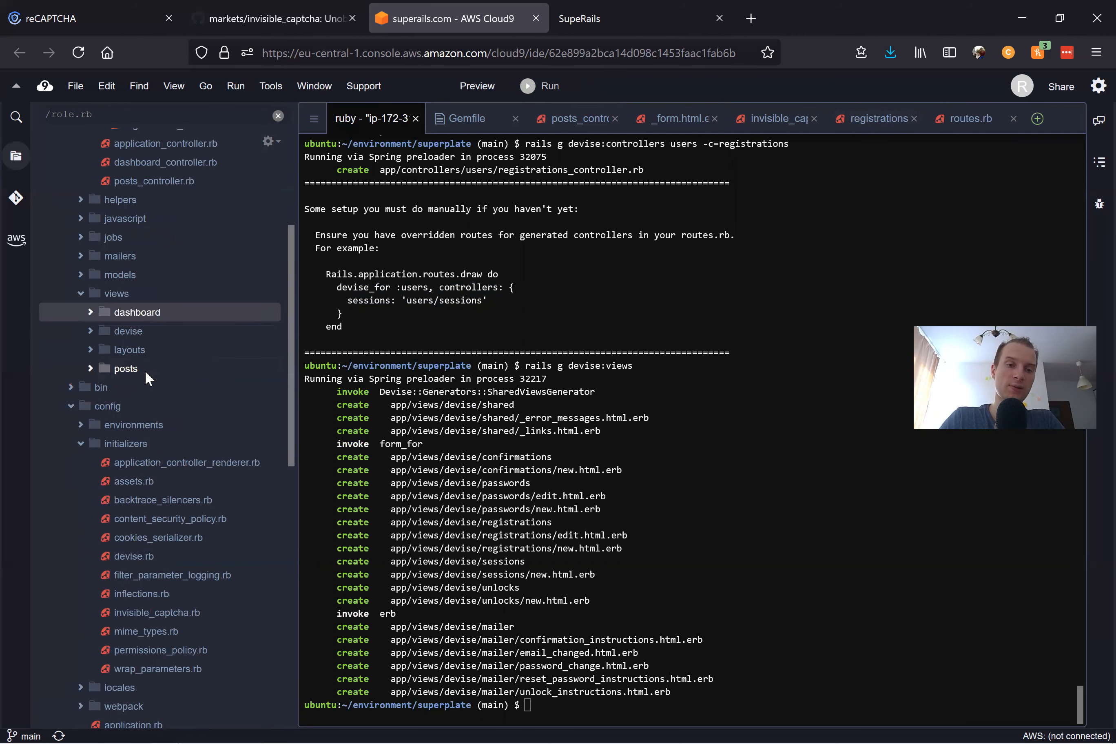
Delete unneeded Devise views and add `<%= invisible_captcha %>` to registrations/new.html.erb
left_click(129, 330)
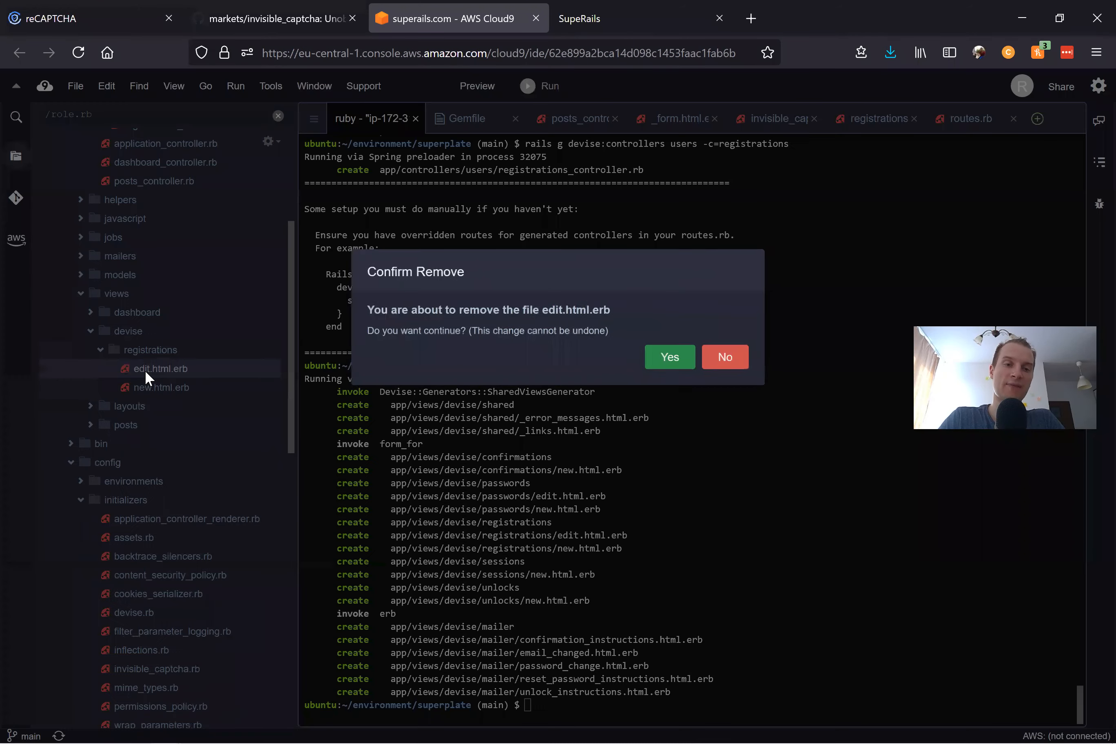
left_click(667, 356)
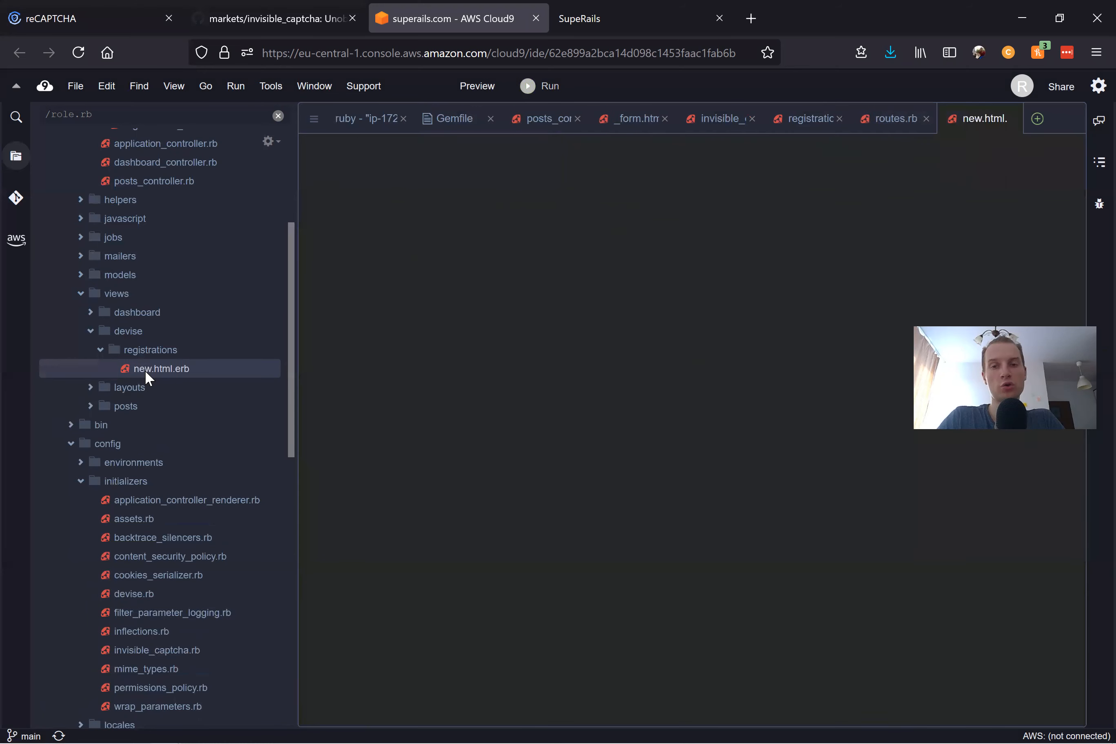
left_click(159, 369)
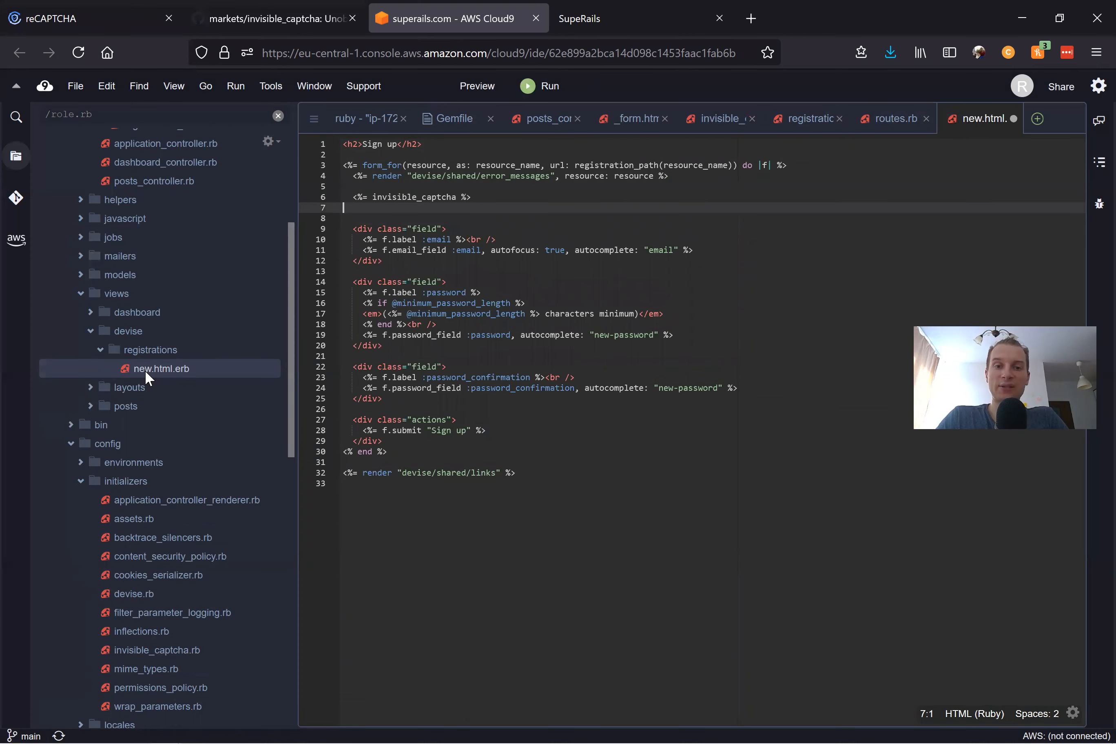
key("Delete")
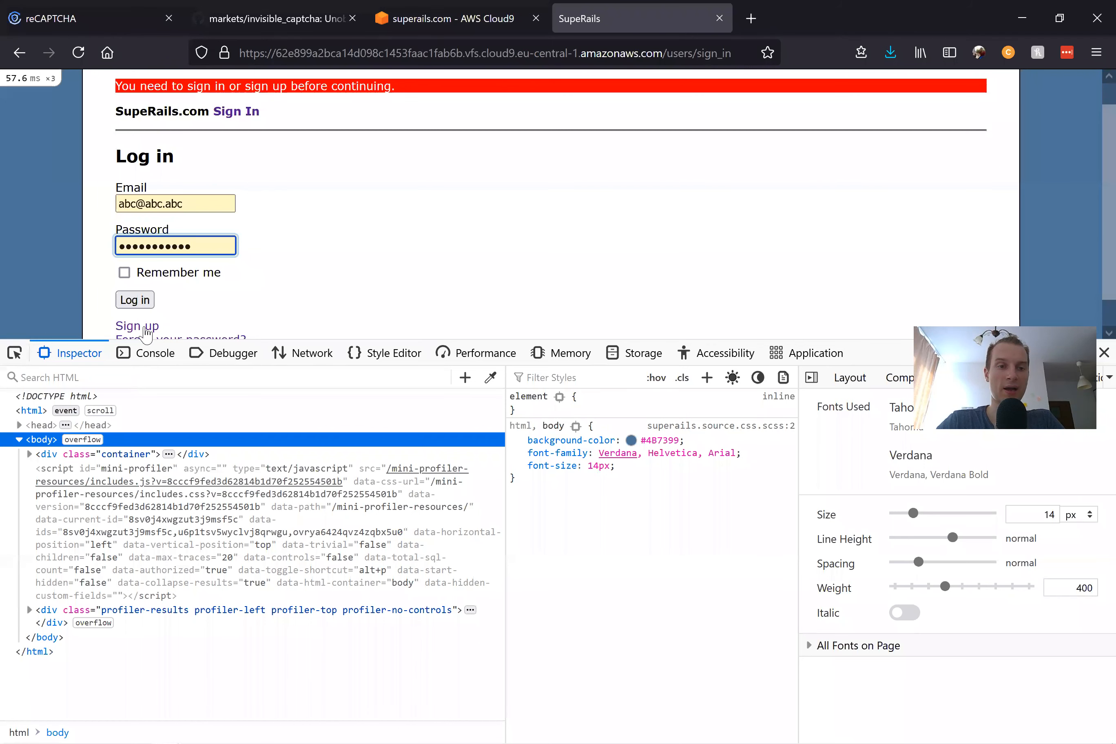
Change the sign-up heading to 'Sign up 2' and confirm /users/sign_up shows it
left_click(448, 18)
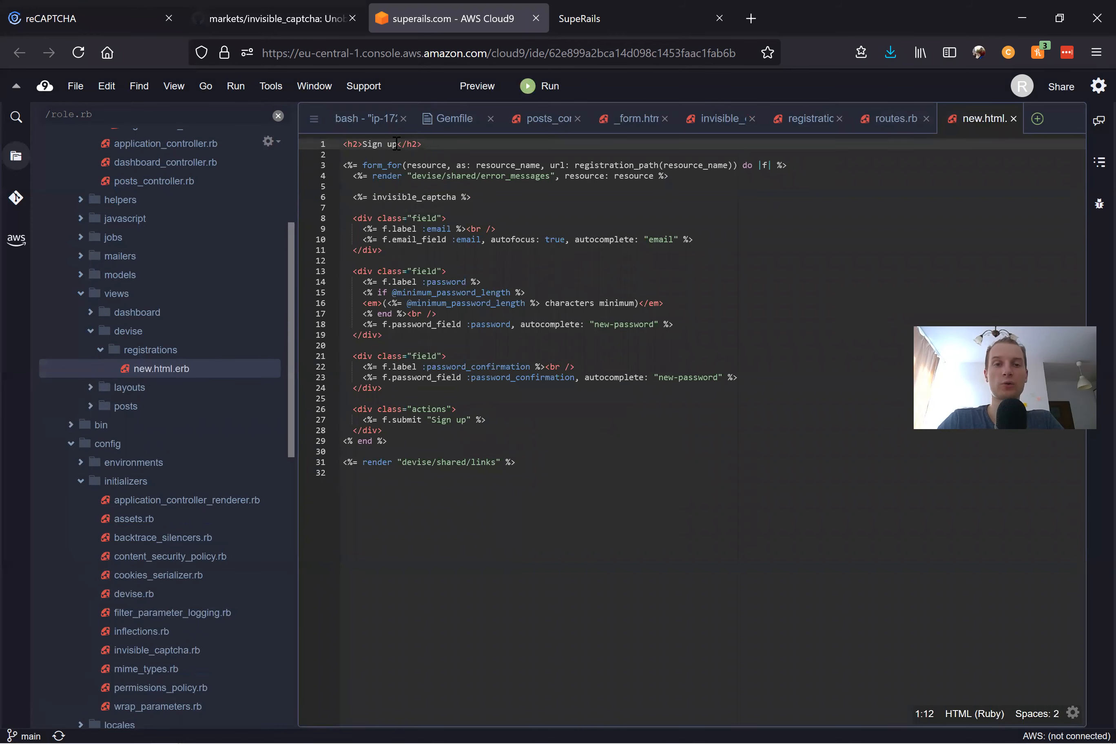
type("2")
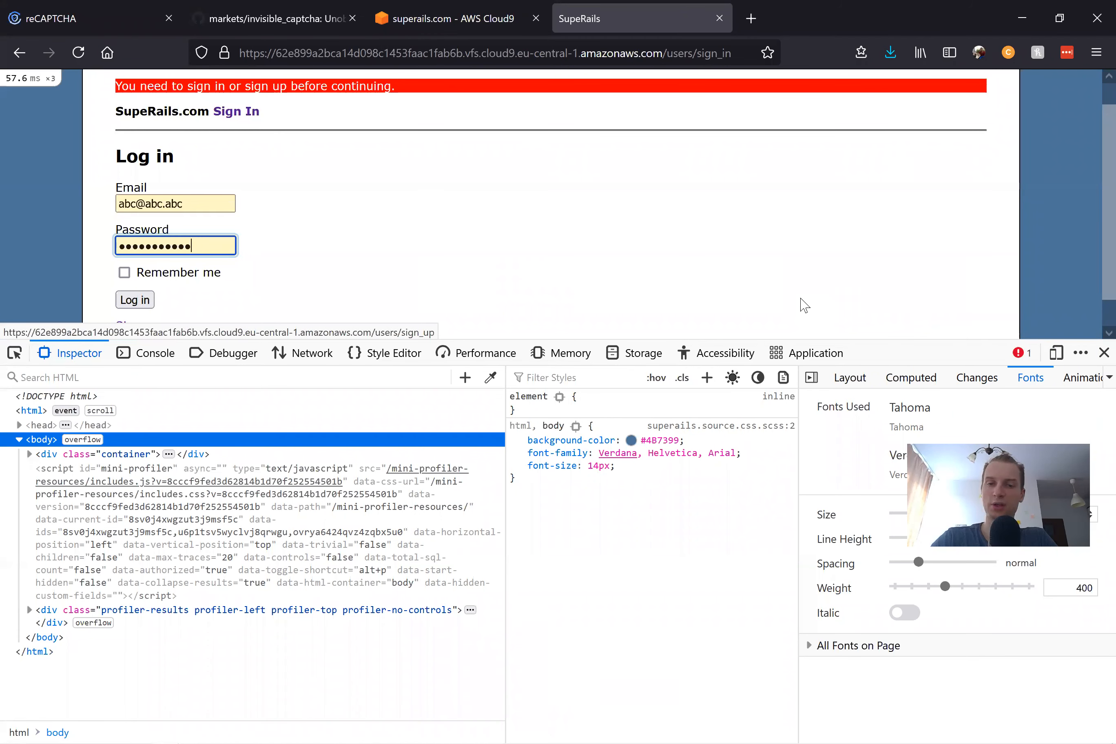
left_click(1104, 352)
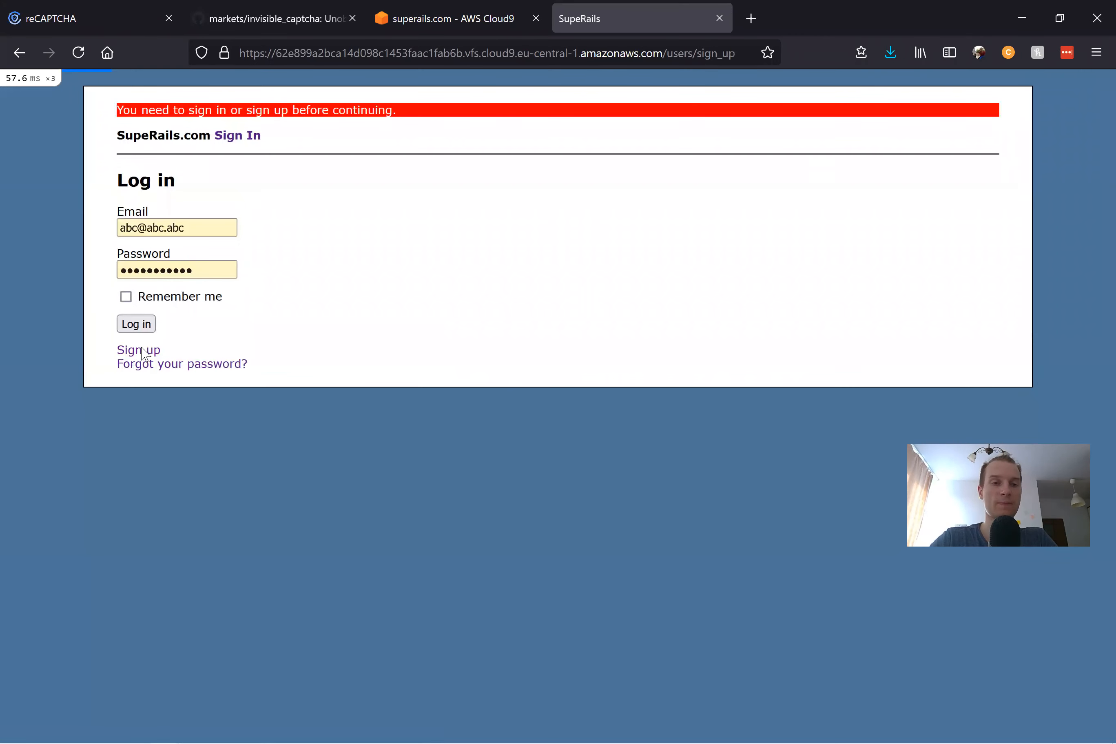
left_click(449, 18)
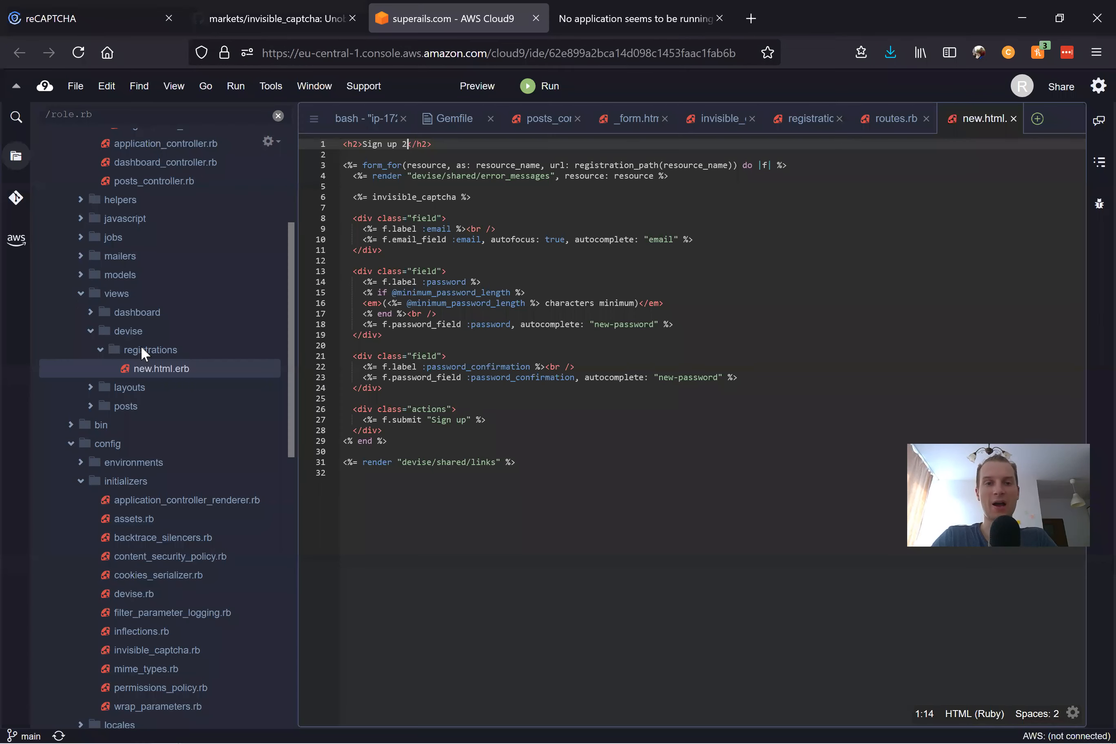
left_click(365, 119)
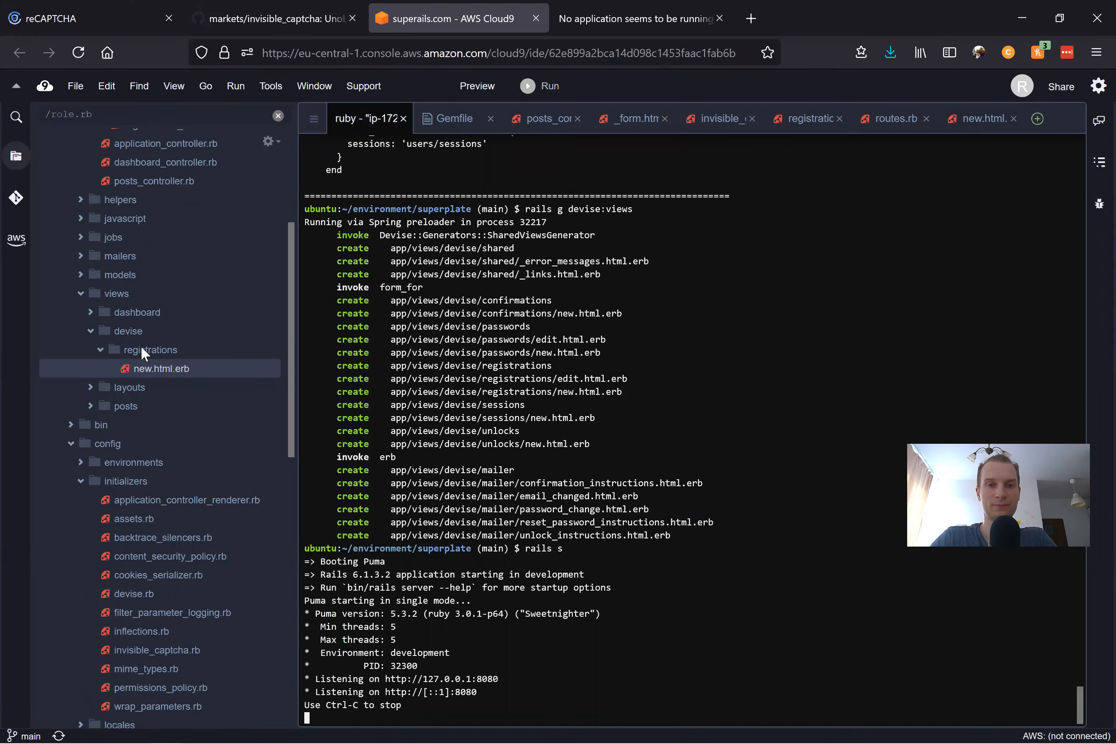
left_click(639, 18)
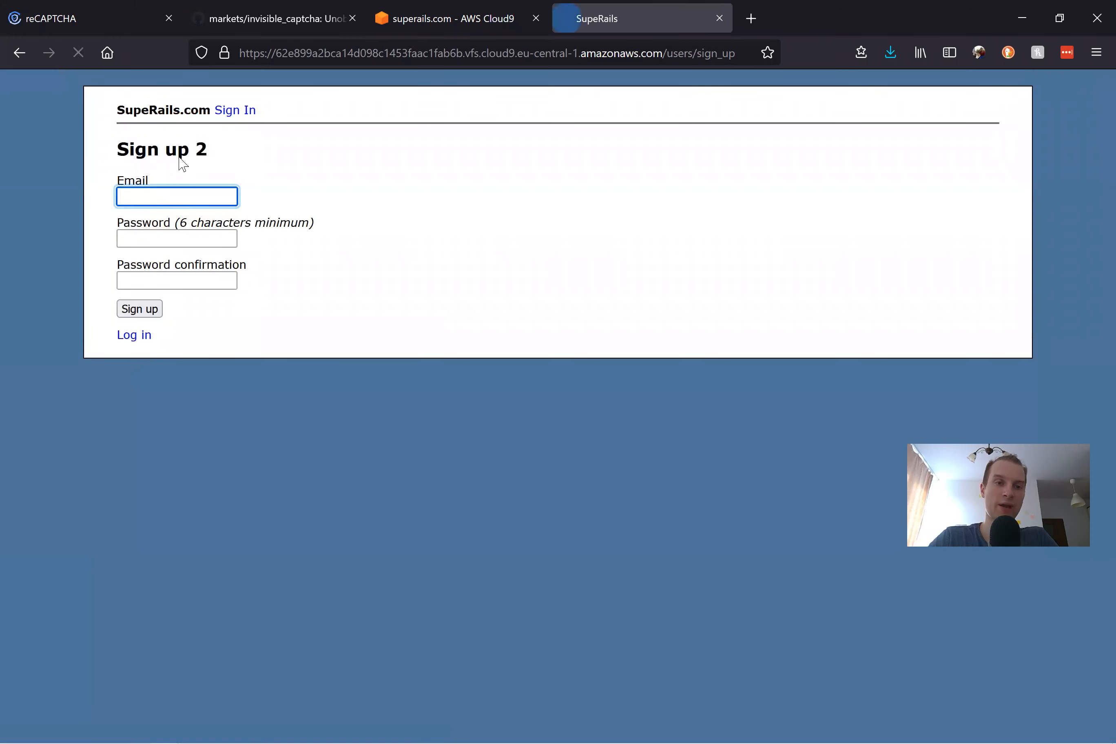
Restore the sign-up view heading to plain 'Sign up'
left_click(176, 197)
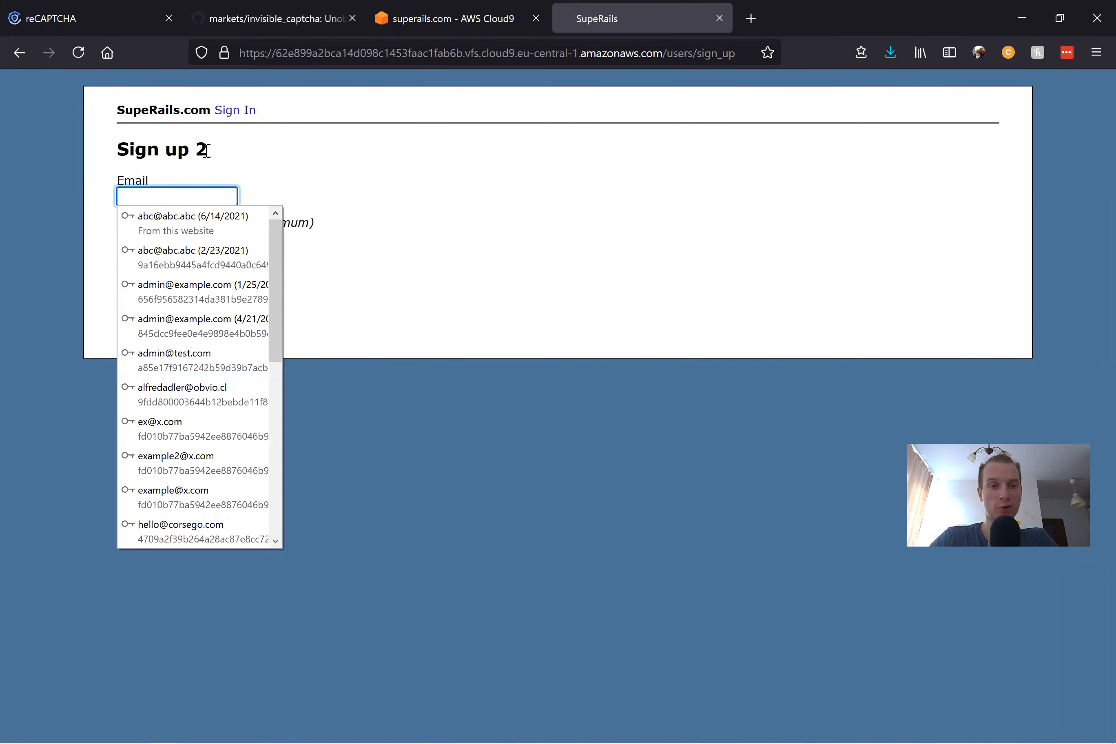
left_click(449, 18)
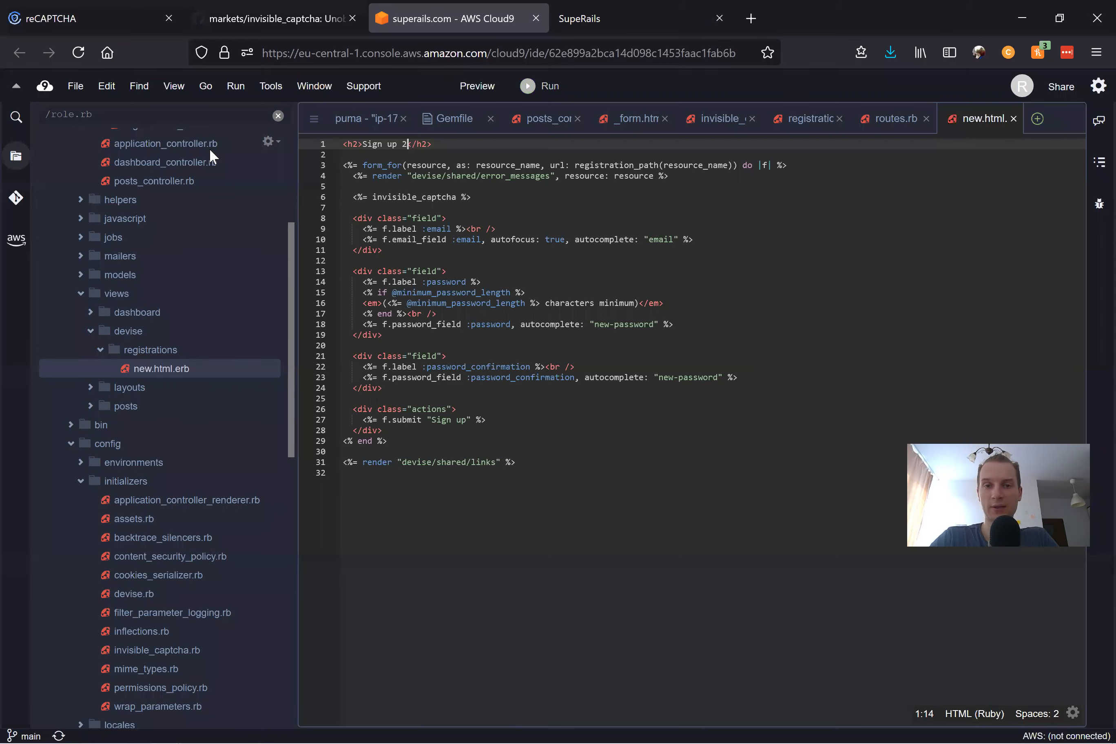
key("Backspace")
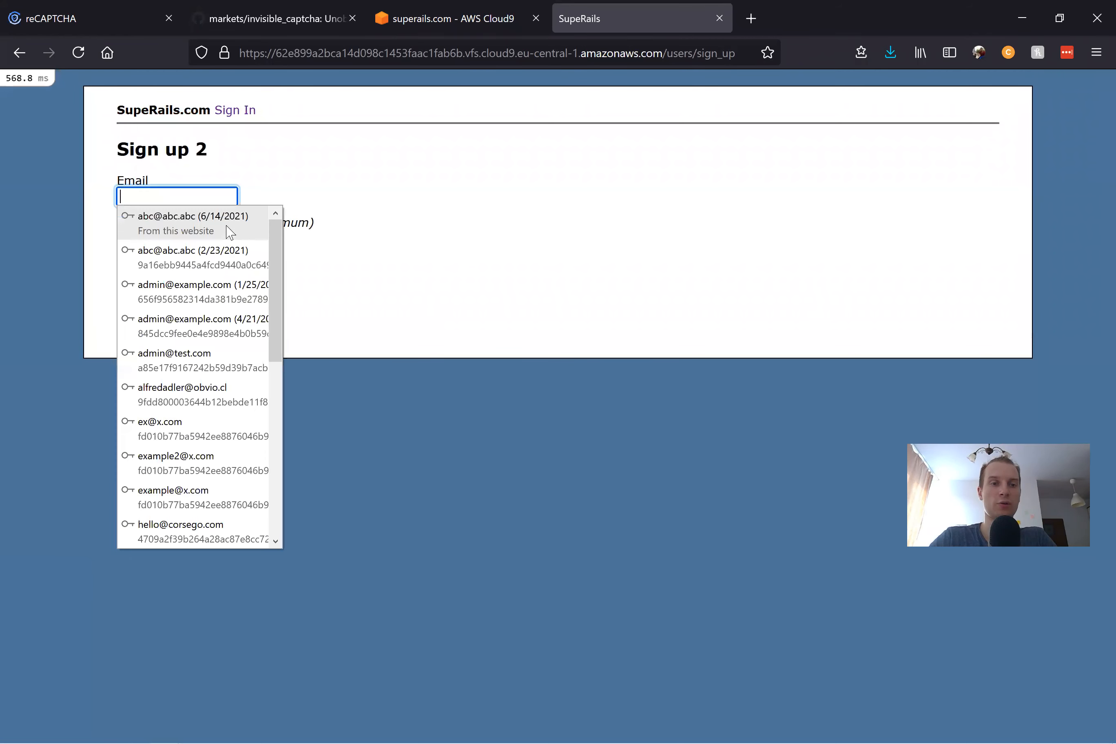
Register a new account from a saved login at normal pace, then log out
left_click(190, 284)
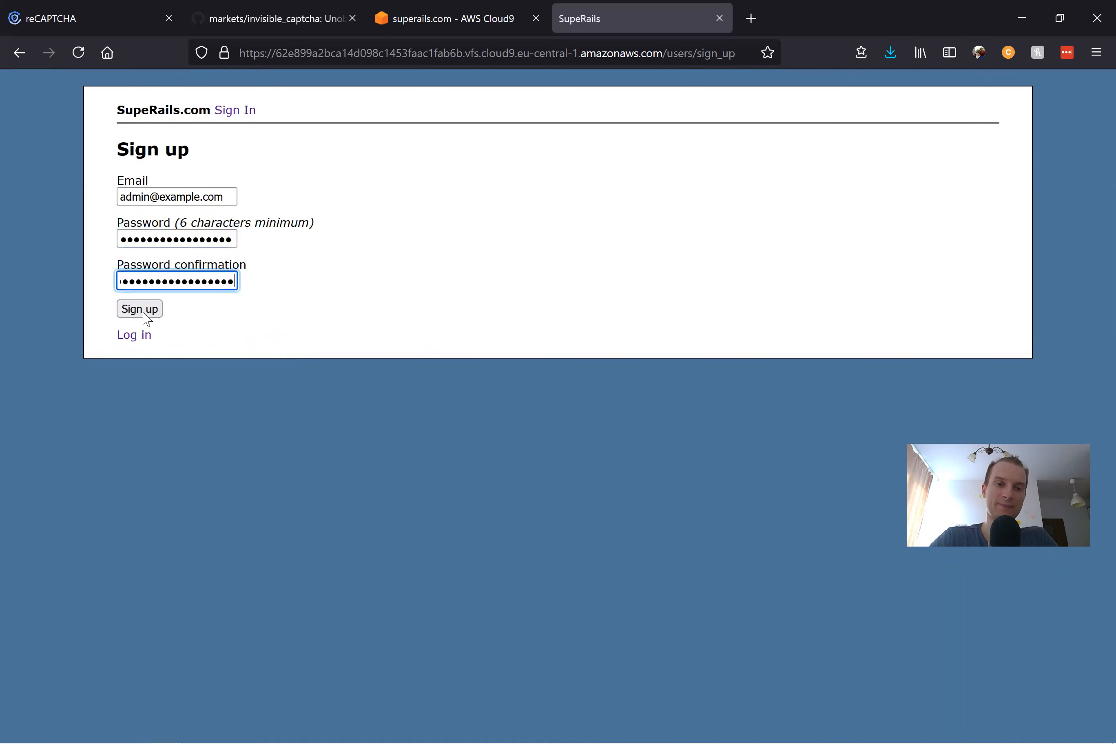
left_click(139, 309)
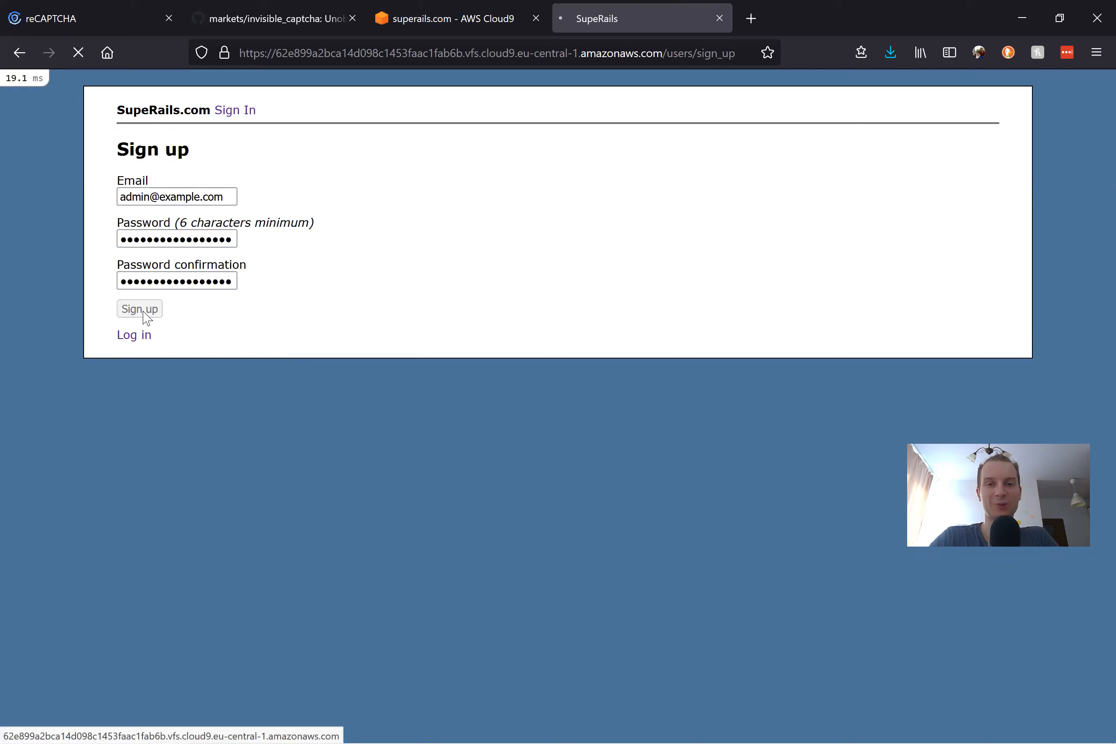
left_click(139, 308)
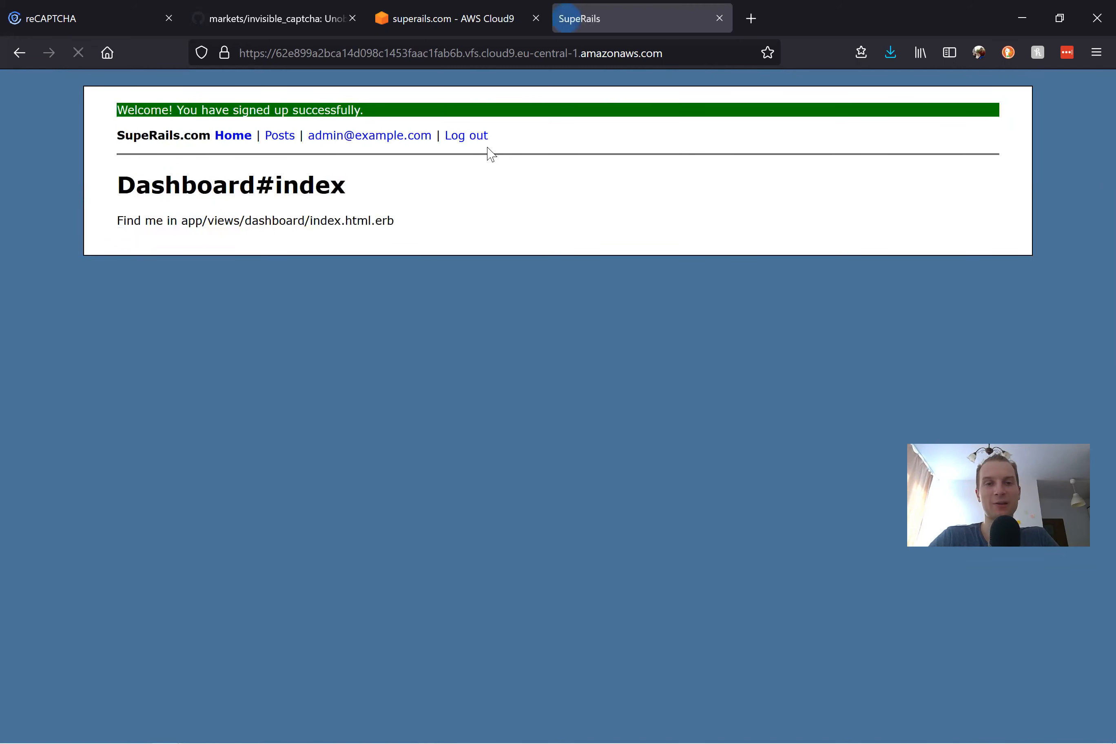
mouse_move(465, 135)
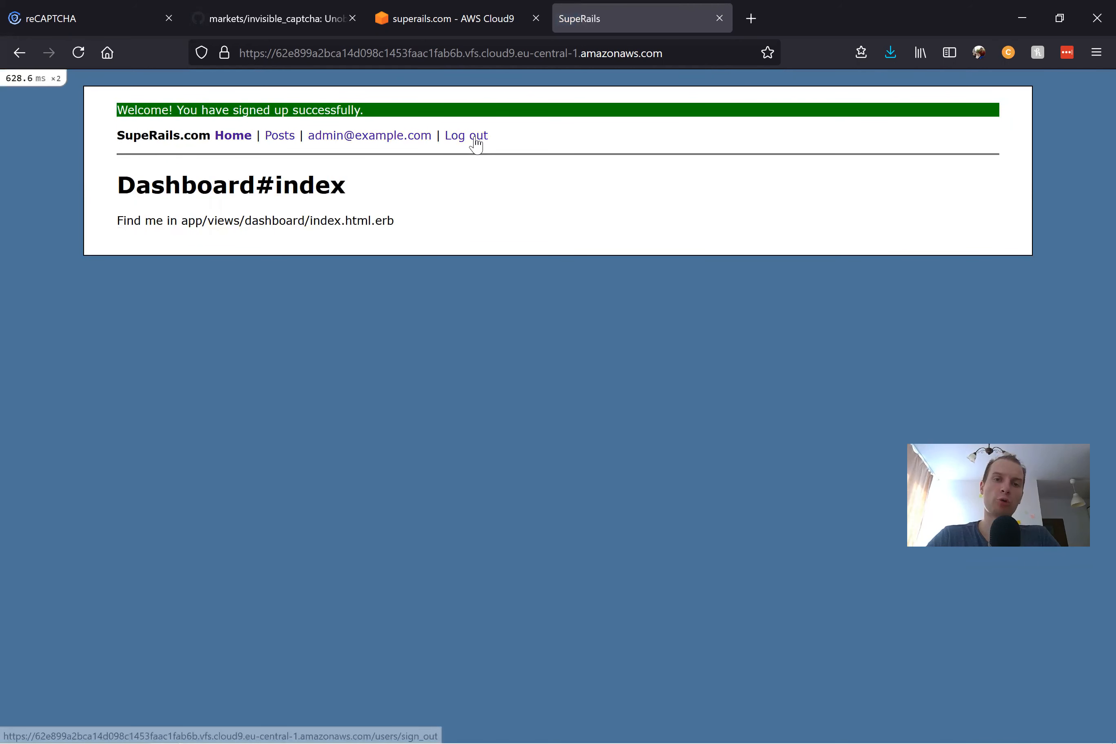
left_click(466, 136)
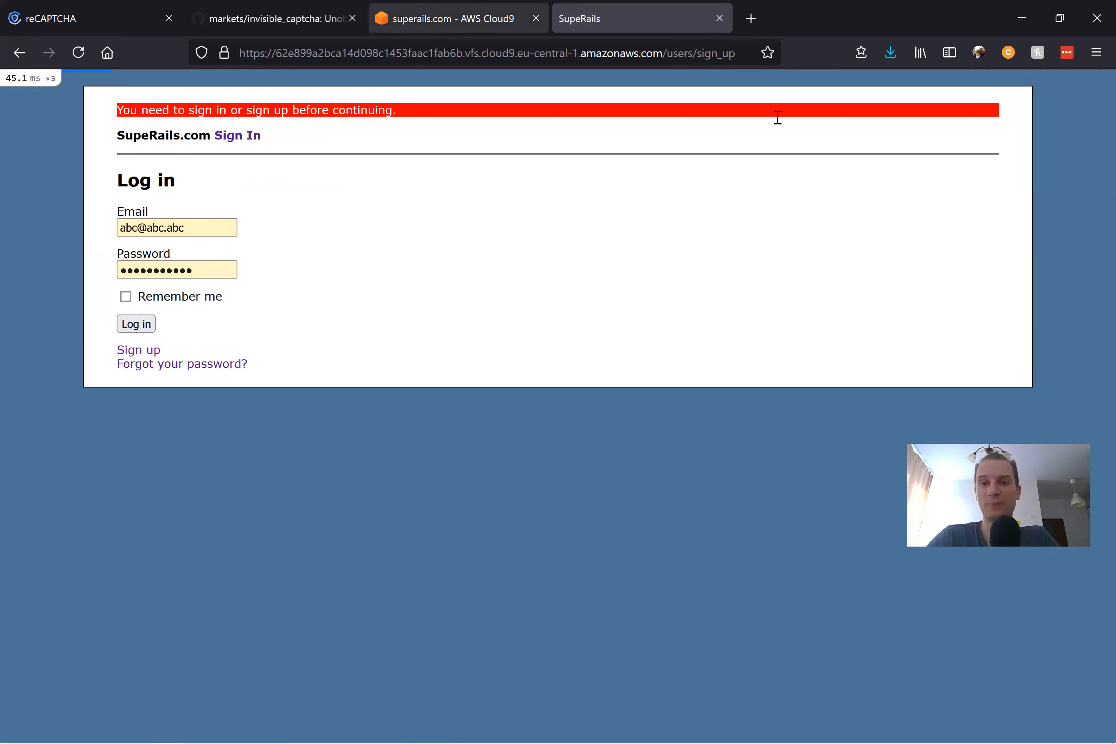
Set timestamp_threshold to 20 in invisible_captcha.rb and restart the Rails server
left_click(459, 18)
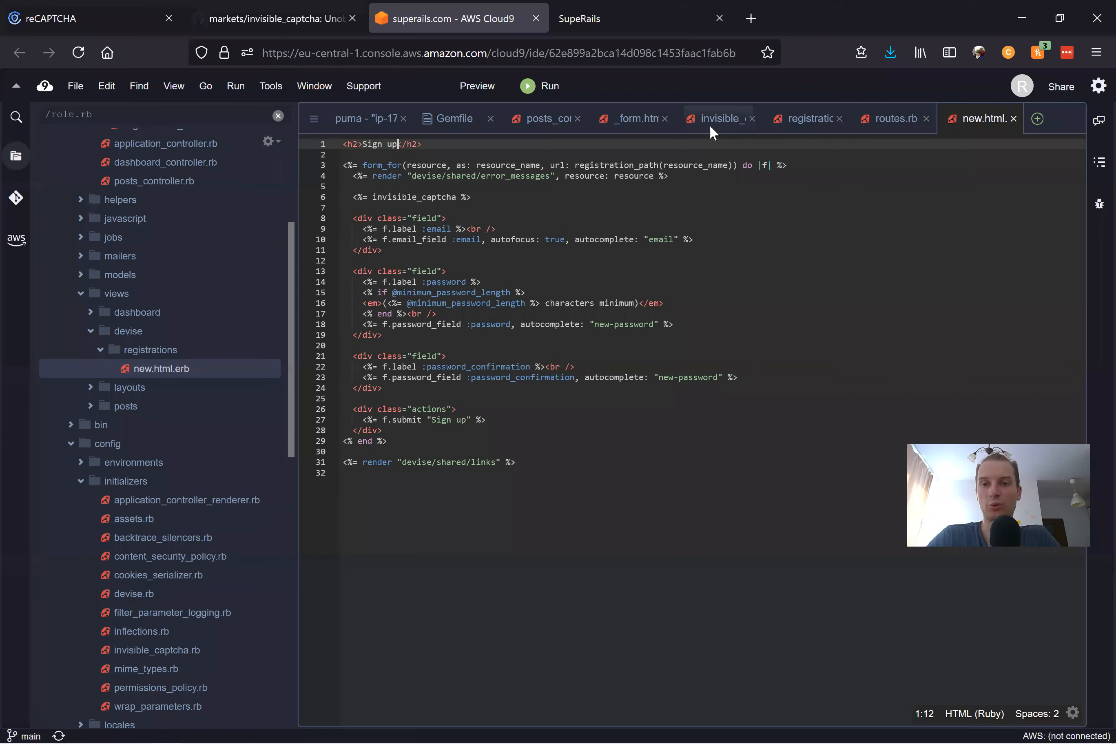
mouse_move(719, 118)
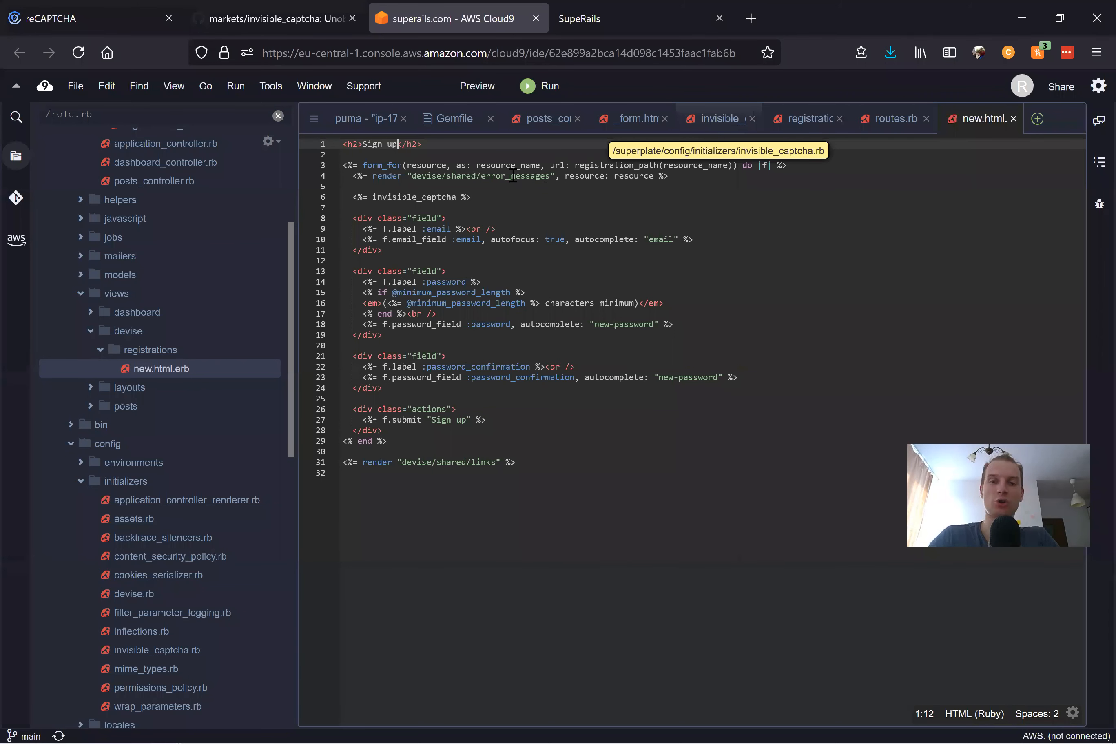
left_click(715, 118)
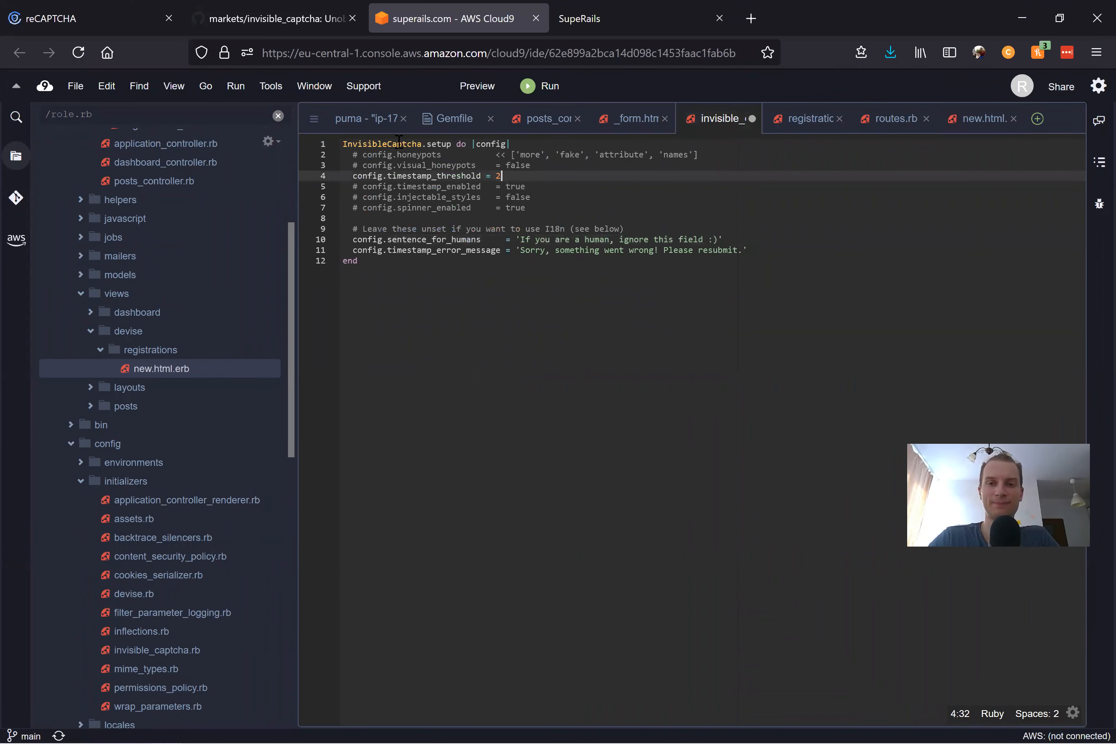
type("0")
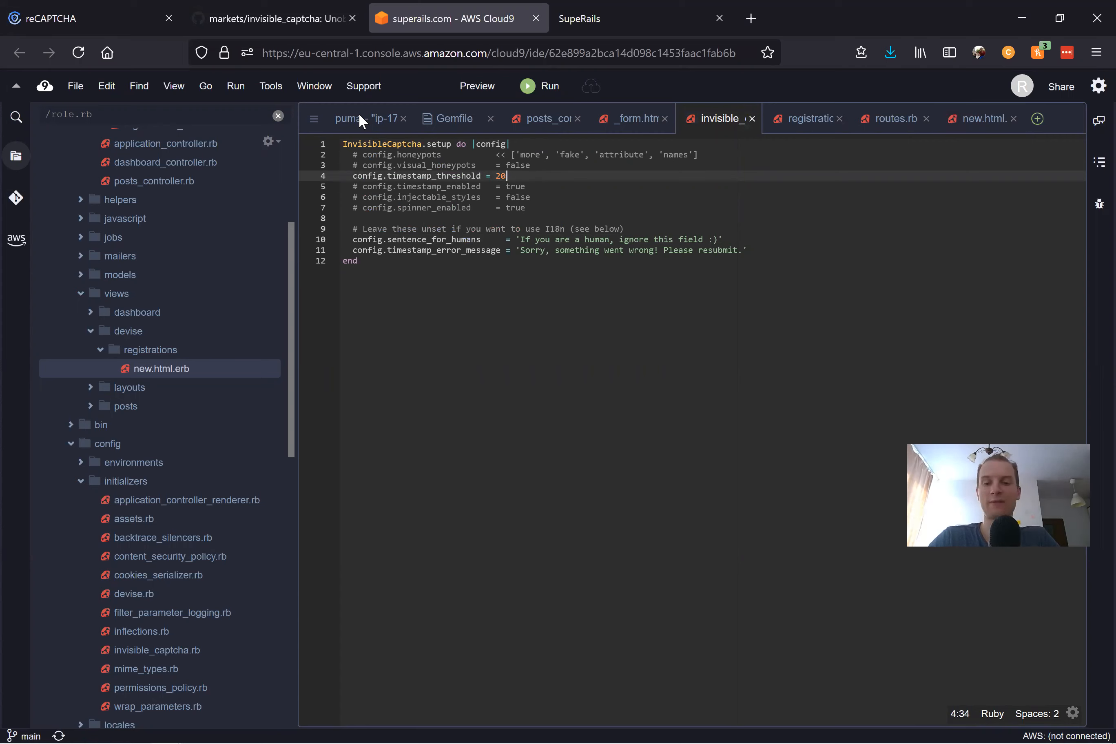
left_click(367, 118)
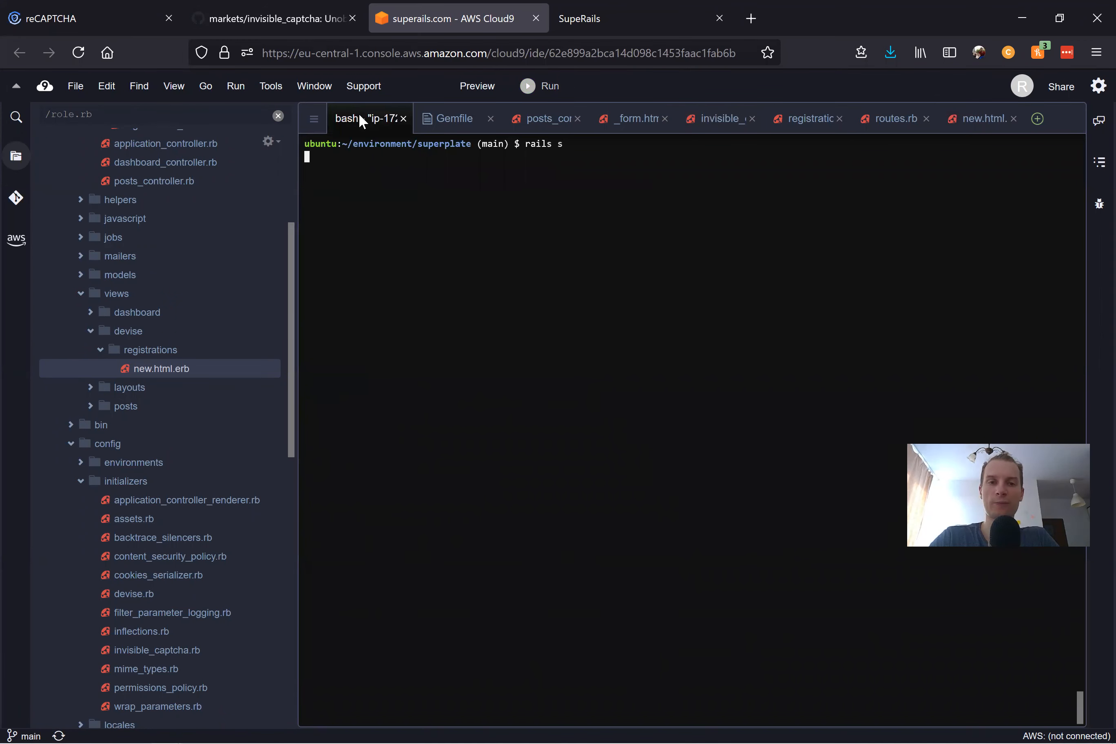
key("Return")
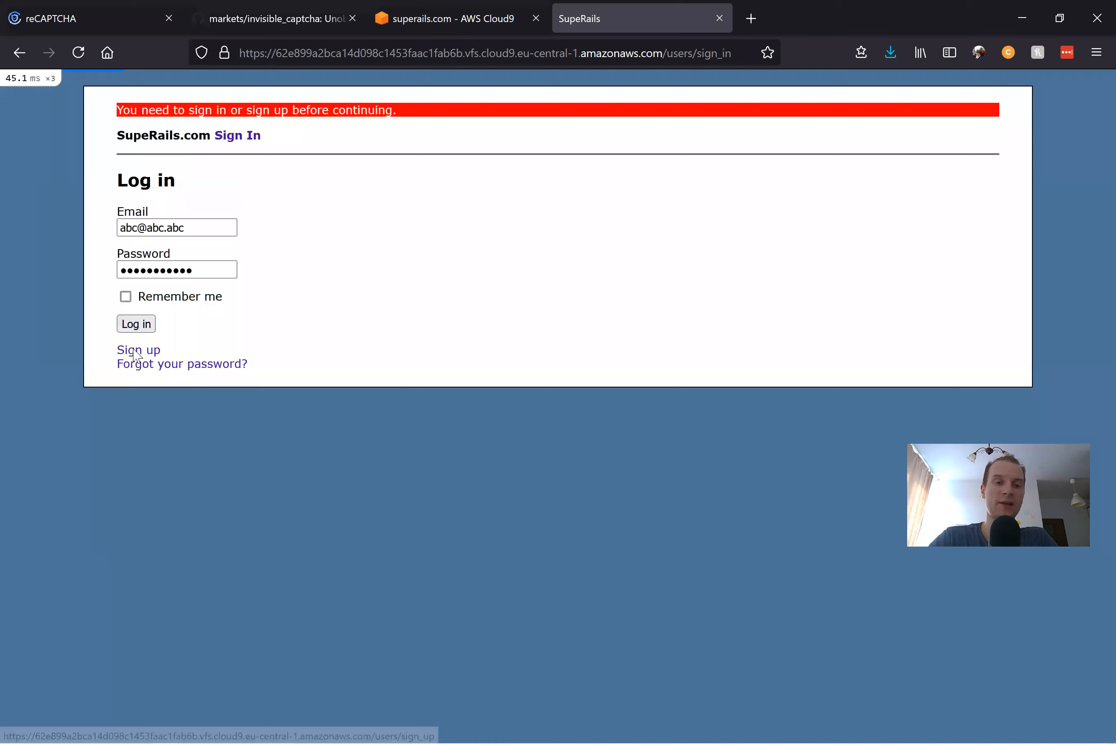
Autofill and submit the sign-up form within seconds so it is rejected with 'Please resubmit'
left_click(138, 350)
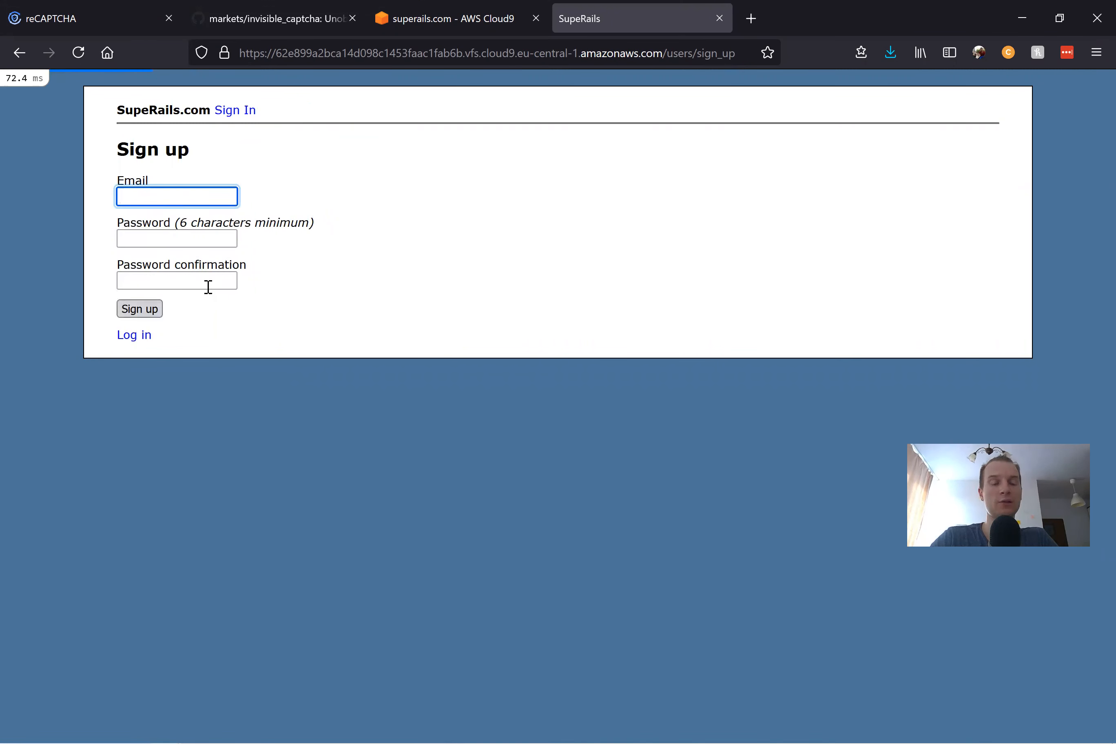
type("example2@x.com")
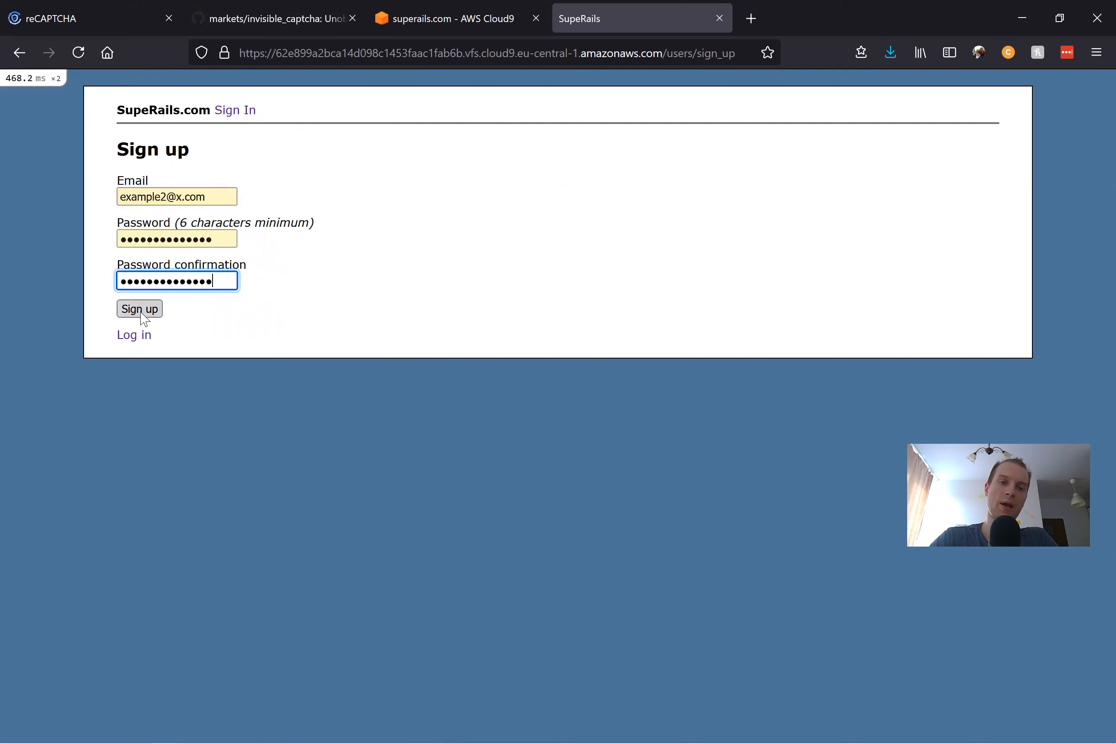
left_click(139, 309)
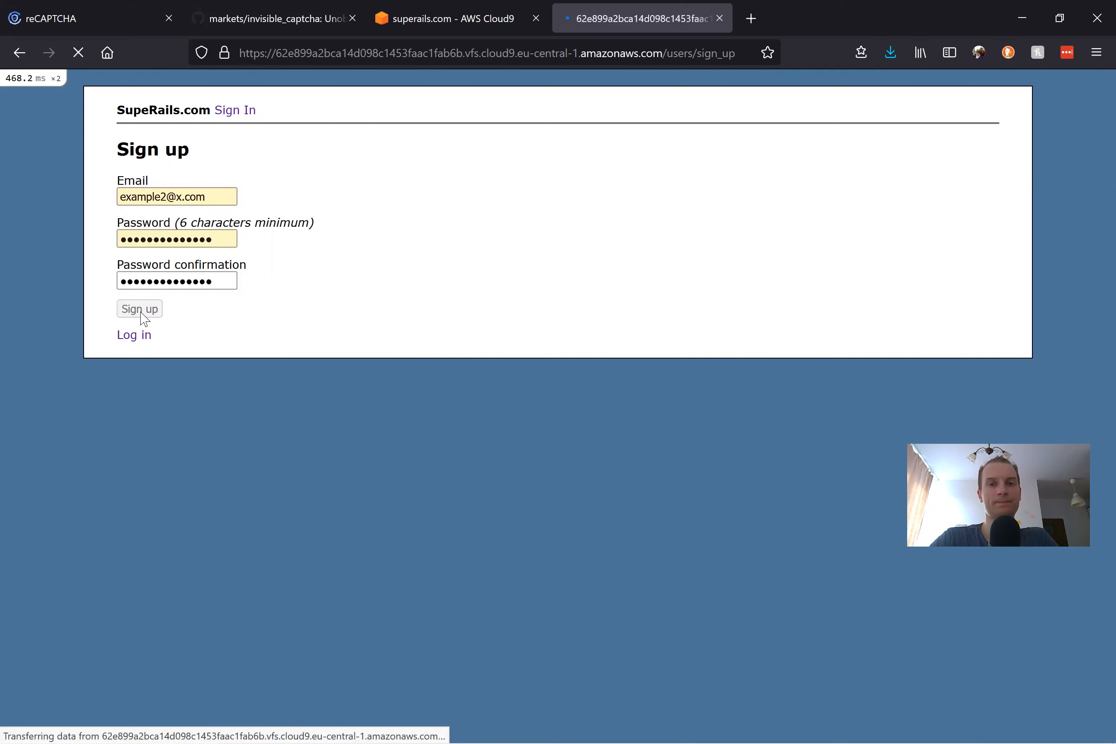
left_click(138, 308)
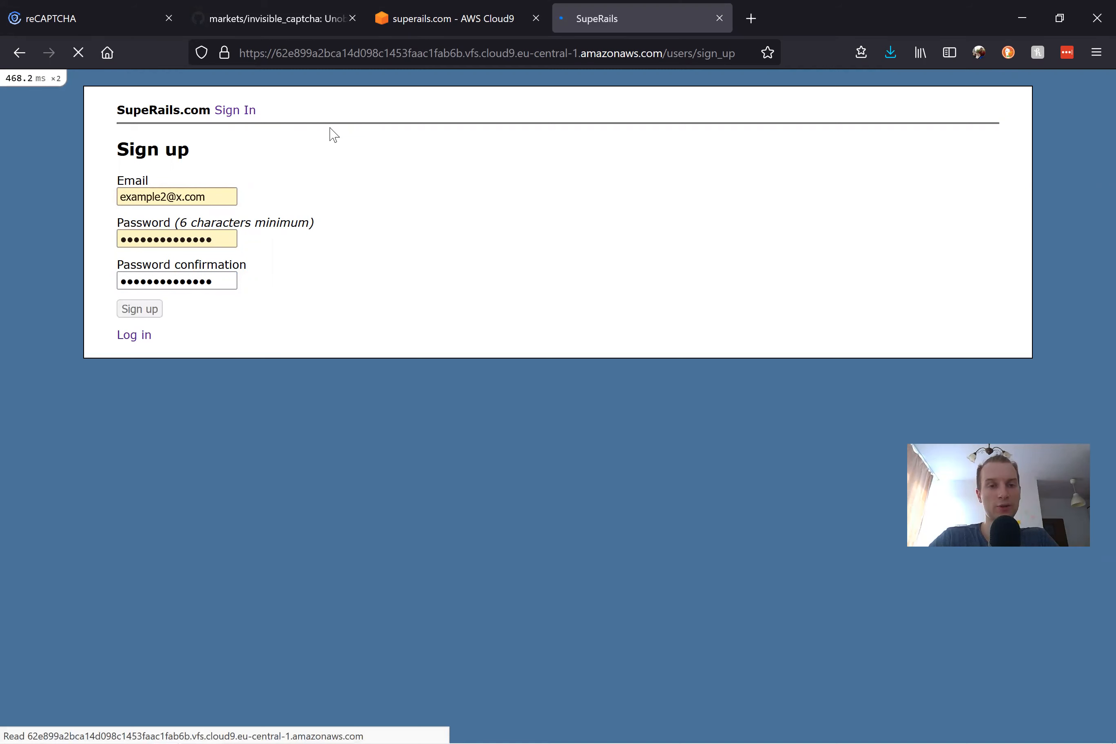
left_click(138, 308)
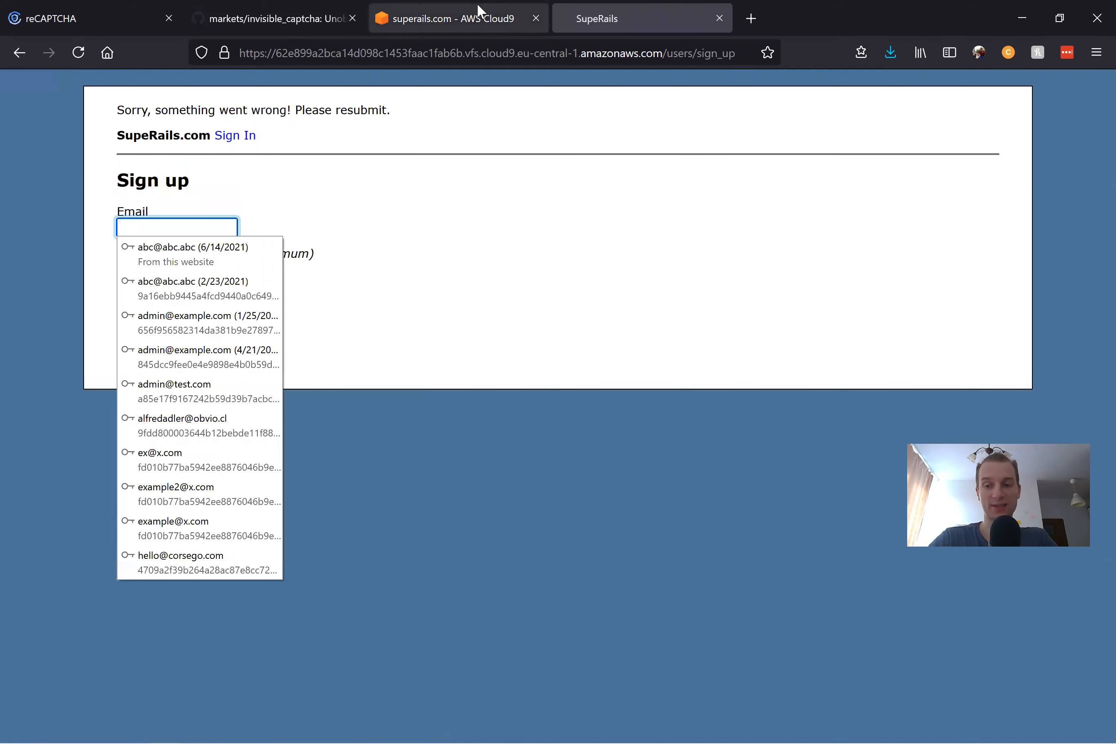
Find the POST /users entry flagged as potential spam in the puma server log
left_click(455, 18)
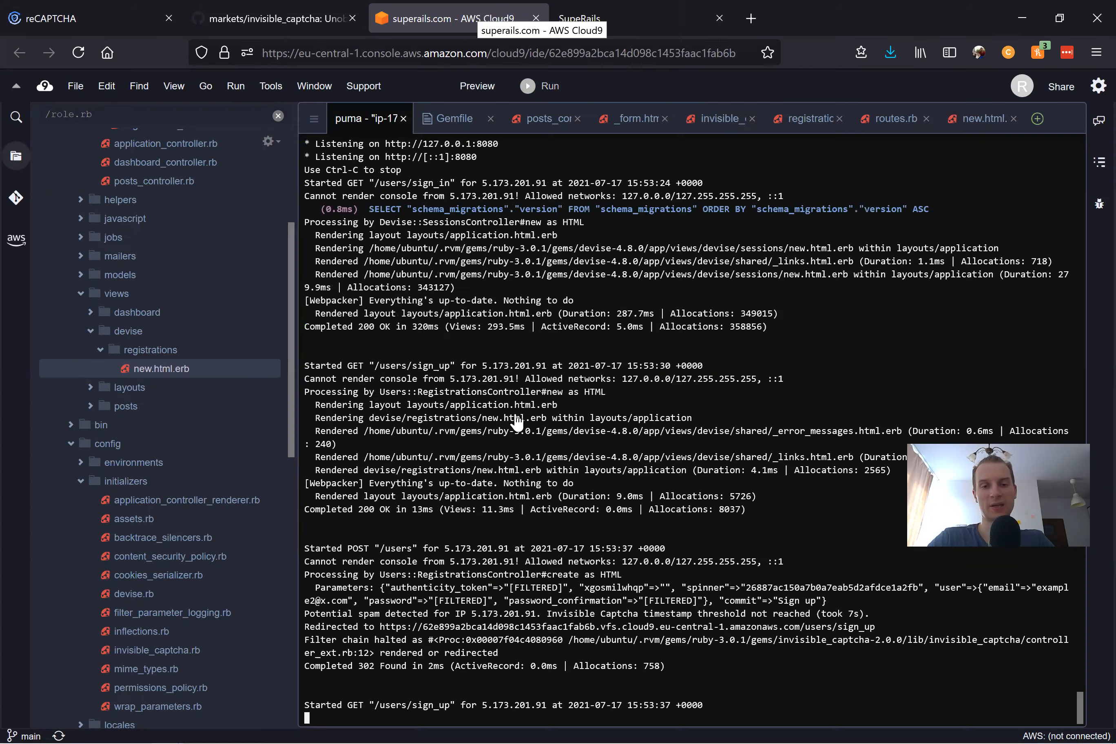
scroll("down", 3)
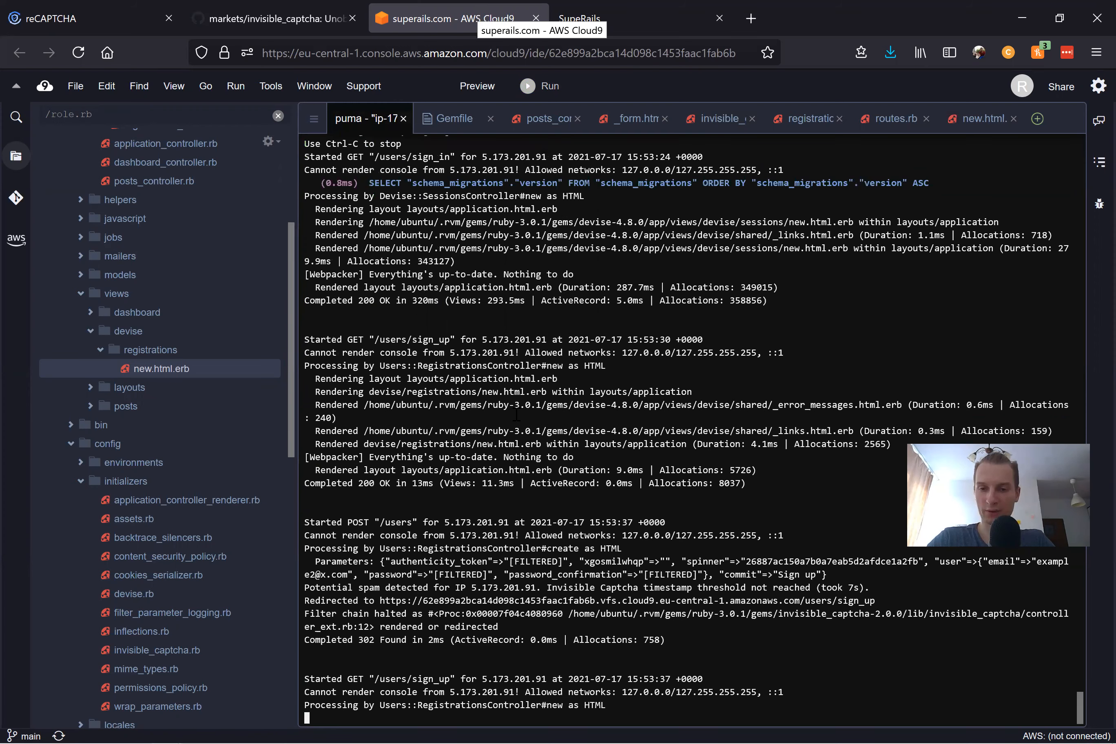
scroll("down", 3)
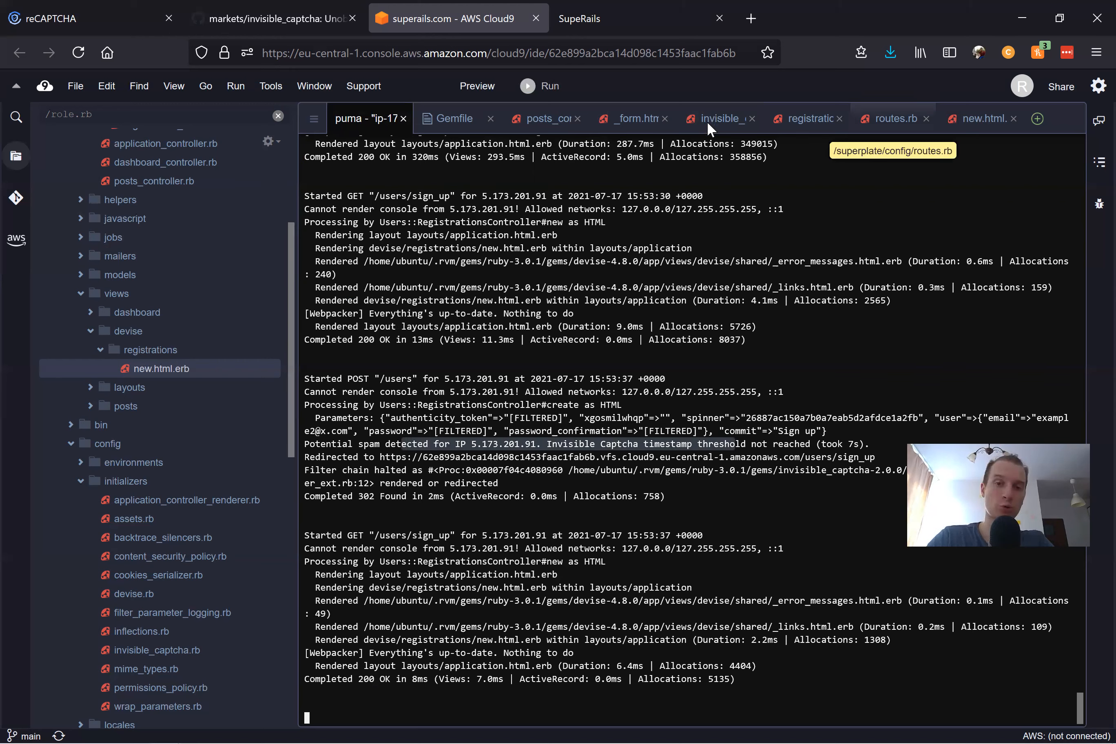
Edit timestamp_threshold in invisible_captcha.rb from 20 down to 4
left_click(720, 118)
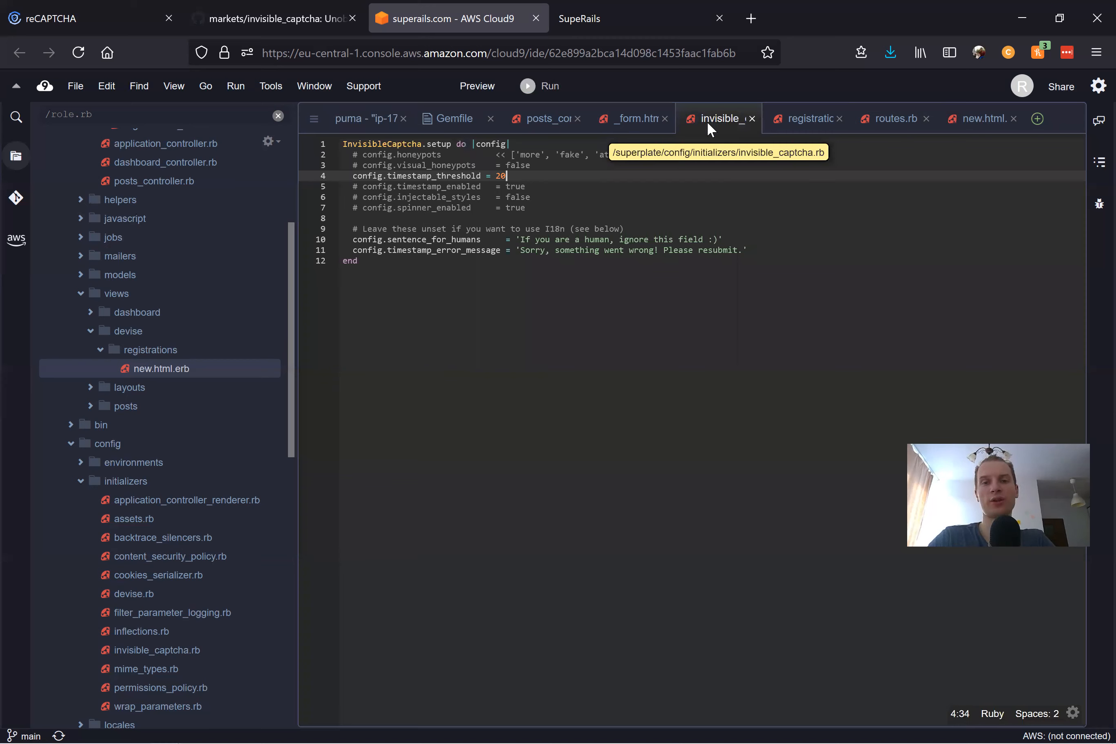
key("BackSpace")
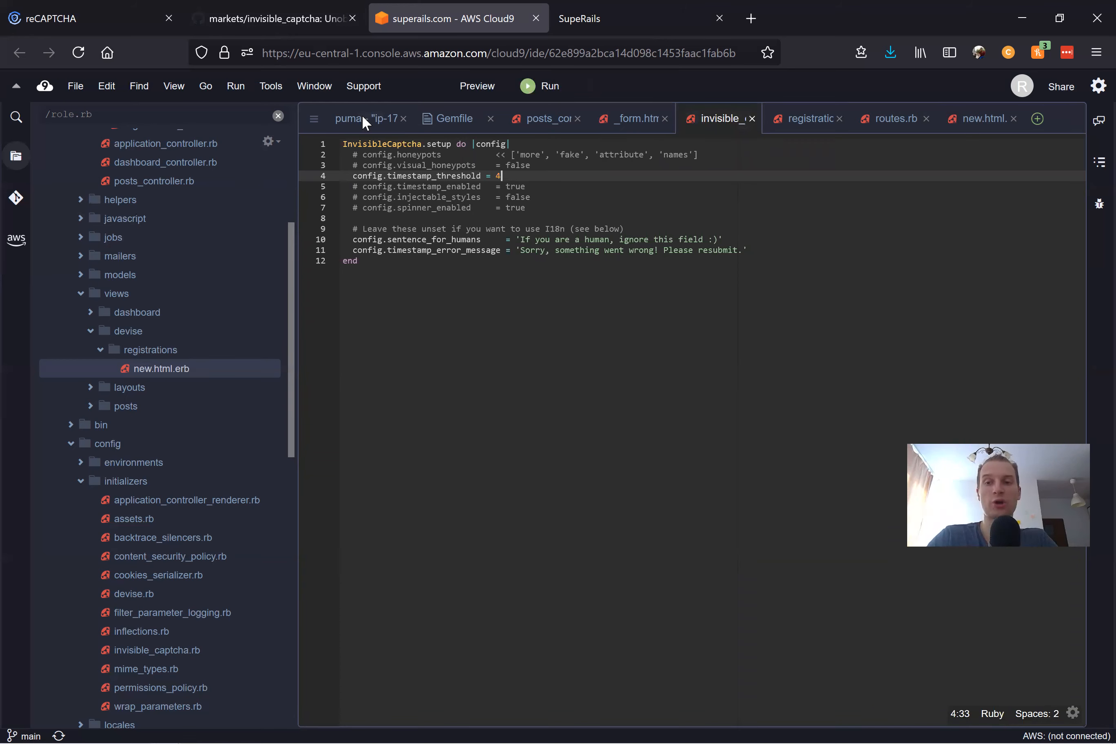
Return to the invisible_captcha README's flash[:error] layout example and Options section
left_click(363, 119)
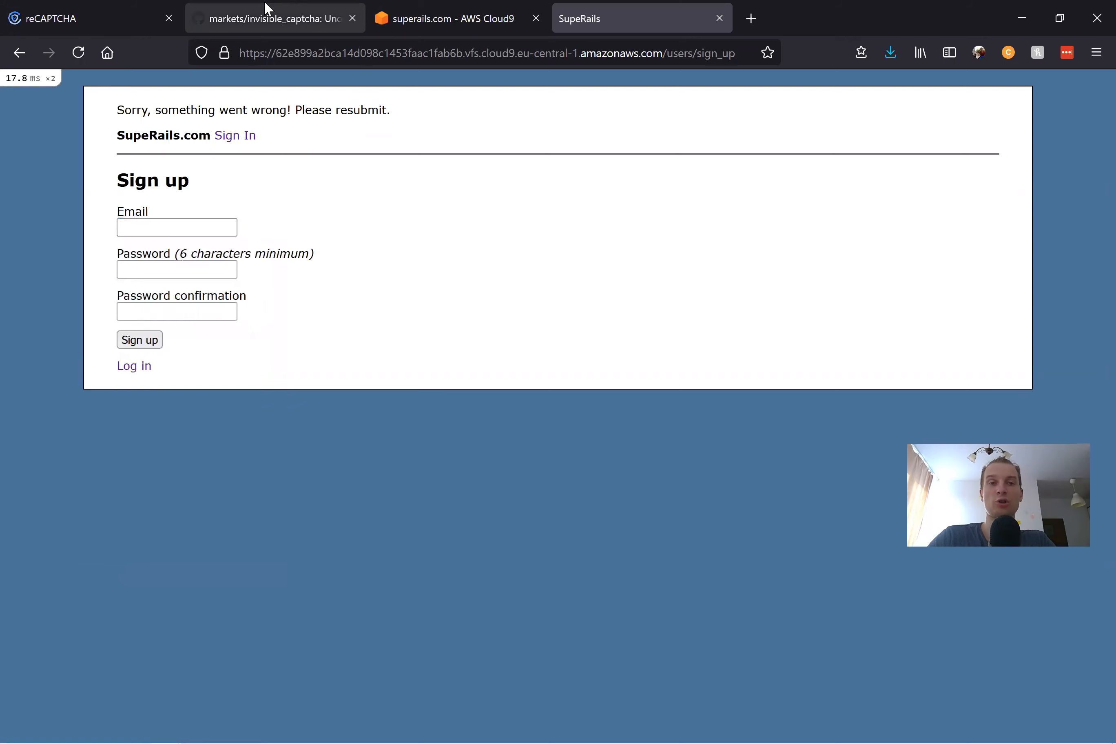
left_click(274, 18)
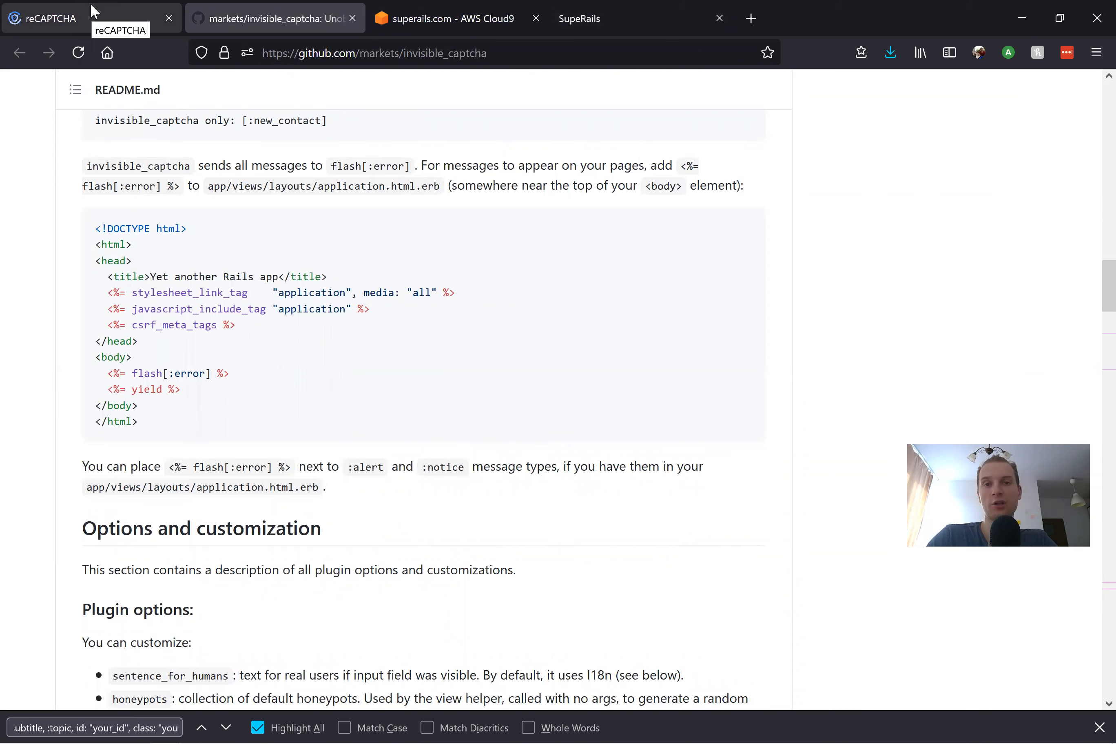
mouse_move(355, 233)
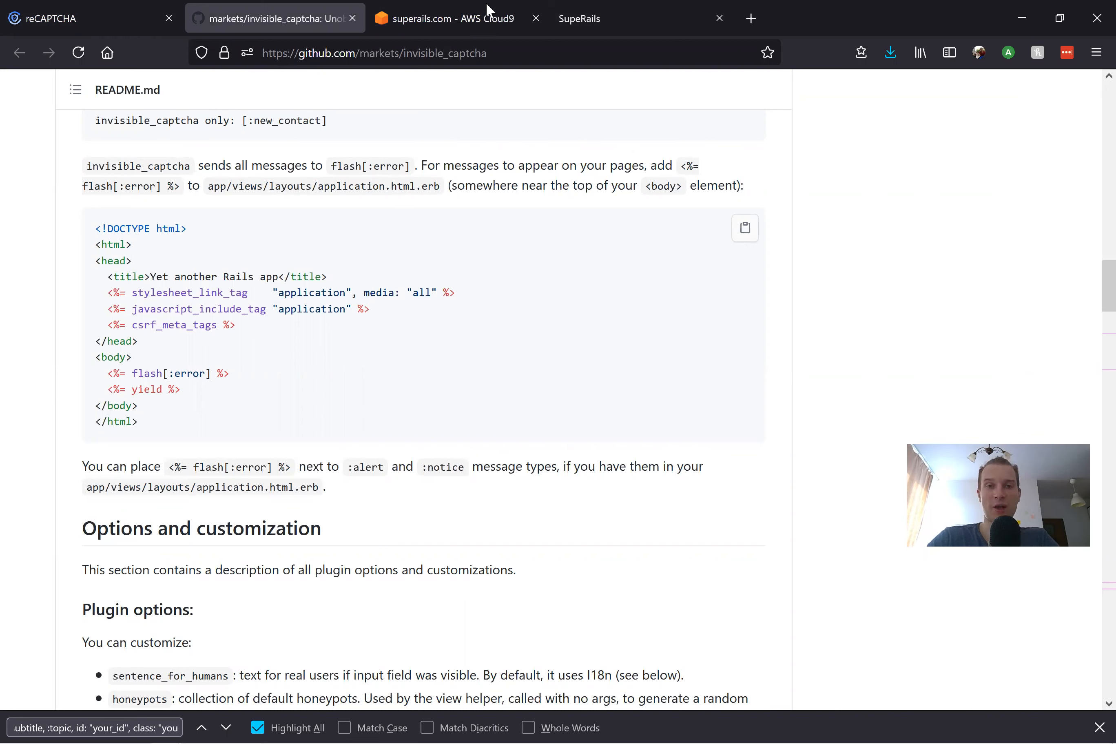
mouse_move(599, 527)
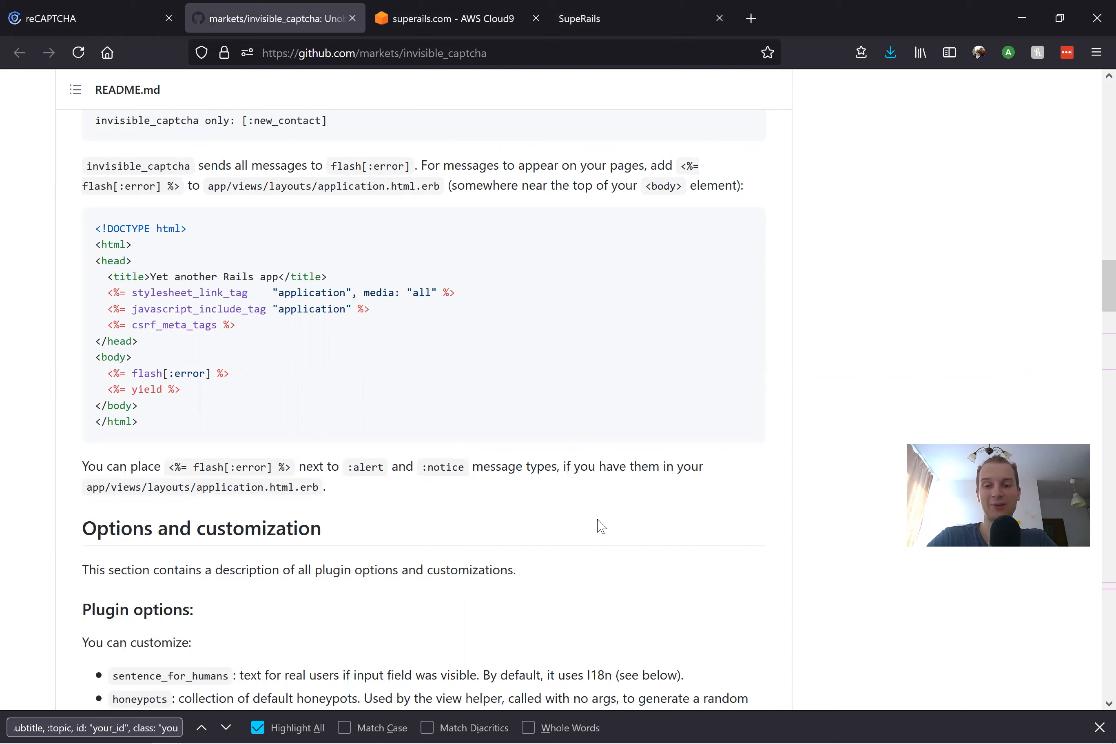